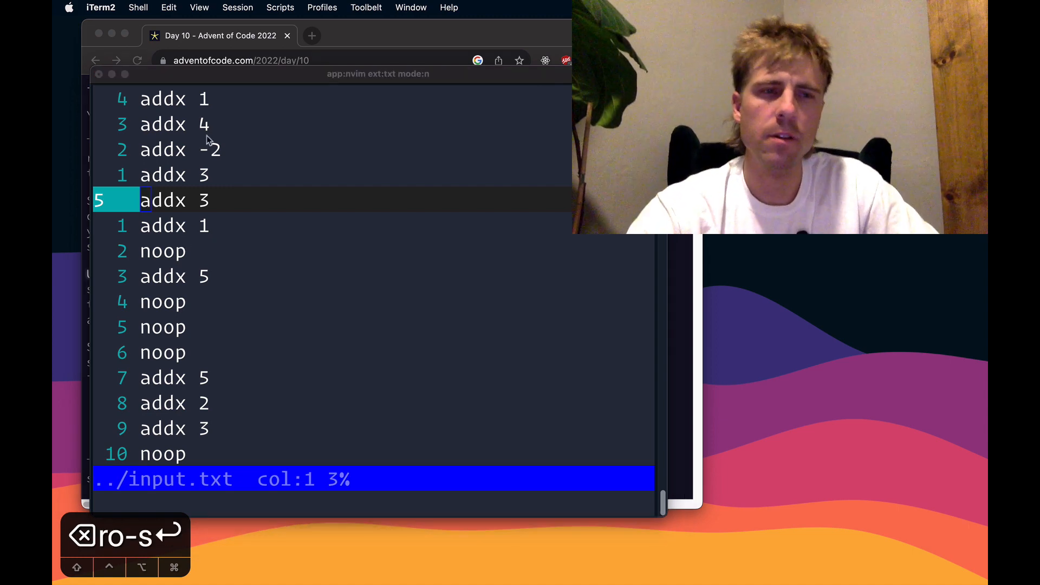
{"action": "mouse_move", "coordinate": [259, 128]}
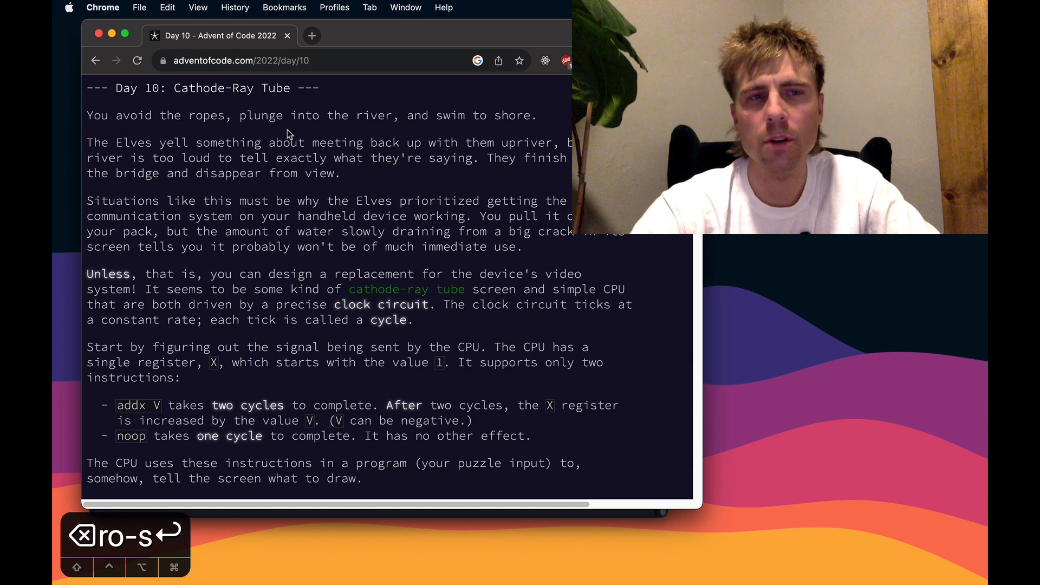
{"action": "mouse_move", "coordinate": [300, 173]}
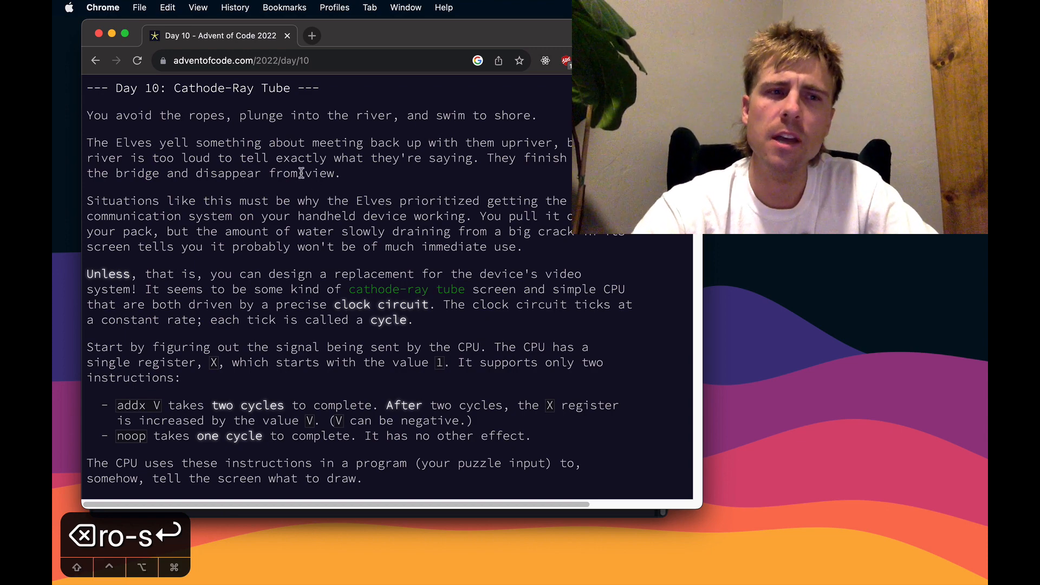
Read the CPU description and highlight the addx and noop instruction names
{"action": "scroll", "scroll_direction": "down", "scroll_amount": 3}
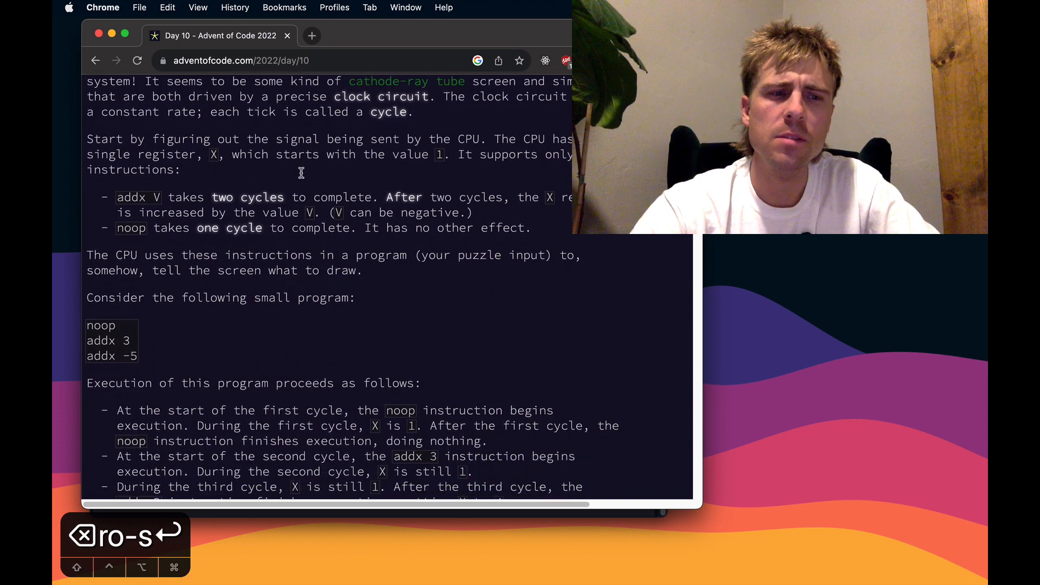
{"action": "scroll", "scroll_direction": "down", "scroll_amount": 3}
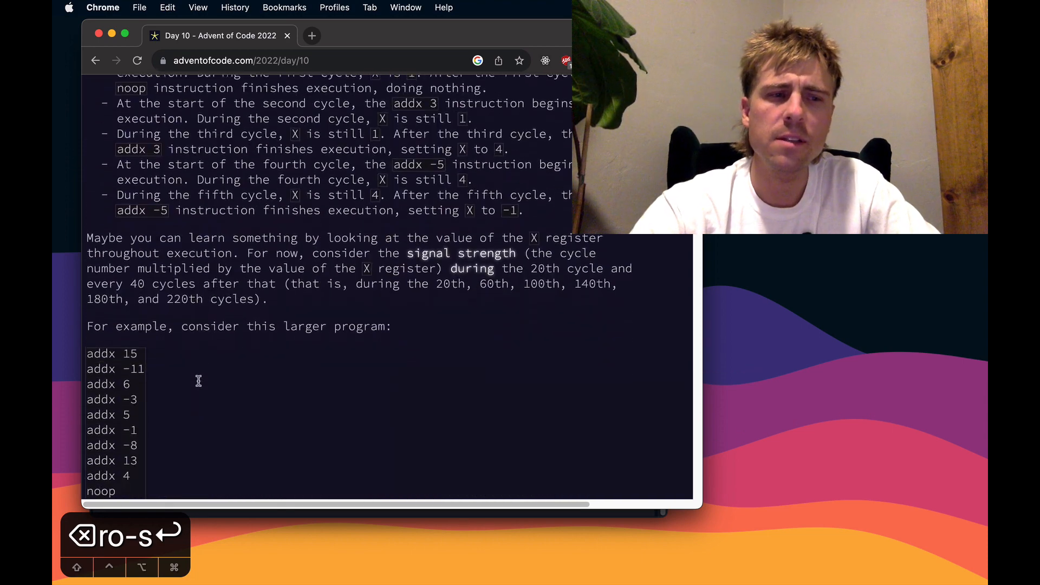
{"action": "scroll", "scroll_direction": "down", "scroll_amount": 3}
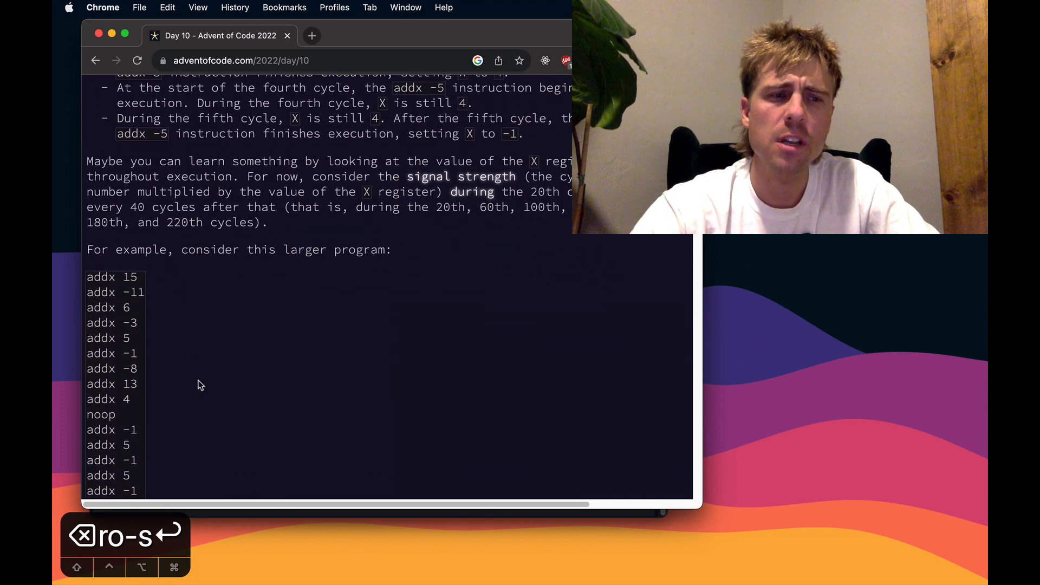
{"action": "scroll", "scroll_direction": "up", "scroll_amount": 3}
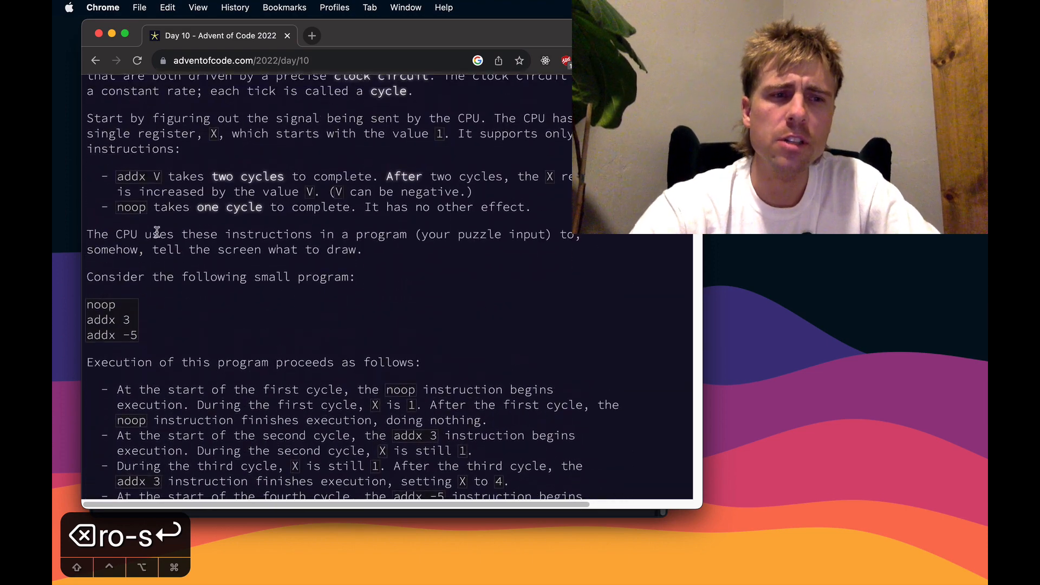
{"action": "double_click", "coordinate": [131, 177]}
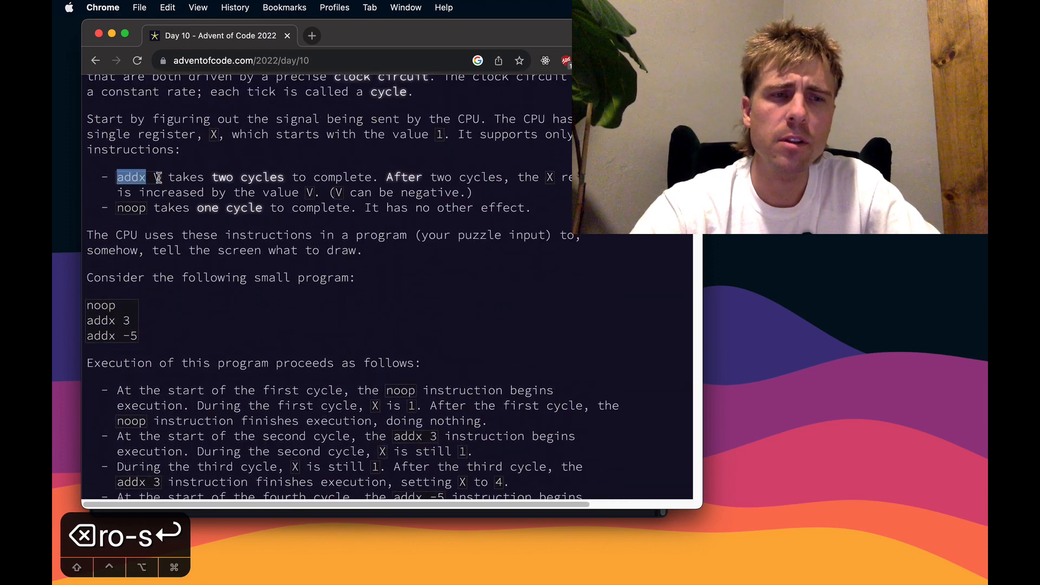
{"action": "double_click", "coordinate": [131, 208]}
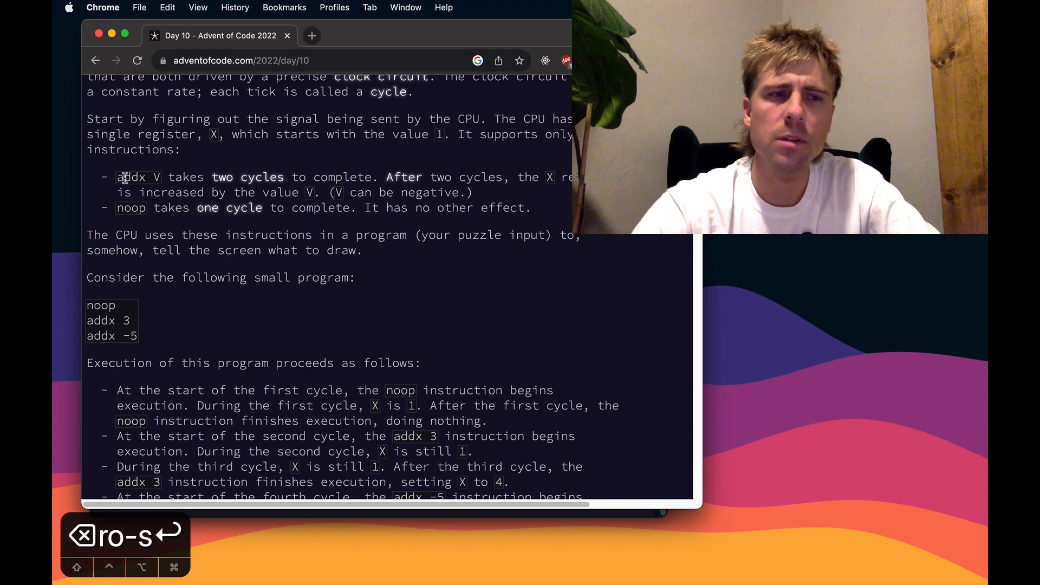
{"action": "double_click", "coordinate": [131, 208]}
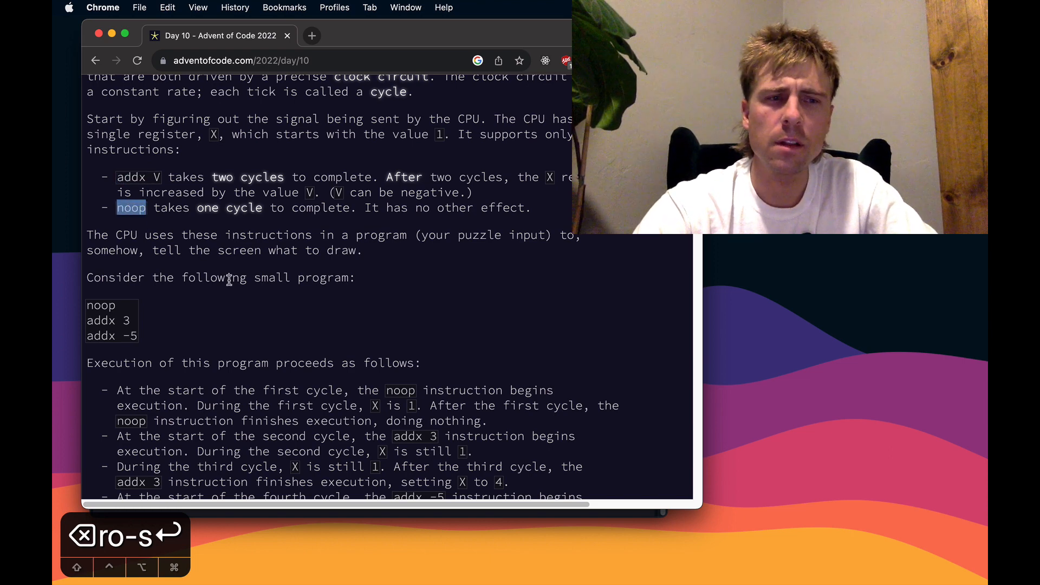
Scroll through the small example and highlight the term signal strength
{"action": "scroll", "scroll_direction": "down", "scroll_amount": 3}
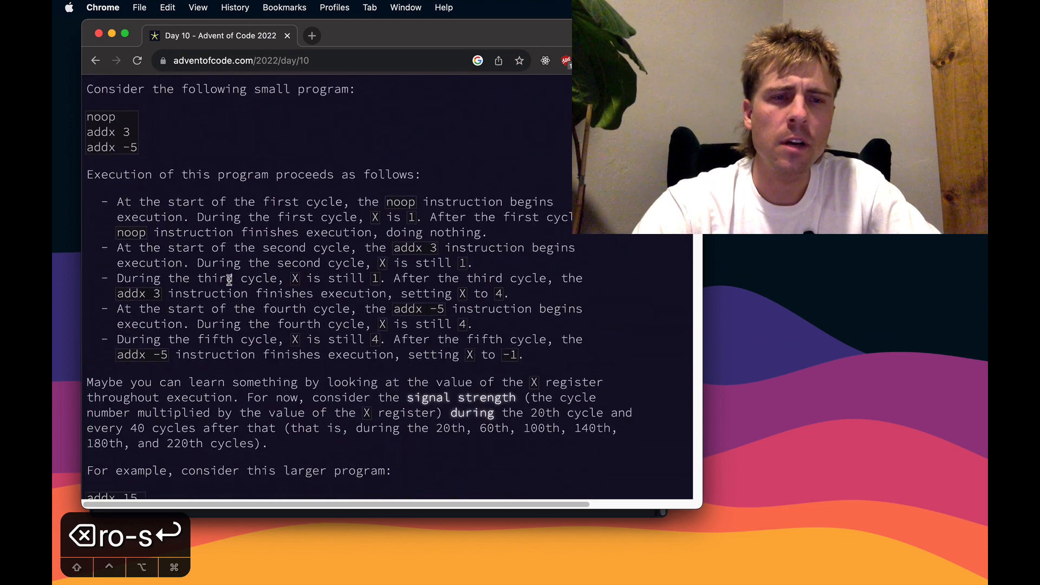
{"action": "scroll", "scroll_direction": "up", "scroll_amount": 3}
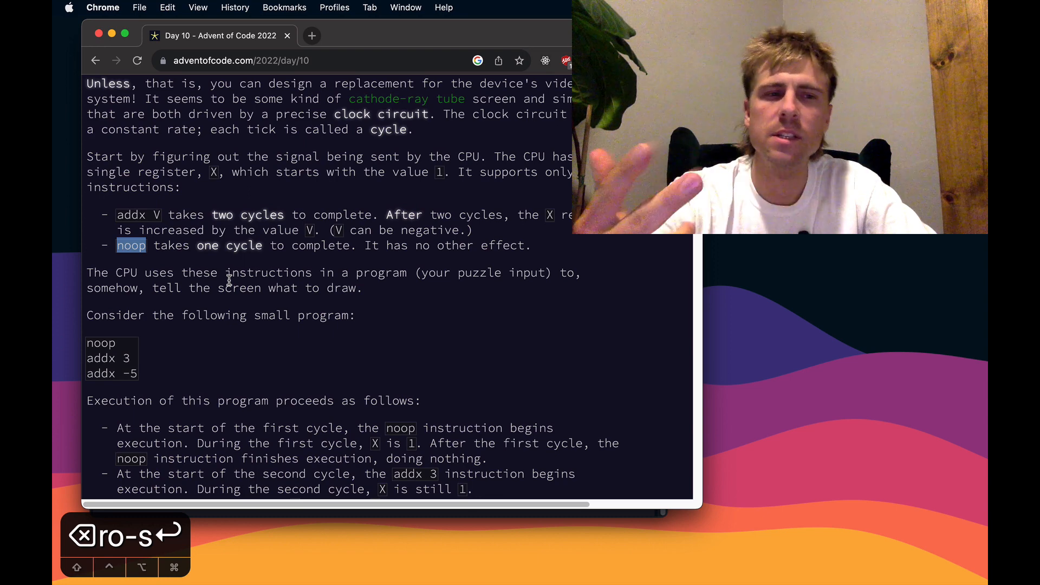
{"action": "scroll", "scroll_direction": "down", "scroll_amount": 3}
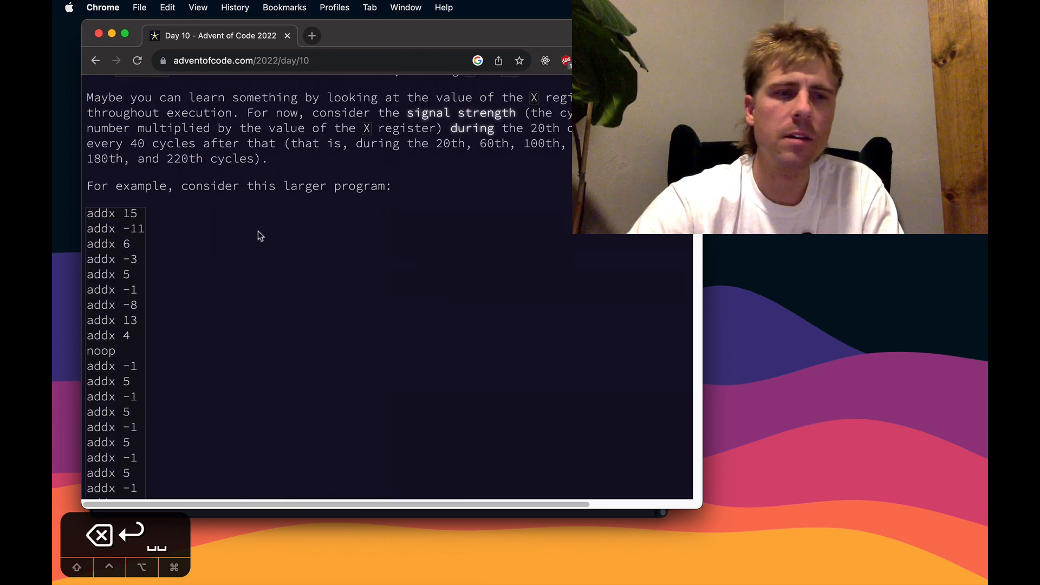
{"action": "scroll", "scroll_direction": "up", "scroll_amount": 3}
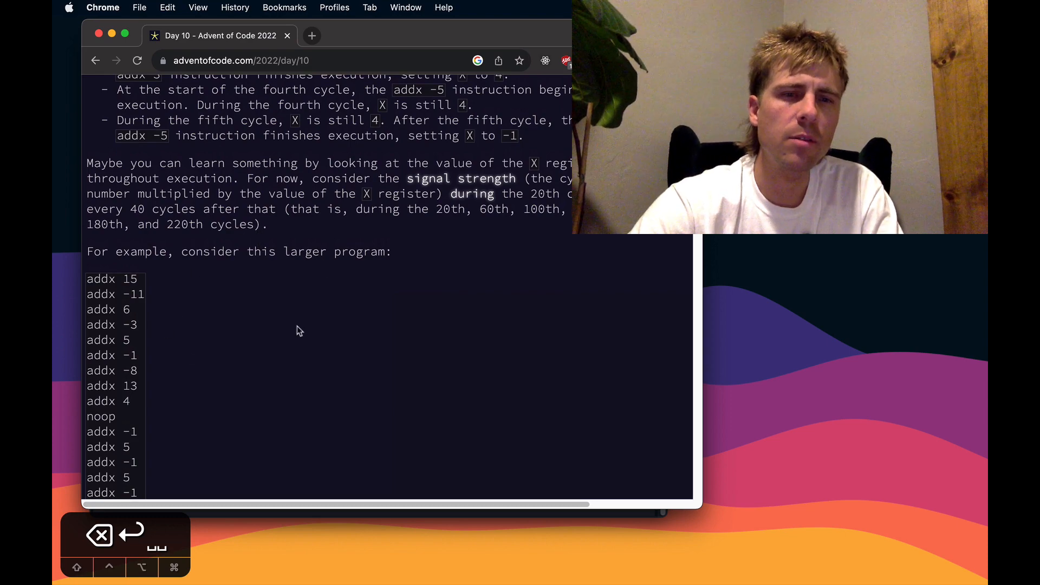
{"action": "scroll", "scroll_direction": "up", "scroll_amount": 3}
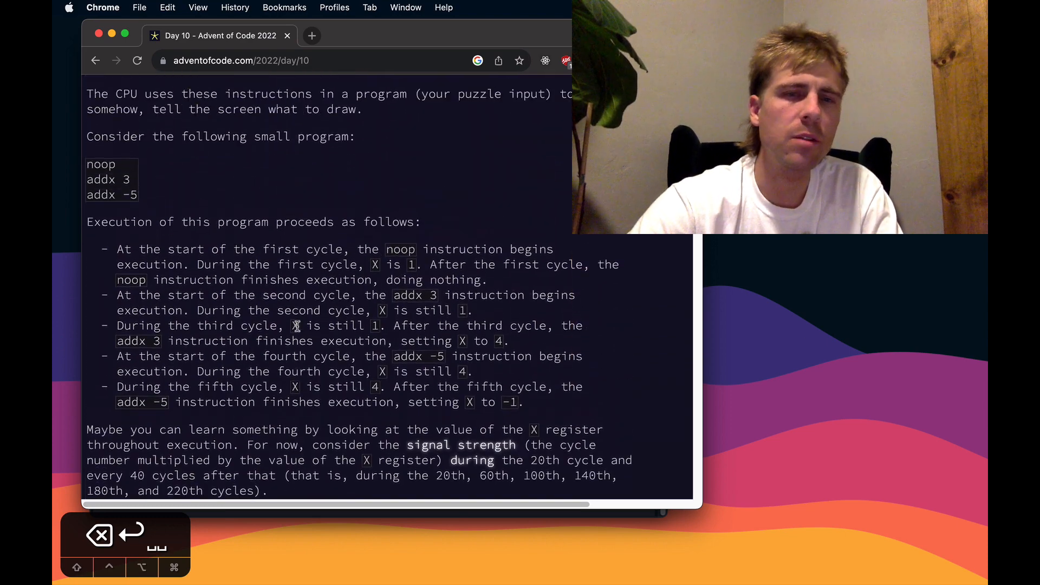
{"action": "scroll", "scroll_direction": "up", "scroll_amount": 3}
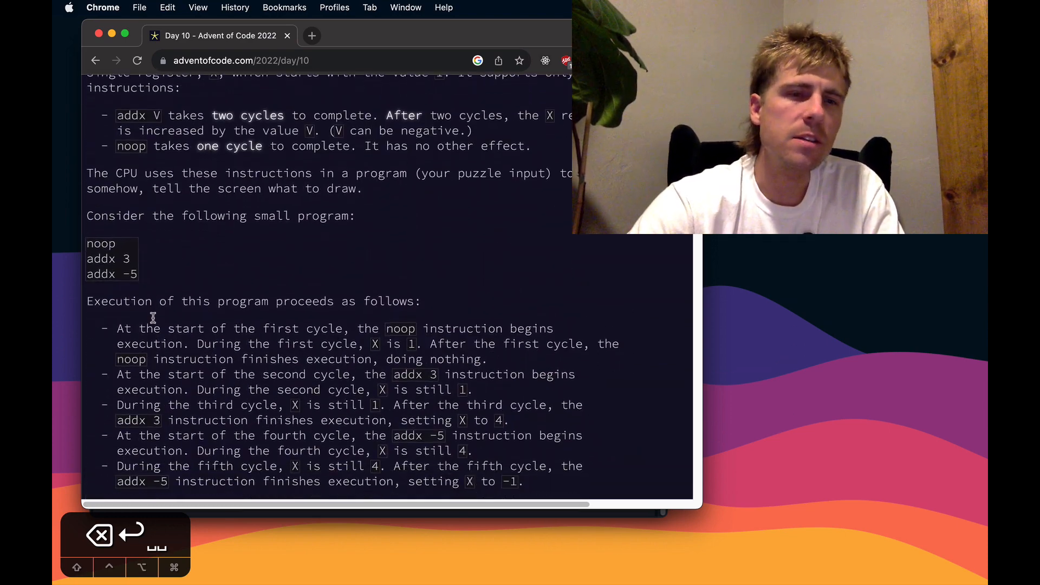
{"action": "scroll", "scroll_direction": "down", "scroll_amount": 3}
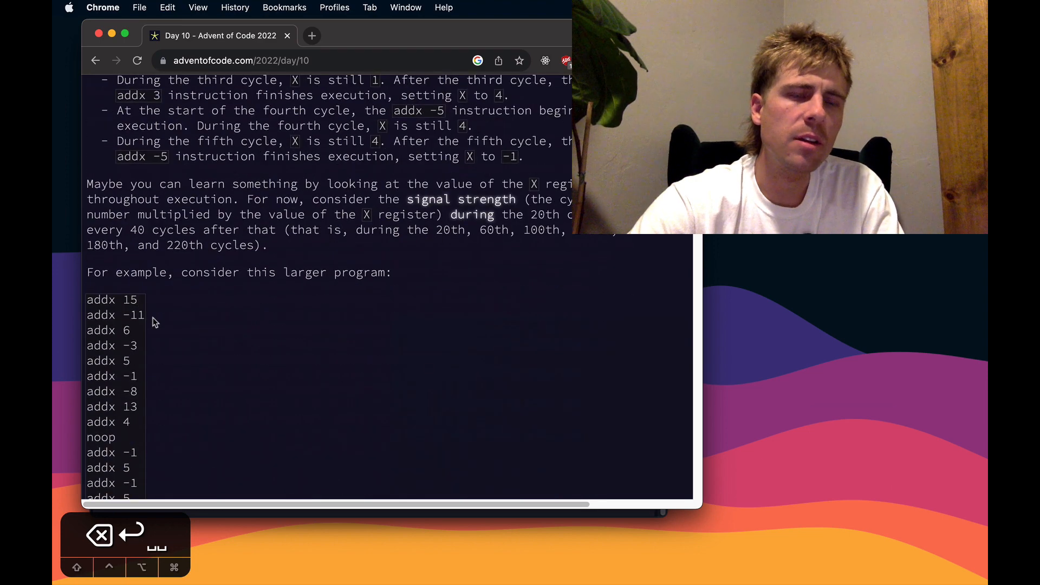
{"action": "mouse_move", "coordinate": [428, 189]}
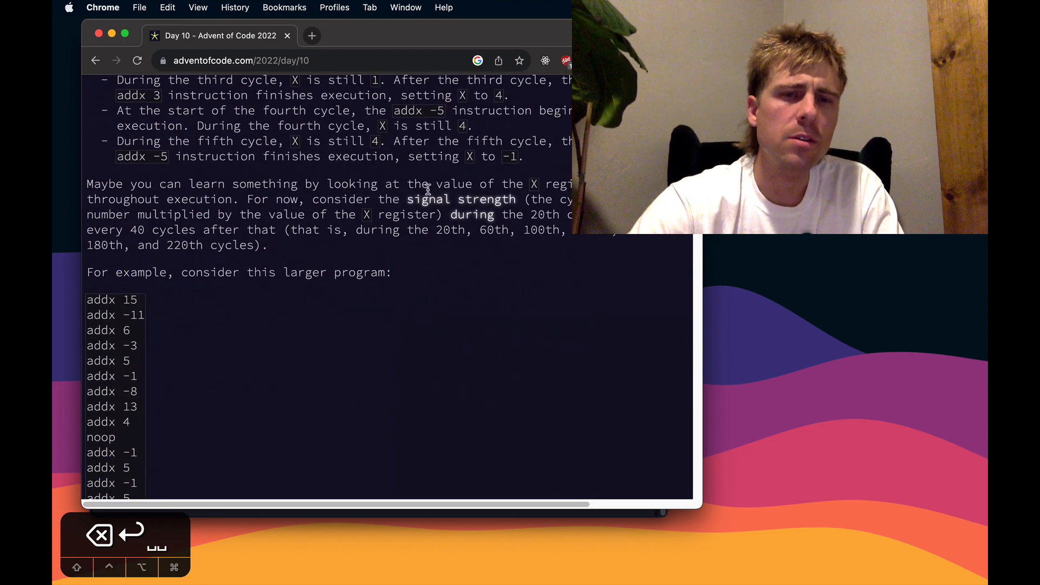
{"action": "double_click", "coordinate": [461, 199]}
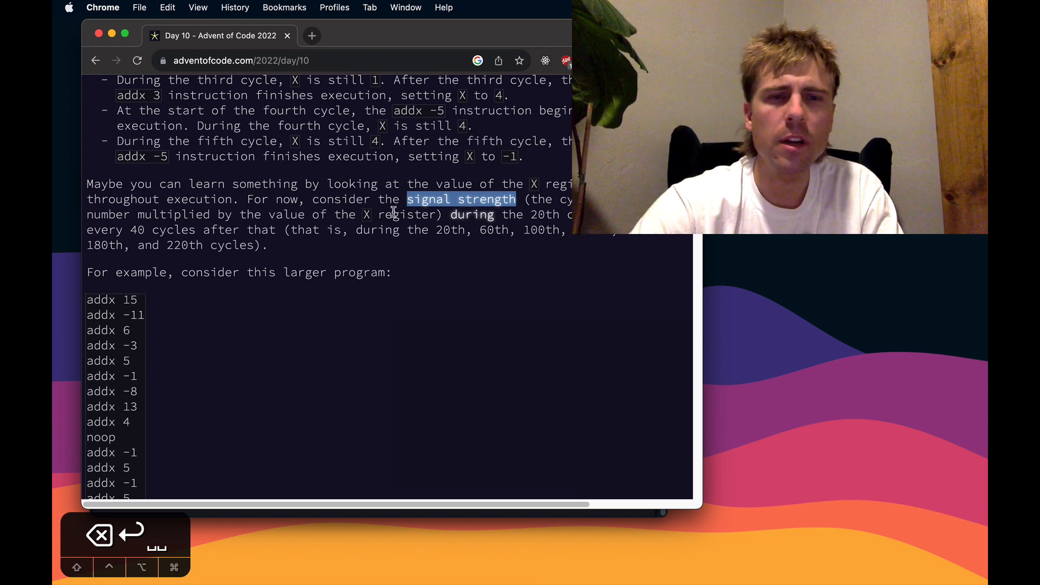
{"action": "scroll", "scroll_direction": "down", "scroll_amount": 3}
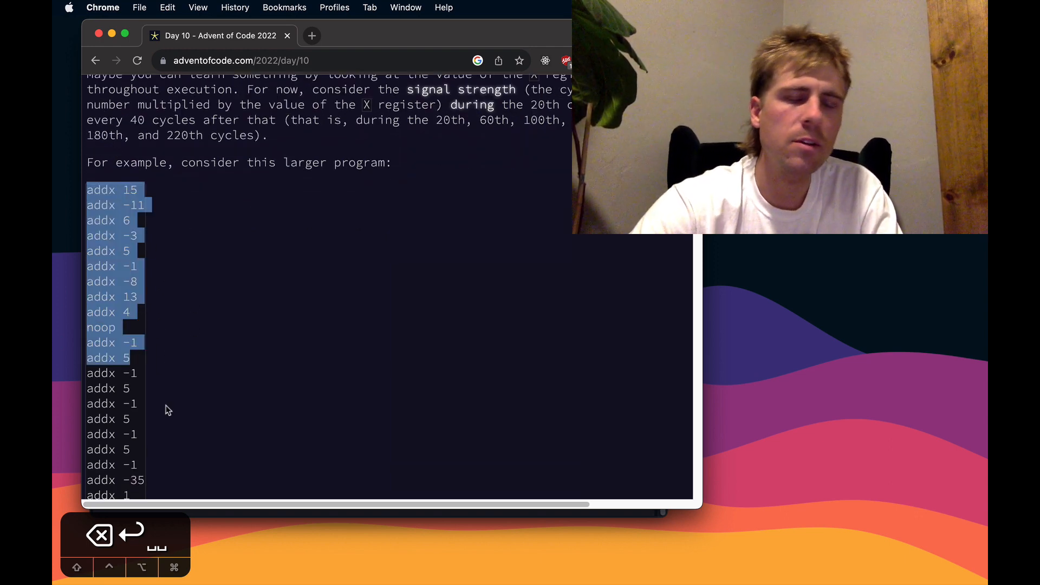
{"action": "scroll", "scroll_direction": "up", "scroll_amount": 3}
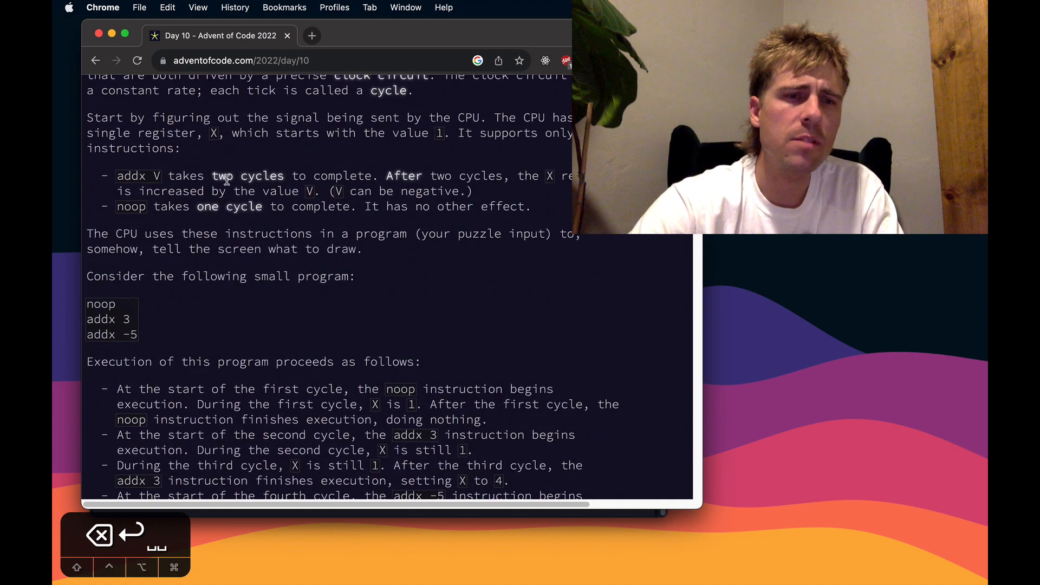
Highlight the addx cycle count and the addx -5 example line, then clear selections in the larger program
{"action": "double_click", "coordinate": [99, 318]}
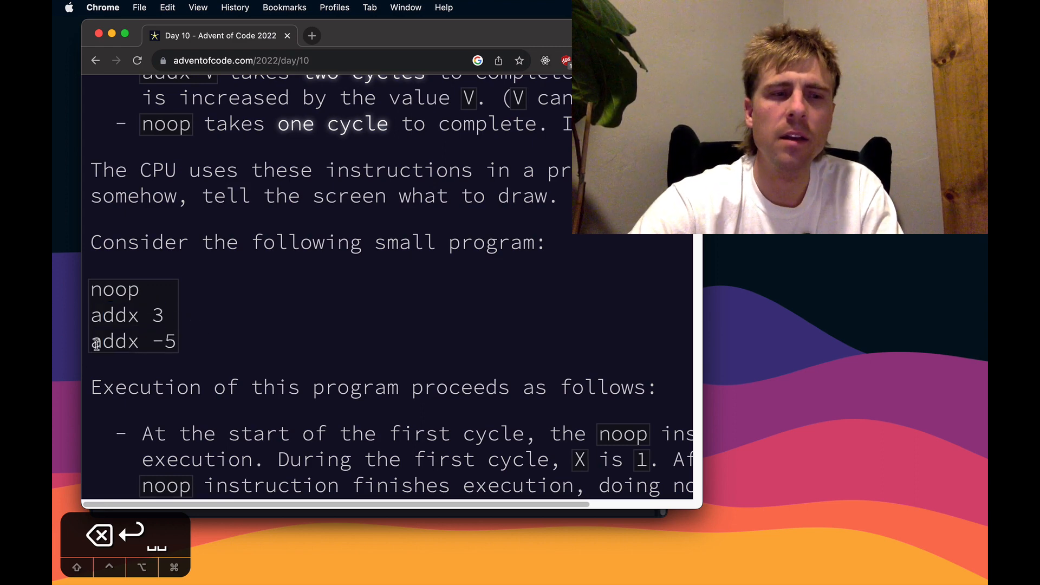
{"action": "double_click", "coordinate": [115, 340]}
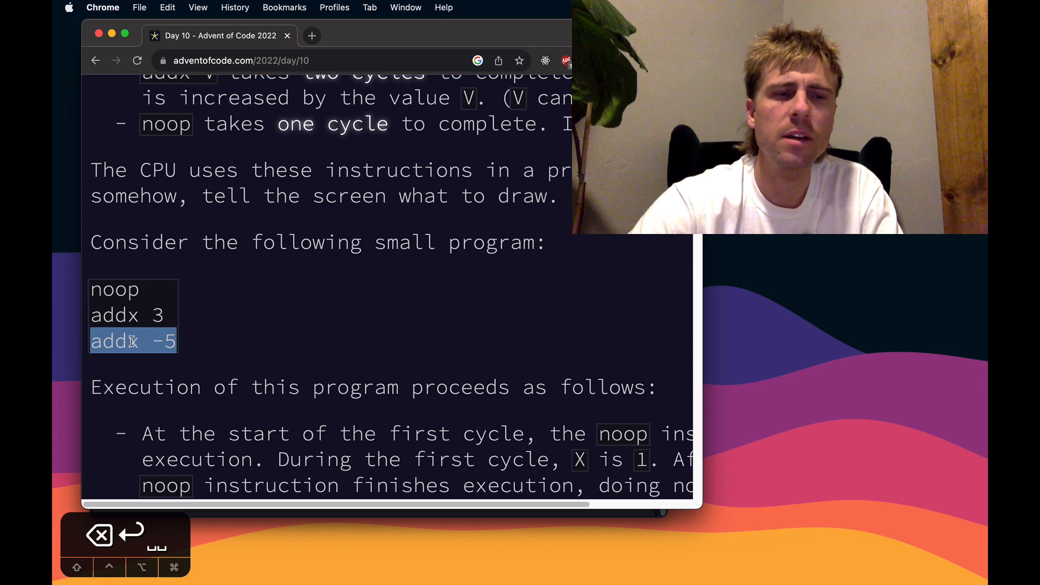
{"action": "left_click", "coordinate": [162, 360]}
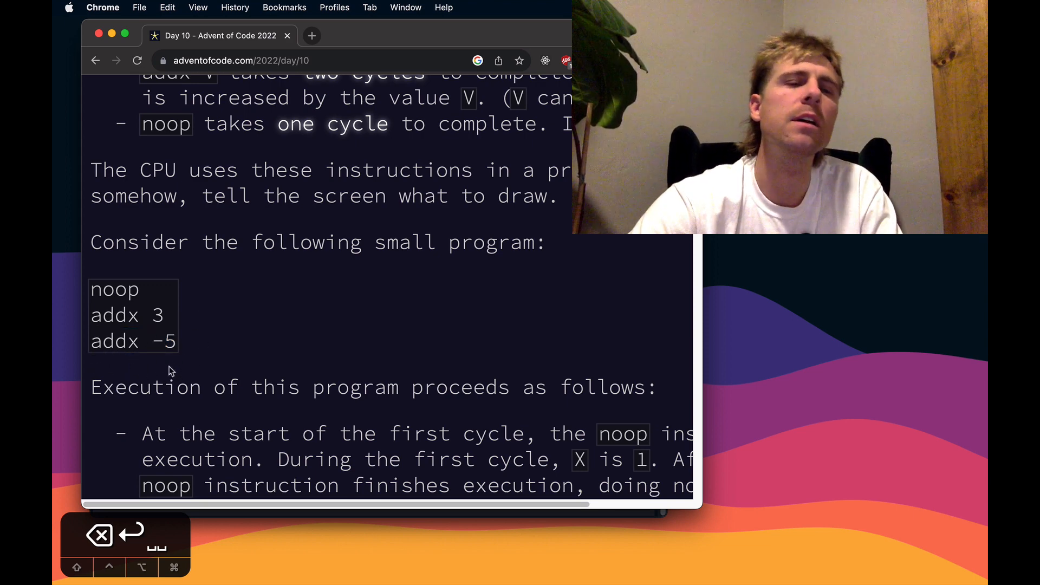
{"action": "scroll", "scroll_direction": "down", "scroll_amount": 3}
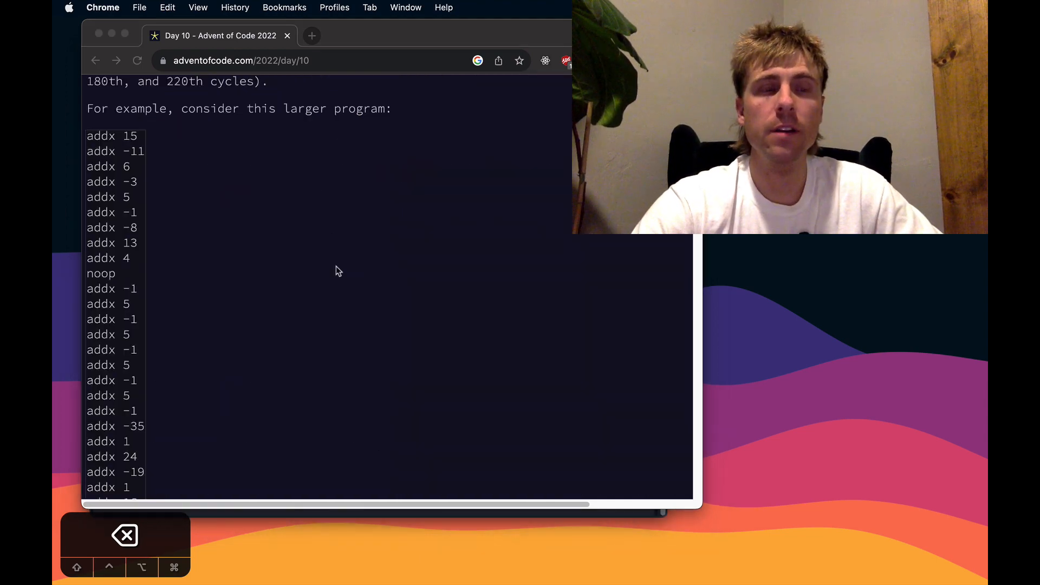
{"action": "scroll", "scroll_direction": "up", "scroll_amount": 3}
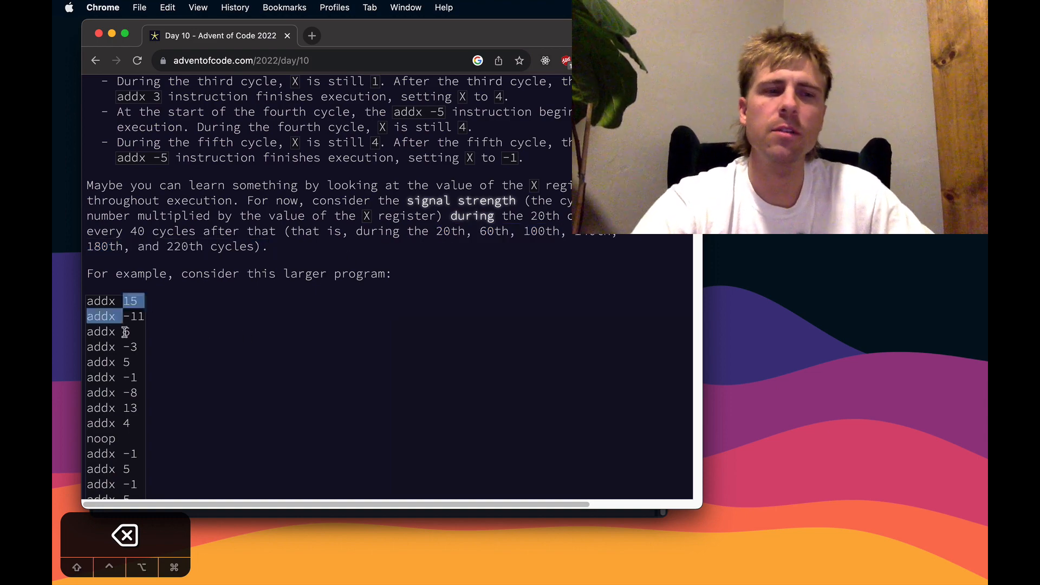
{"action": "left_click", "coordinate": [209, 381]}
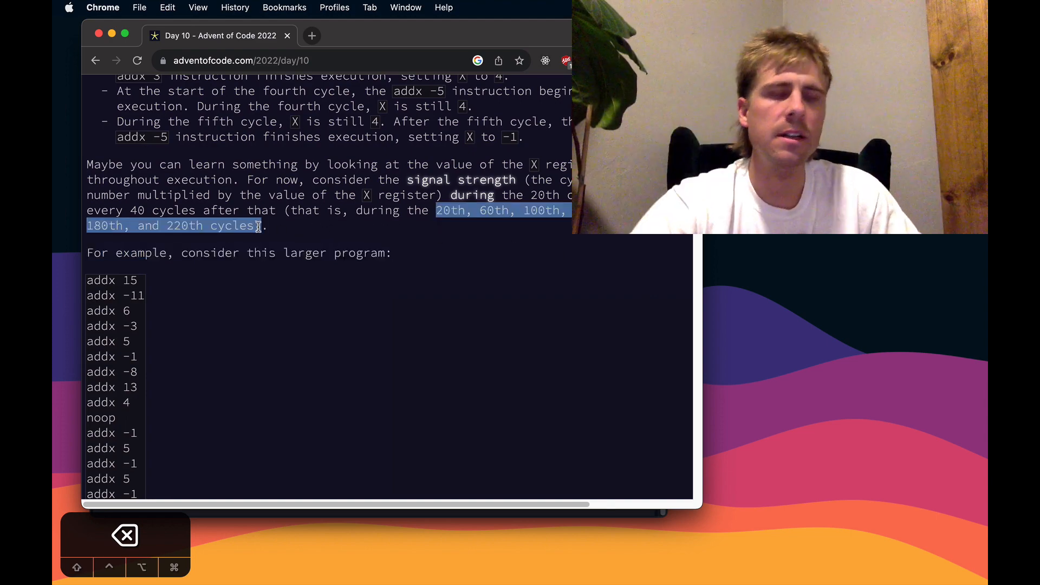
{"action": "left_click", "coordinate": [548, 283]}
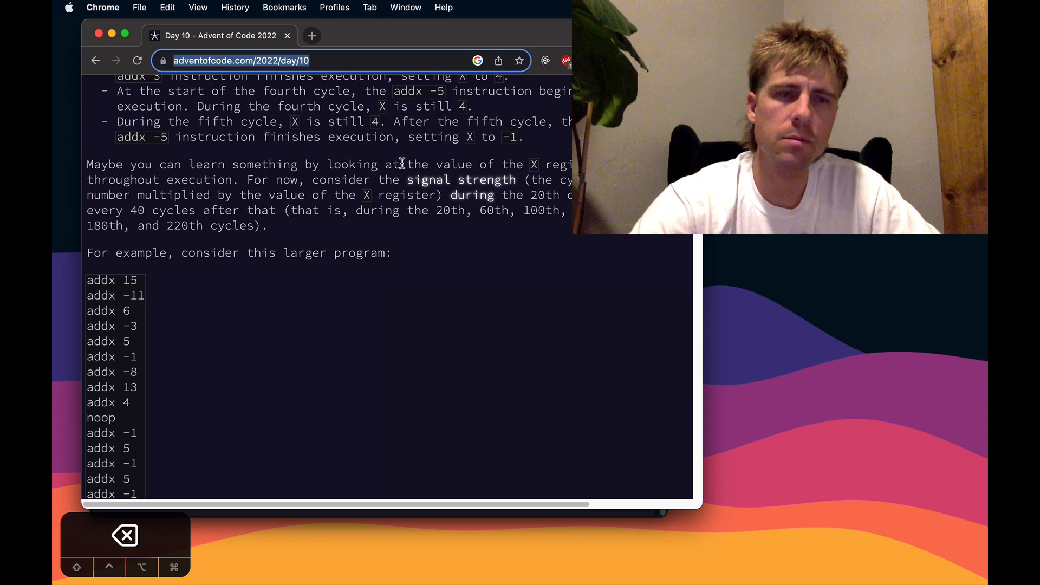
{"action": "mouse_move", "coordinate": [477, 295]}
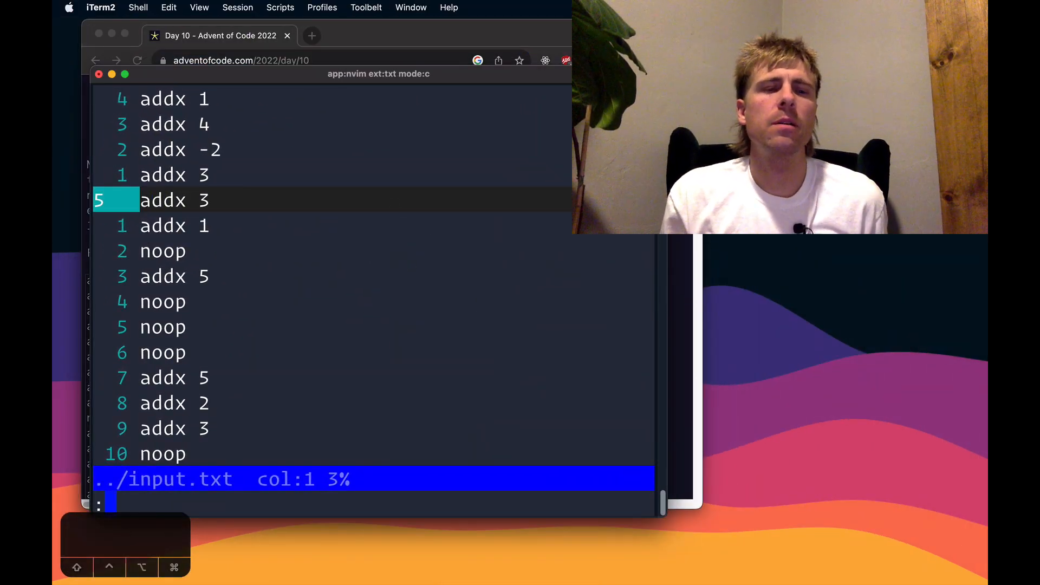
{"action": "key", "text": "Return"}
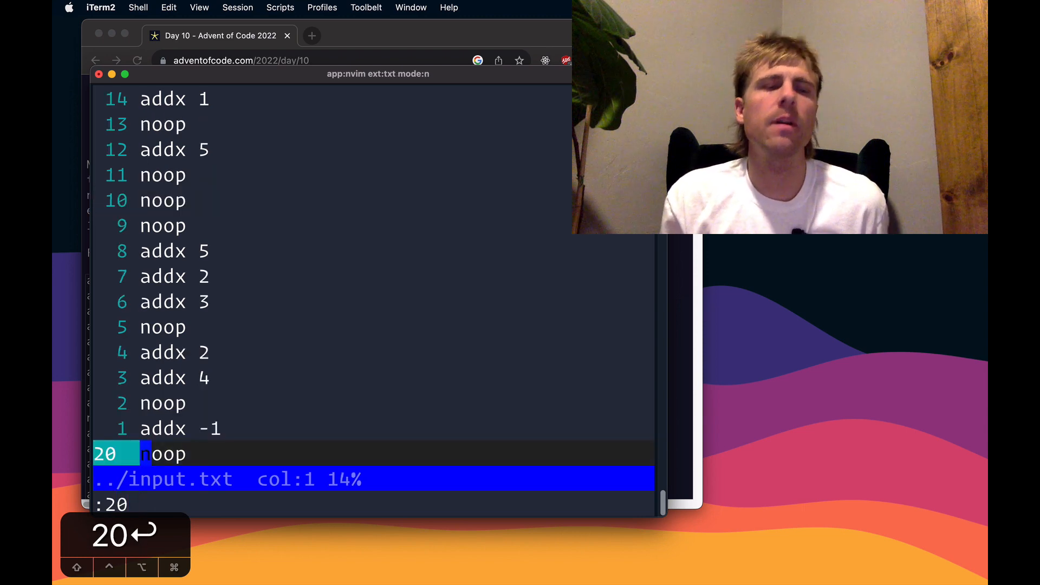
{"action": "key", "text": "k"}
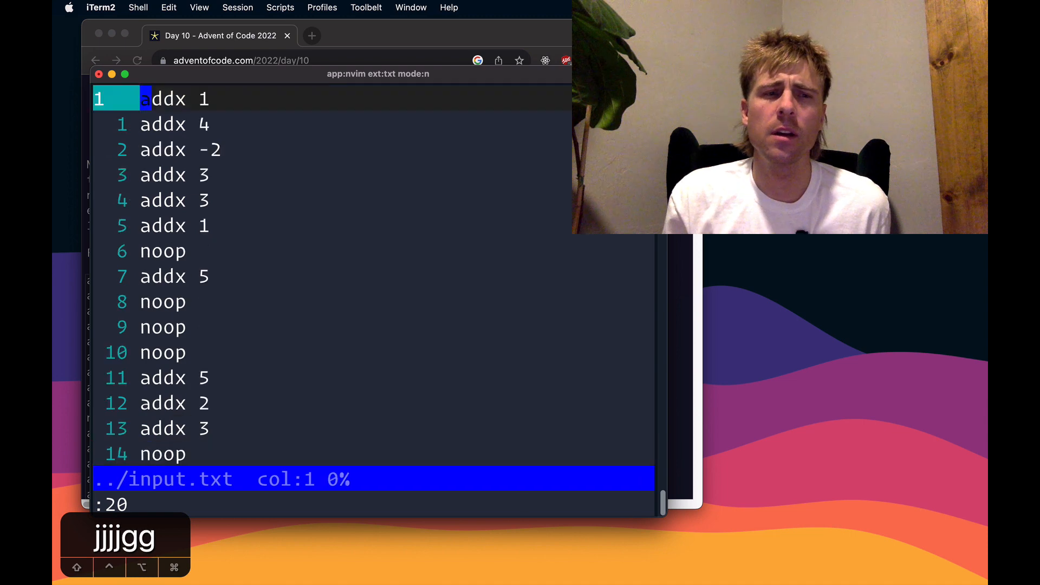
{"action": "key", "text": "j"}
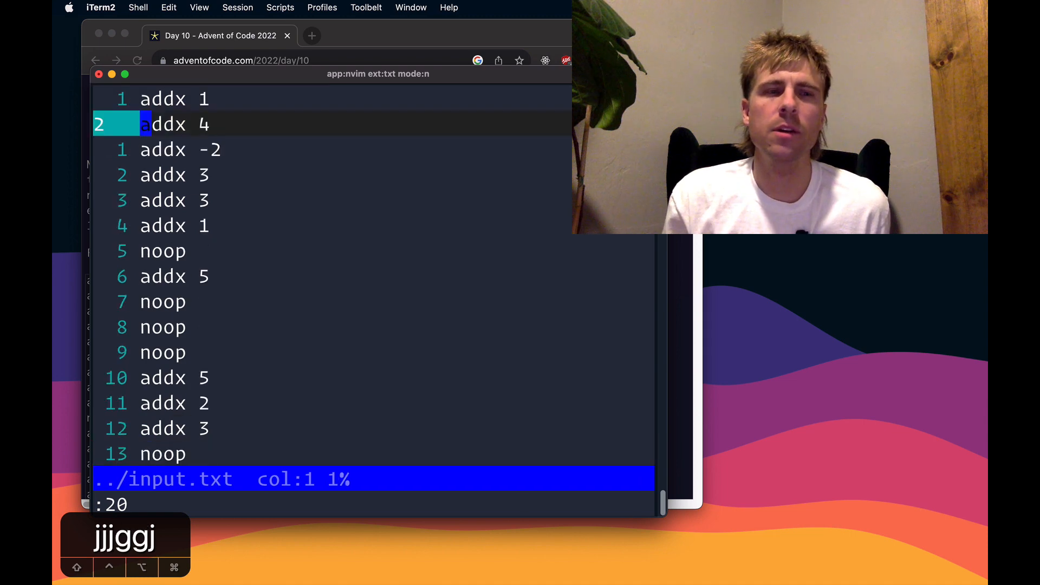
{"action": "key", "text": "k"}
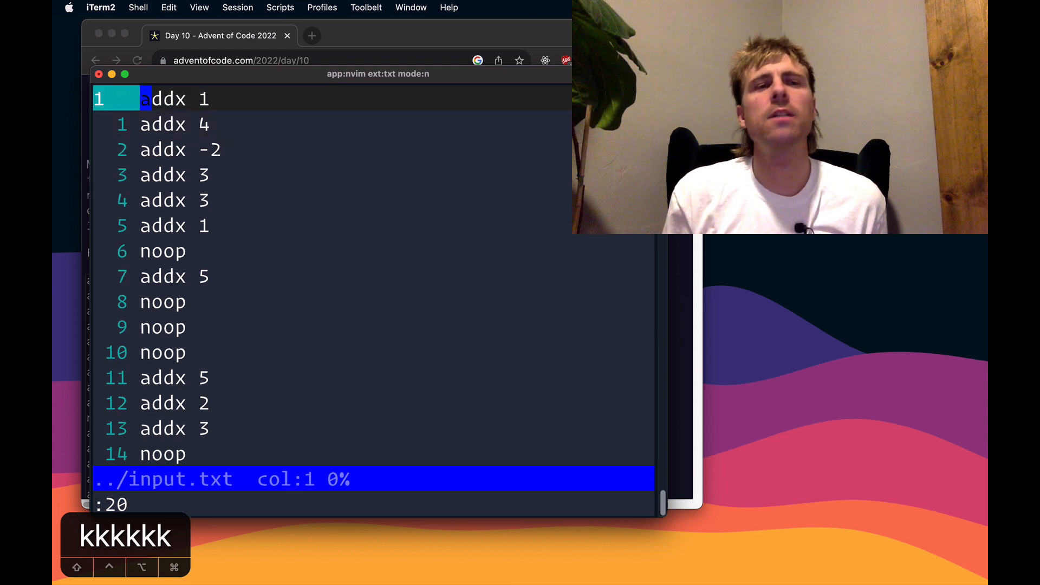
{"action": "type", "text": "n"}
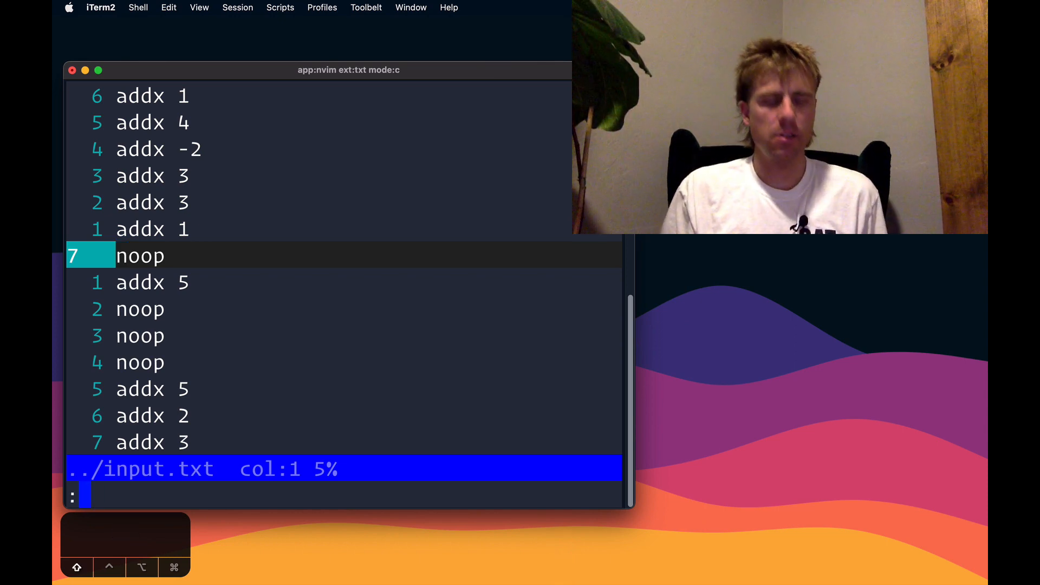
Substitute :%s/addx.*/noop\r& so every addx line gets a noop line before it
{"action": "type", "text": "%"}
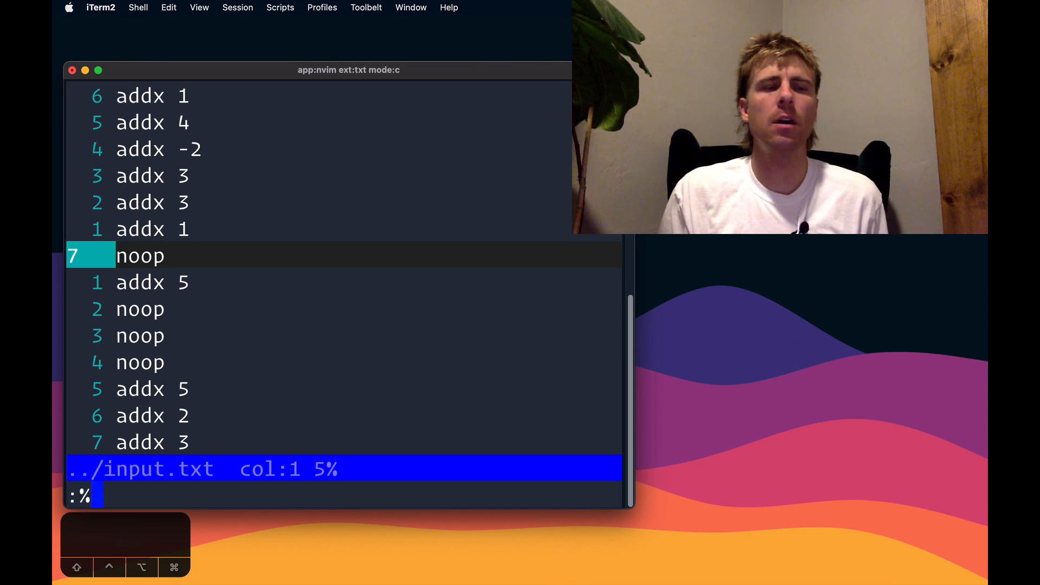
{"action": "type", "text": "s/"}
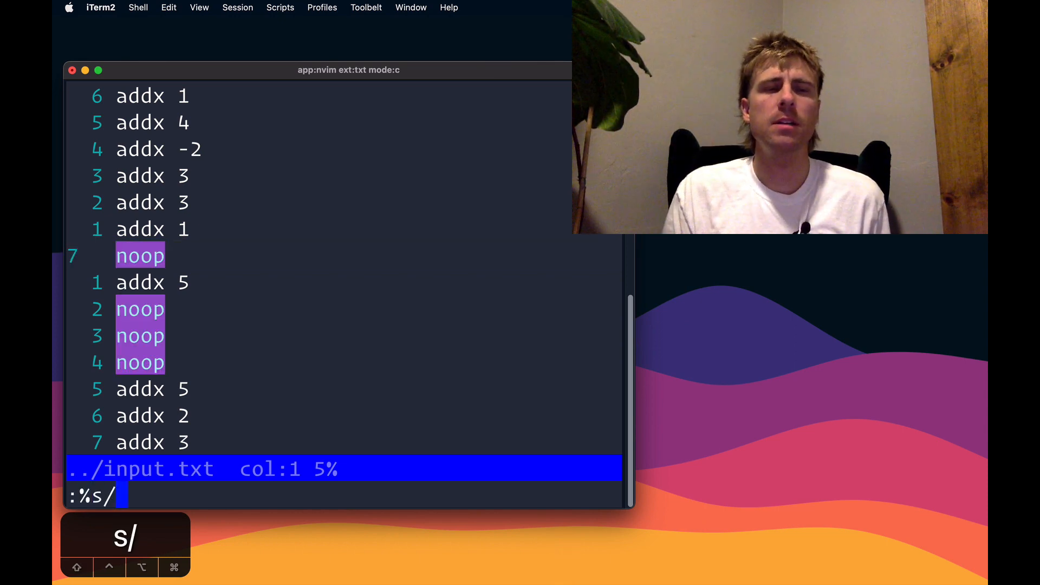
{"action": "type", "text": "ad"}
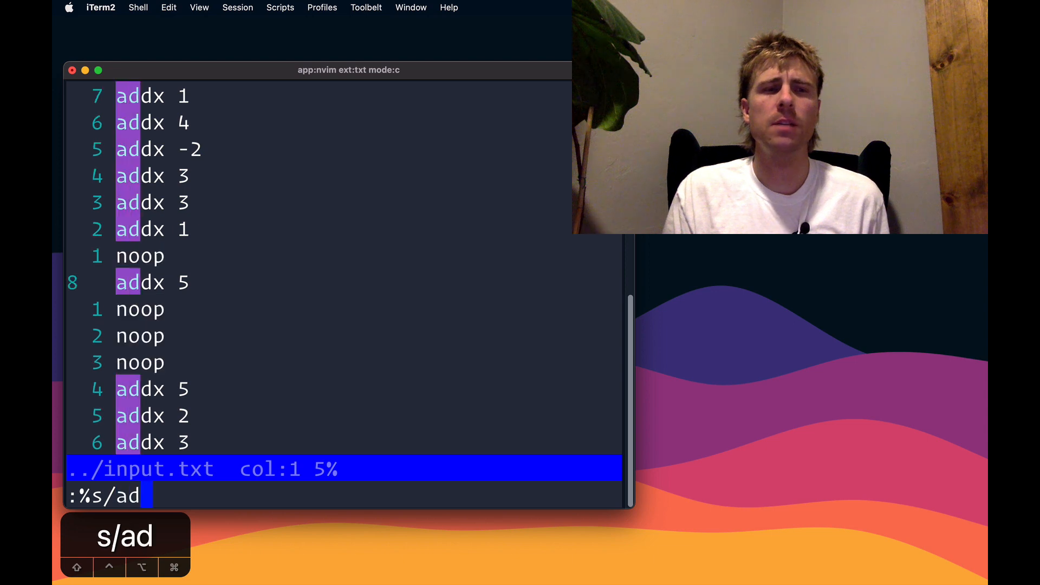
{"action": "type", "text": "dx."}
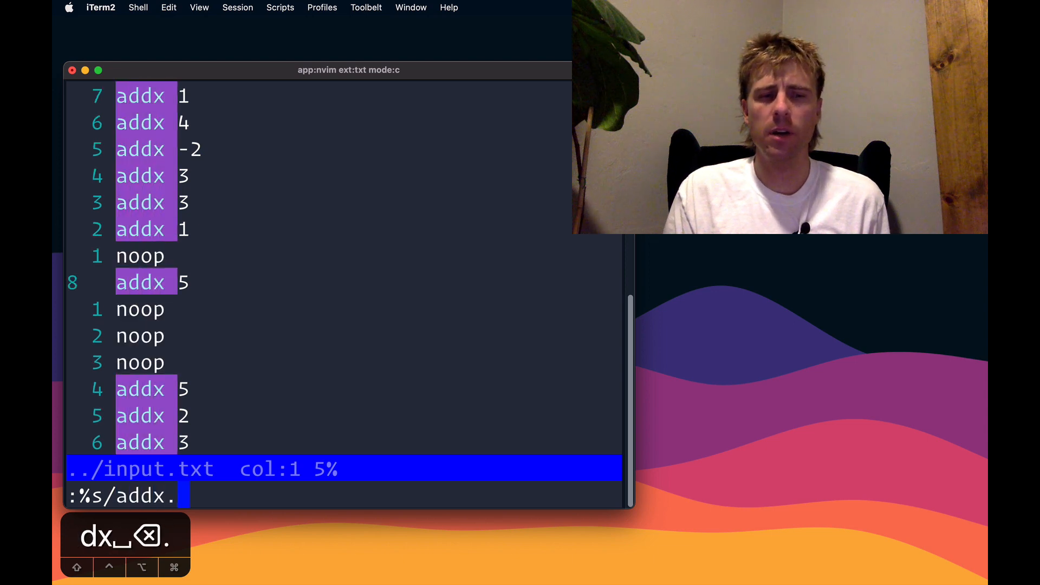
{"action": "type", "text": "*/"}
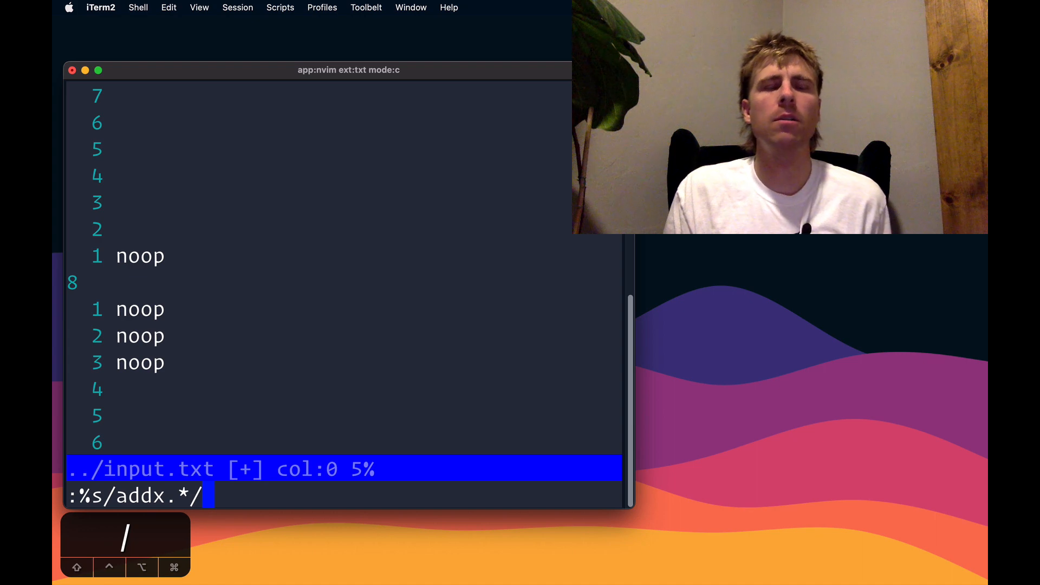
{"action": "type", "text": "noop\\"}
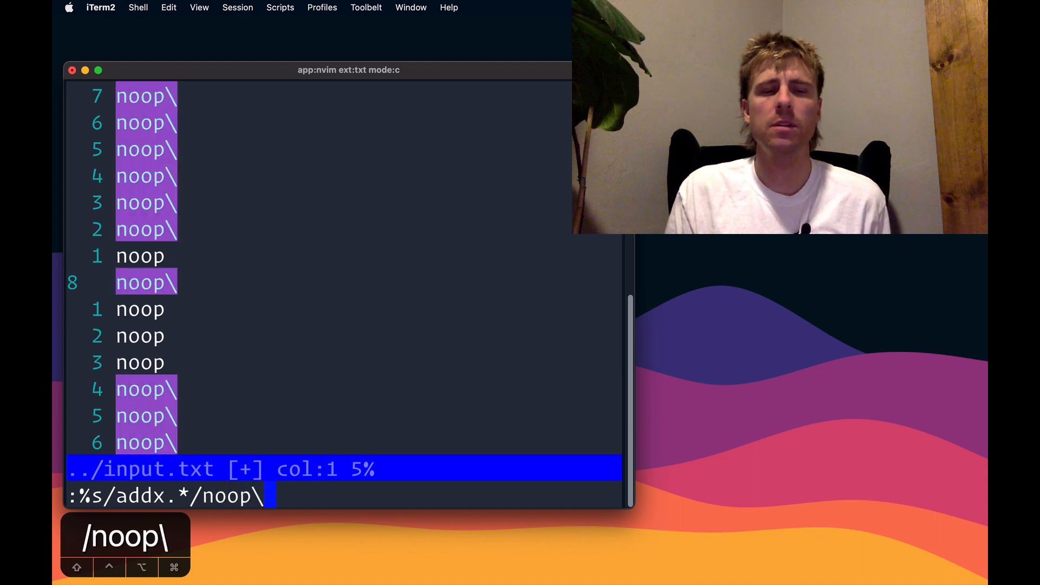
{"action": "type", "text": "r"}
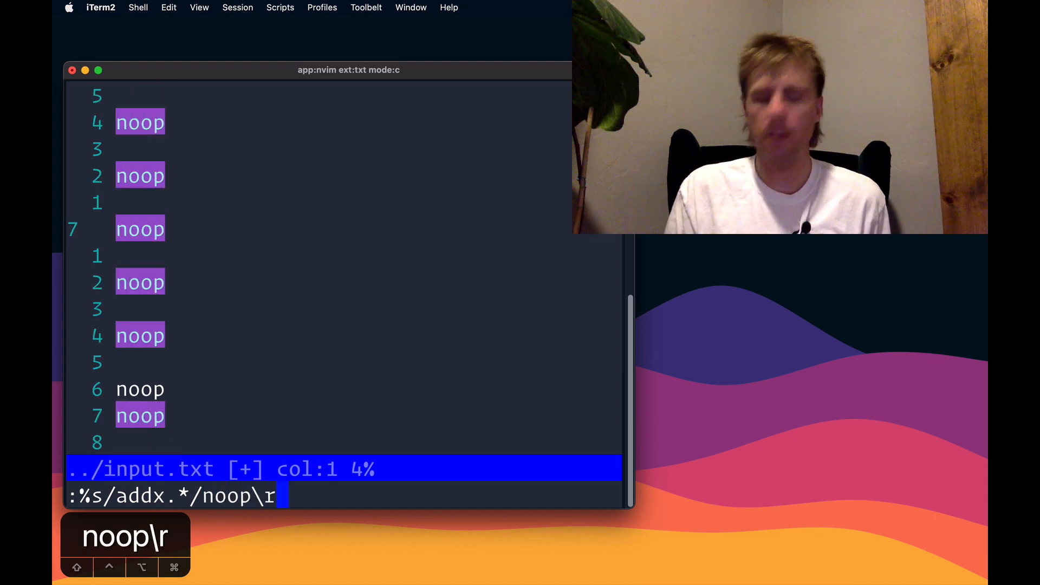
{"action": "type", "text": "&"}
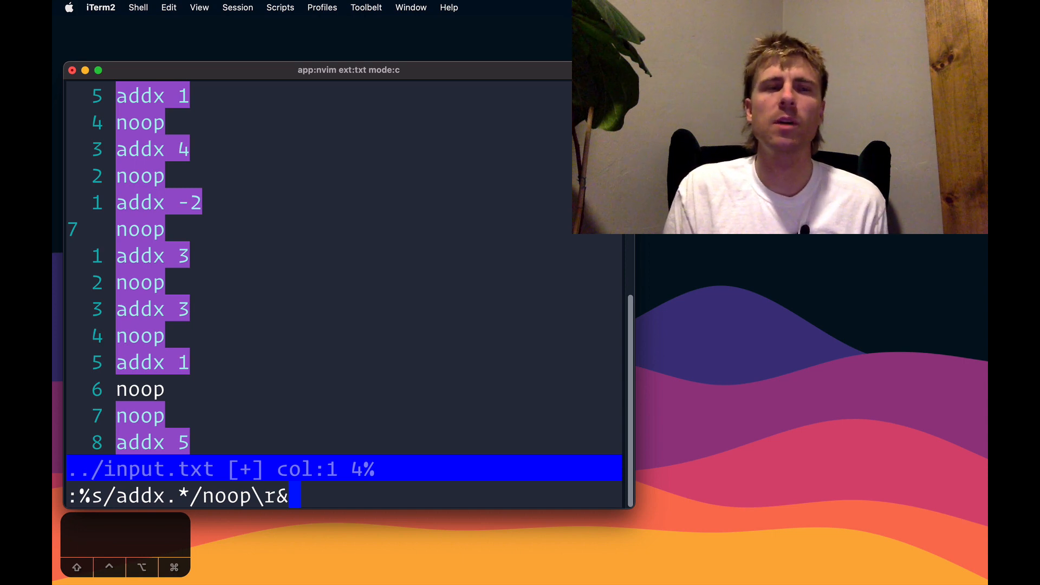
{"action": "key", "text": "Return"}
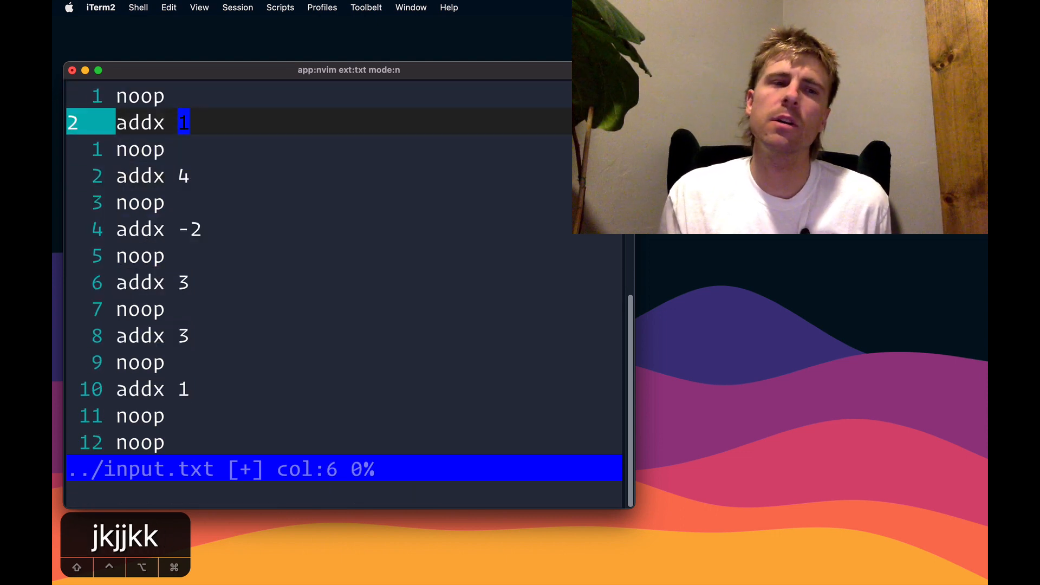
{"action": "key", "text": "j"}
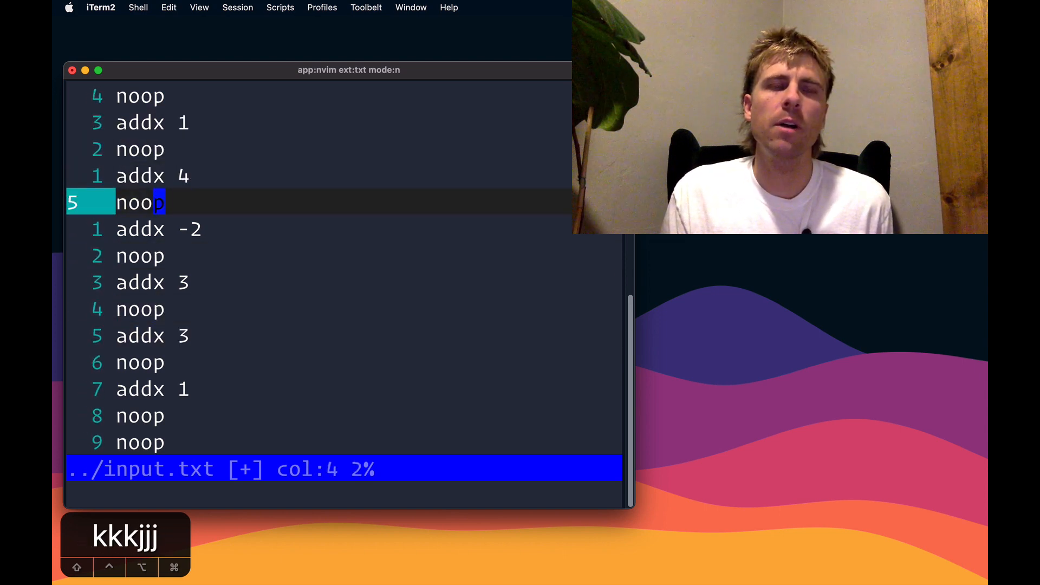
{"action": "key", "text": "k"}
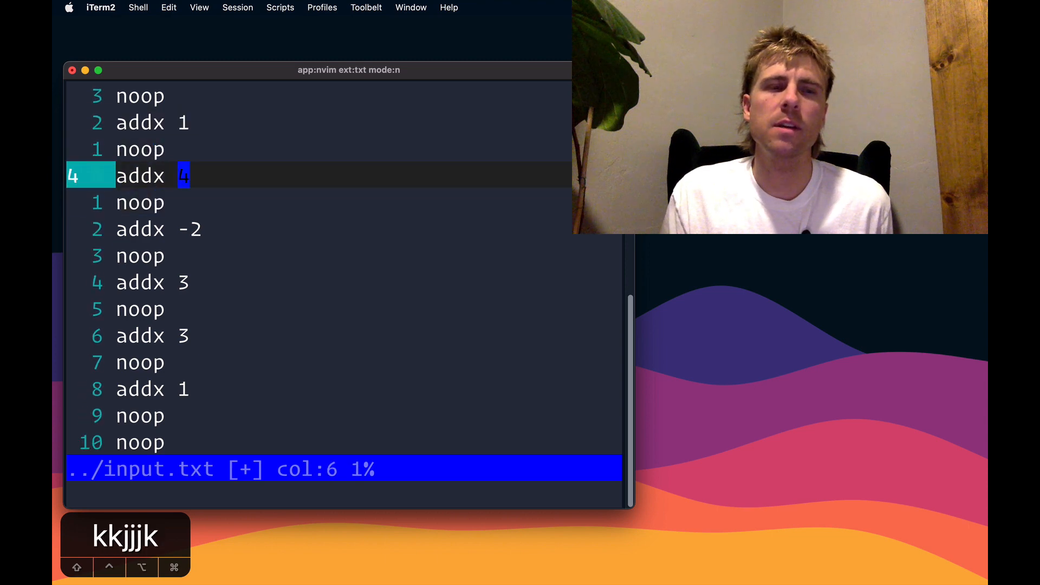
{"action": "key", "text": "k"}
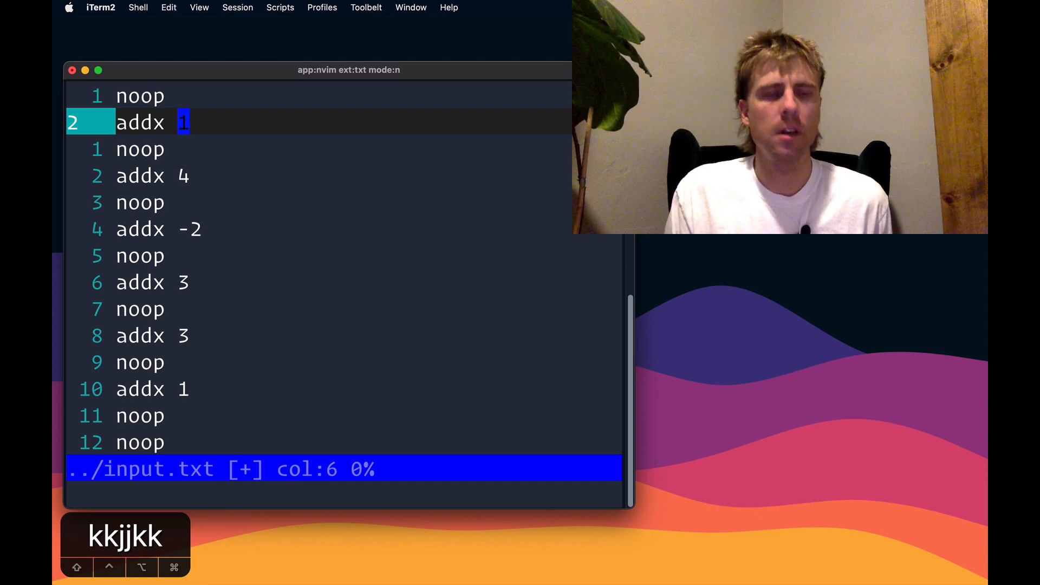
Substitute :%s/ \zs\d/+& to prefix a plus sign to all 65 positive addx values
{"action": "type", "text": ":5"}
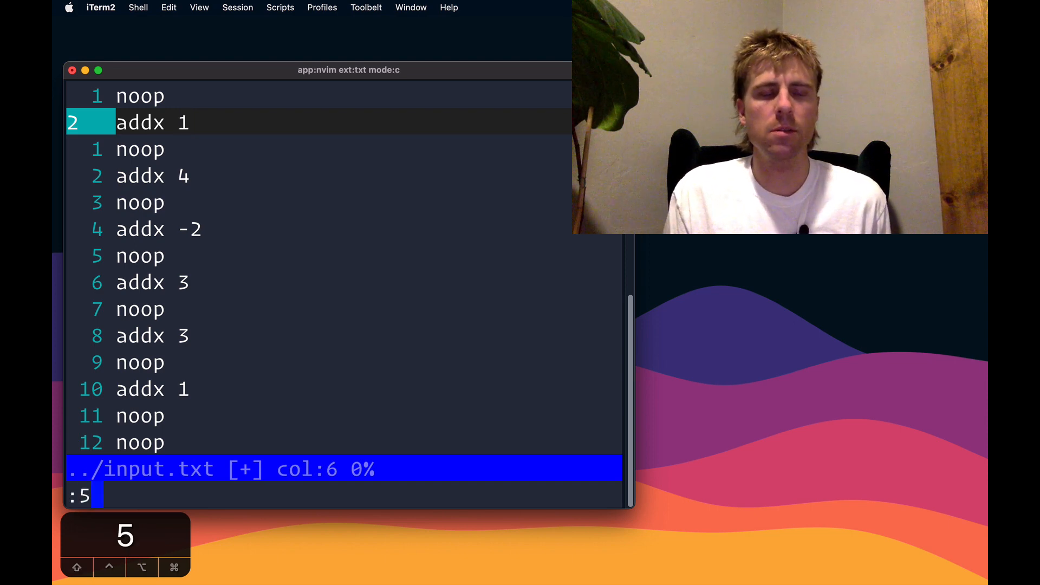
{"action": "type", "text": "%s/"}
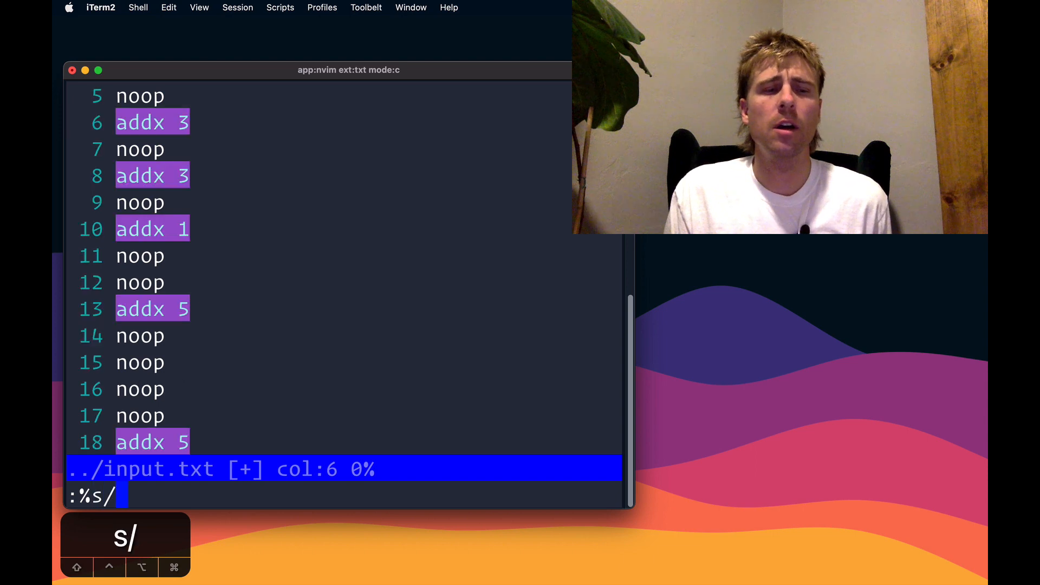
{"action": "type", "text": "\\d"}
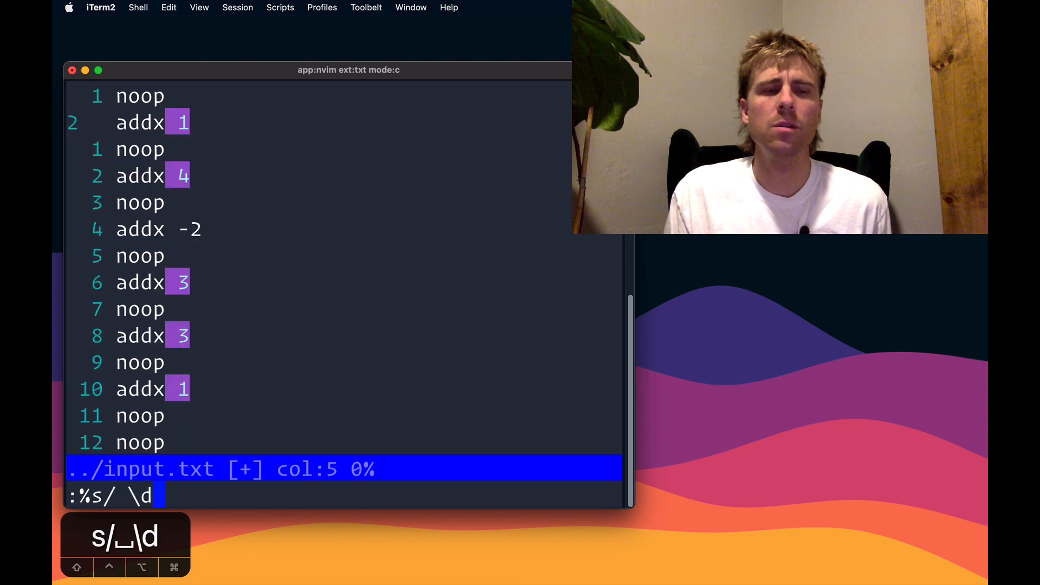
{"action": "type", "text": "/"}
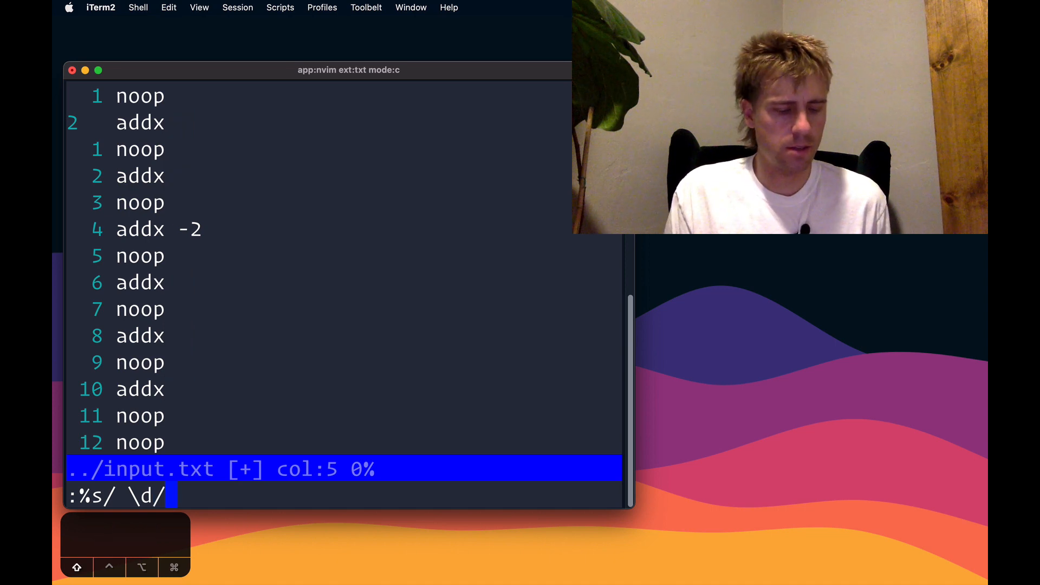
{"action": "type", "text": "+"}
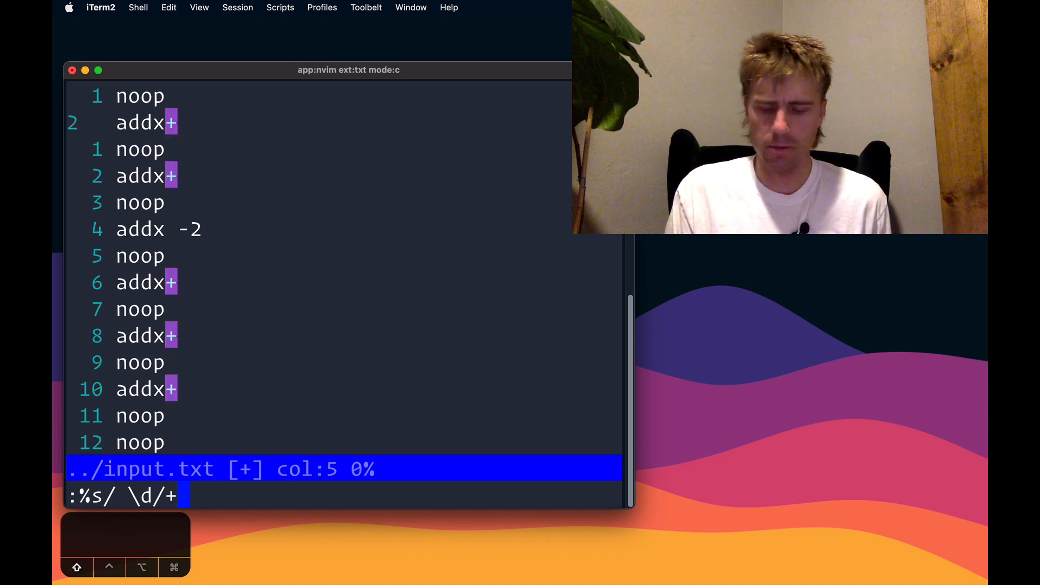
{"action": "type", "text": "&"}
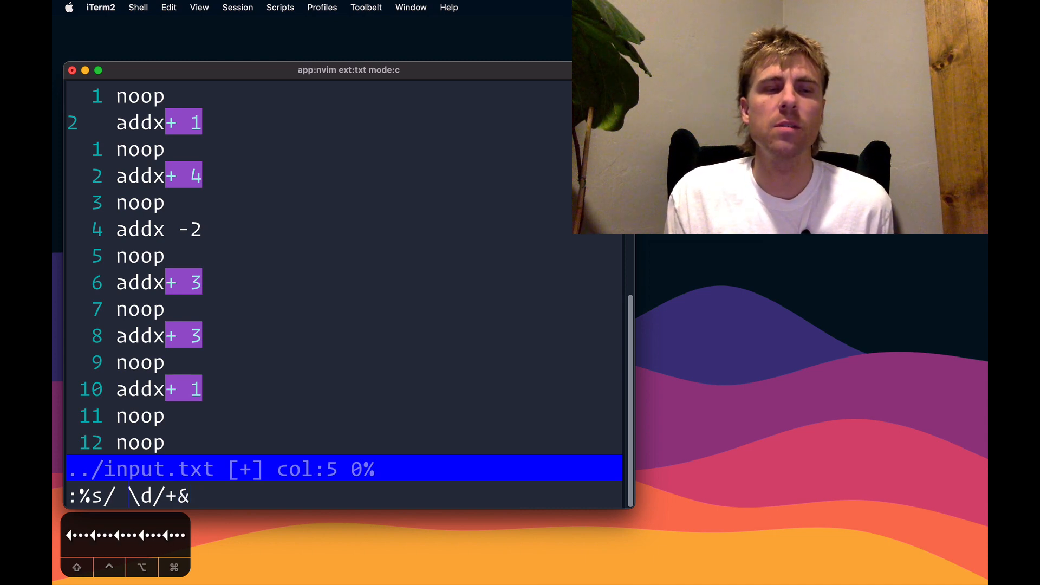
{"action": "type", "text": "\\zs\\"}
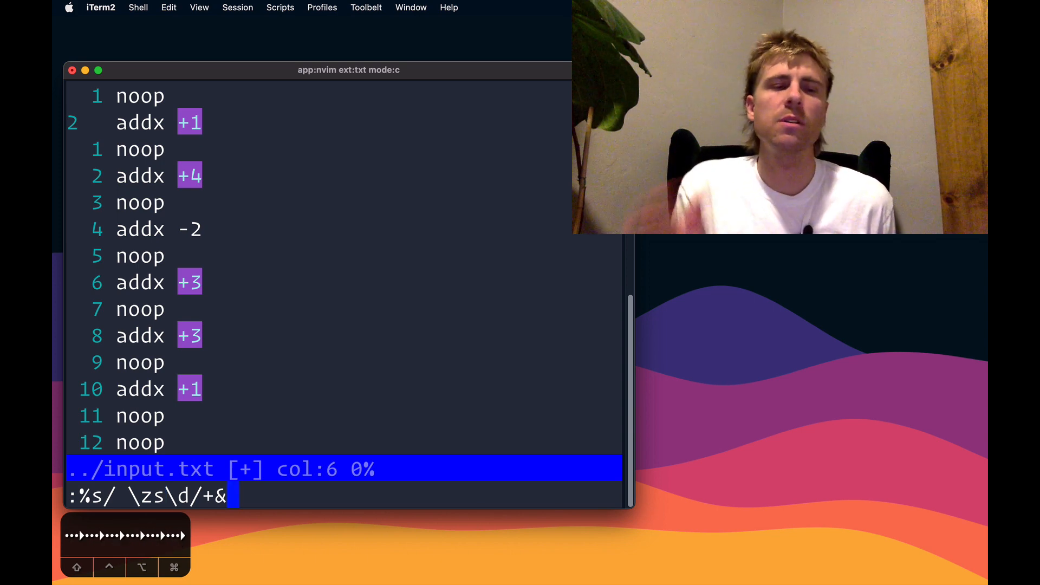
{"action": "key", "text": "Return"}
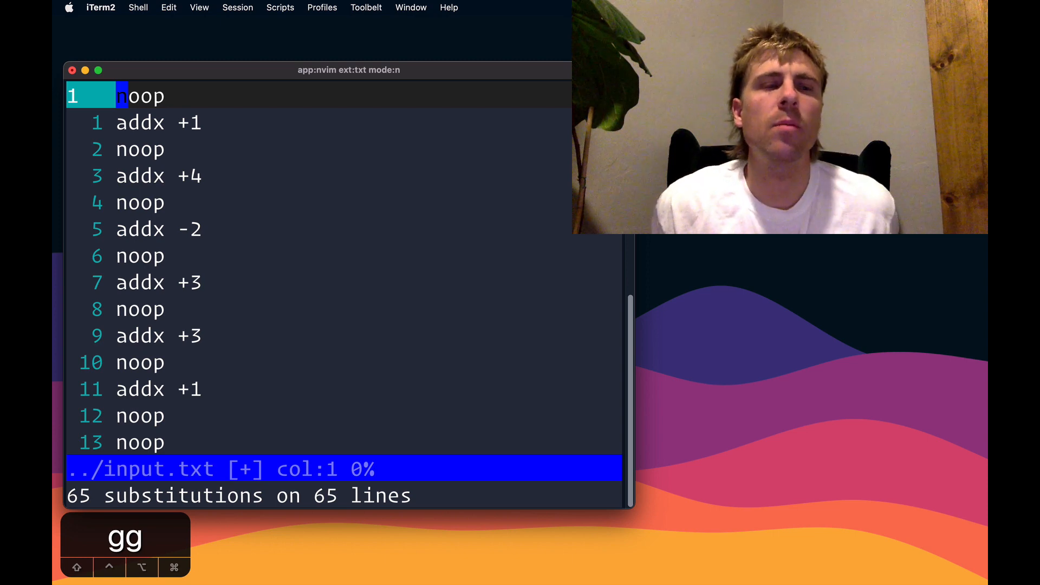
{"action": "key", "text": "j"}
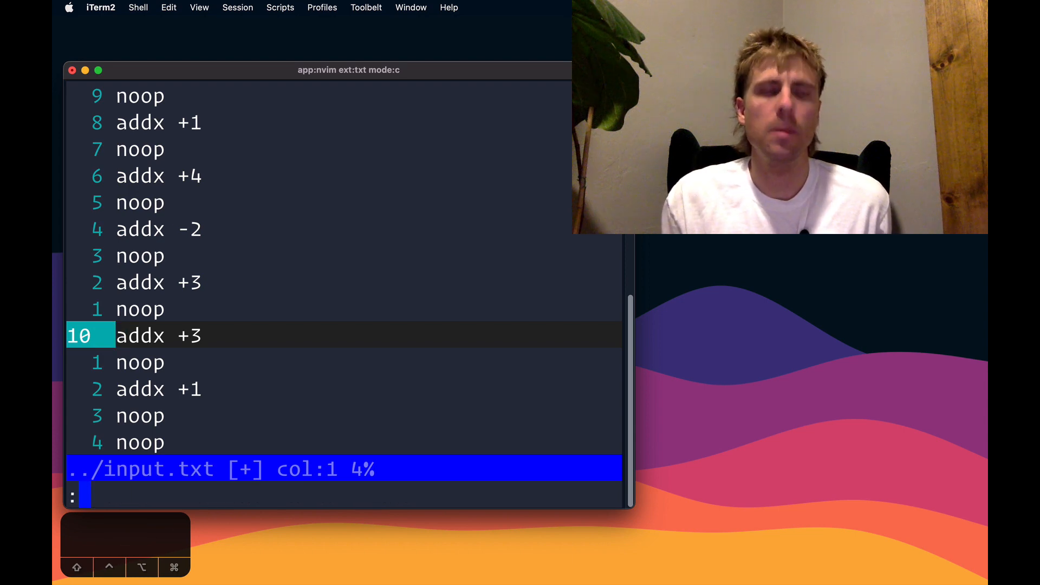
{"action": "type", "text": "1,"}
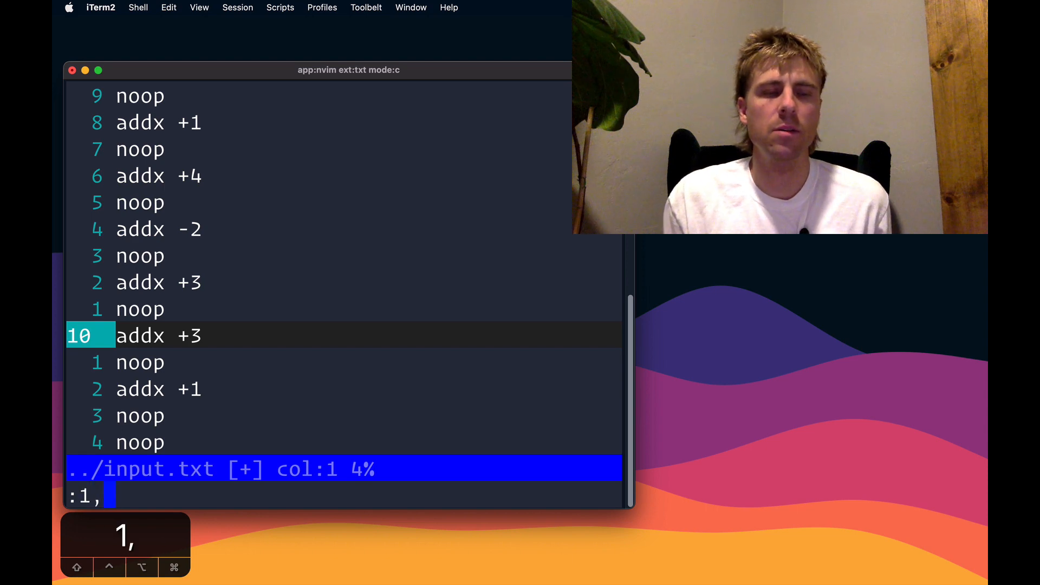
{"action": "type", "text": "8"}
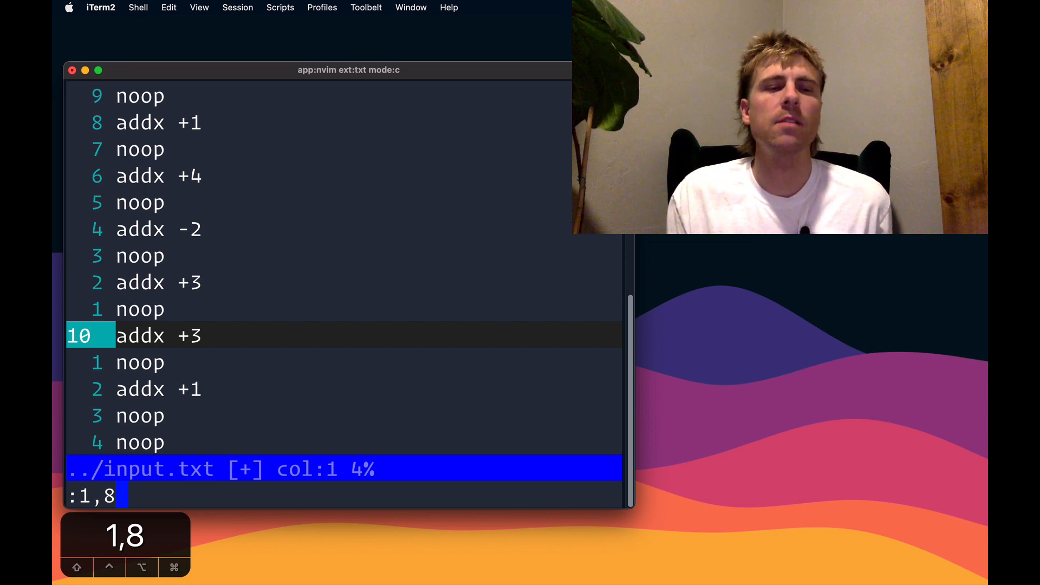
{"action": "type", "text": "-"}
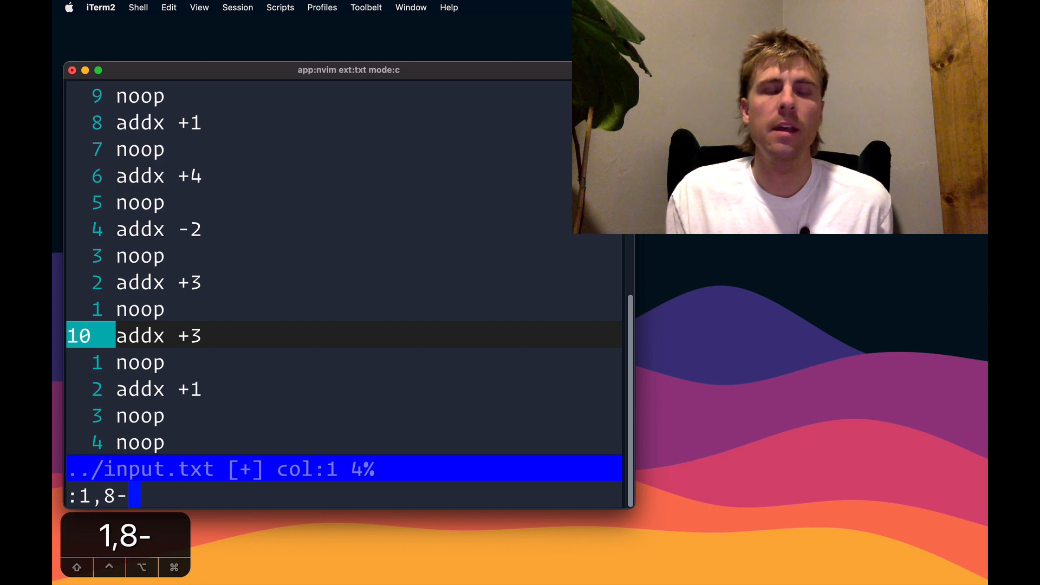
{"action": "type", "text": "s/"}
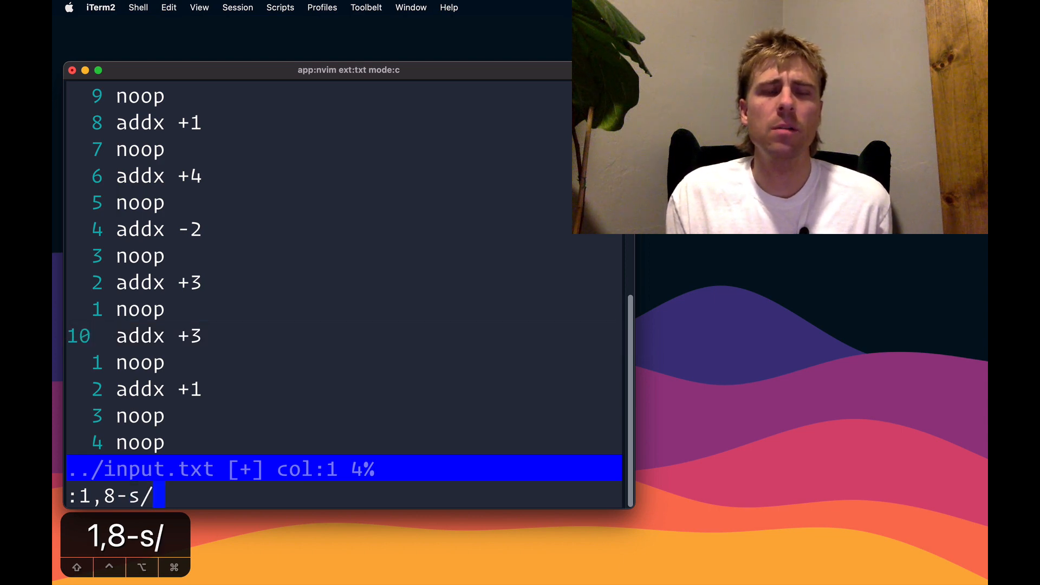
{"action": "type", "text": "\\d"}
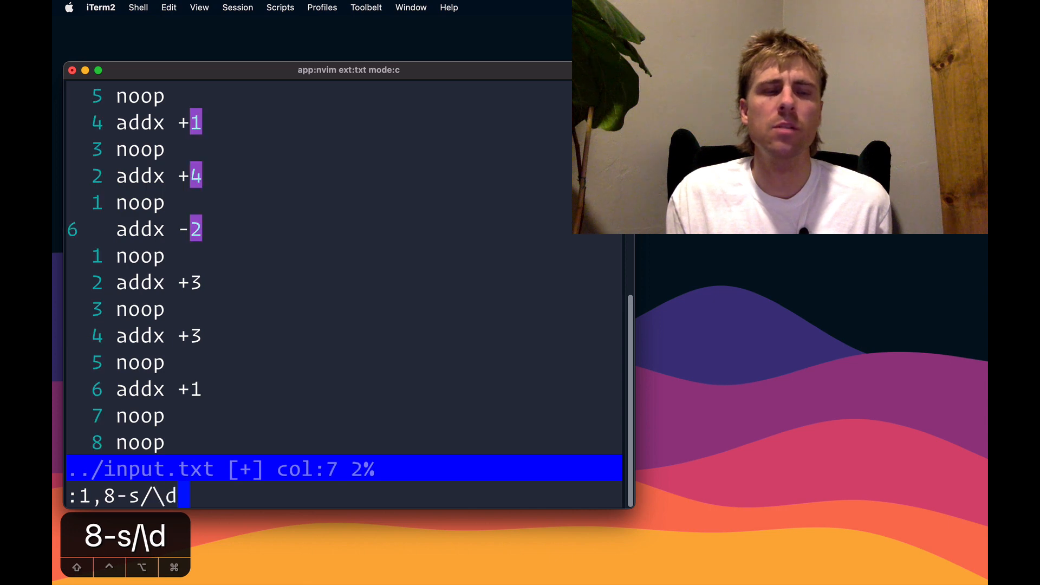
{"action": "type", "text": "\\+"}
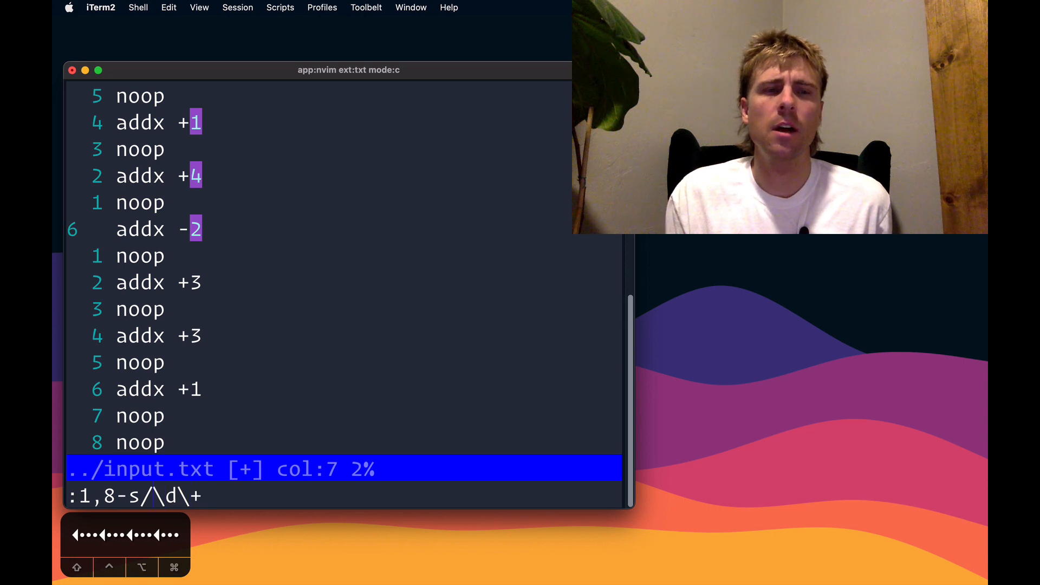
{"action": "type", "text": "[]"}
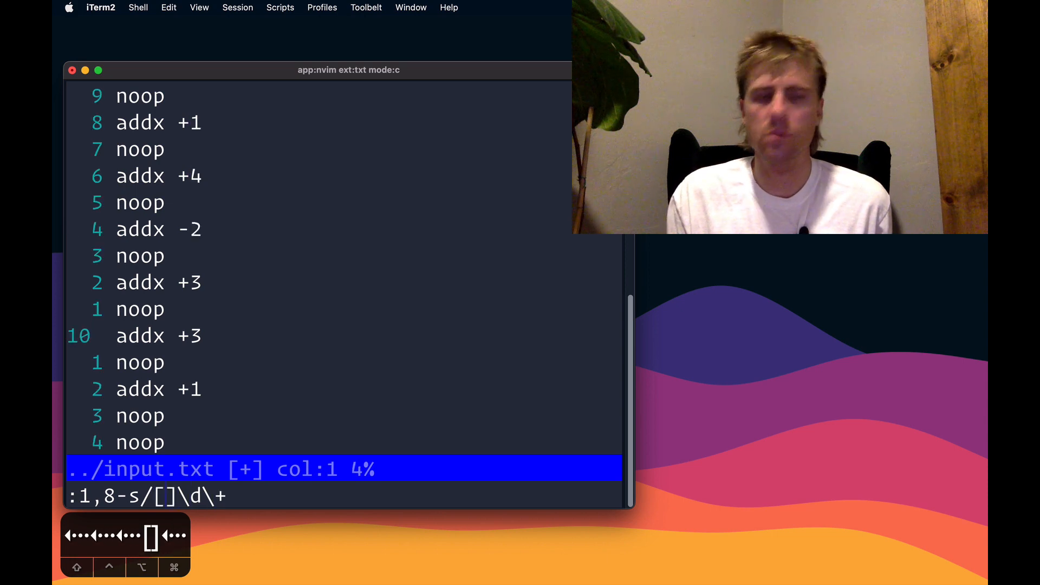
{"action": "type", "text": "-="}
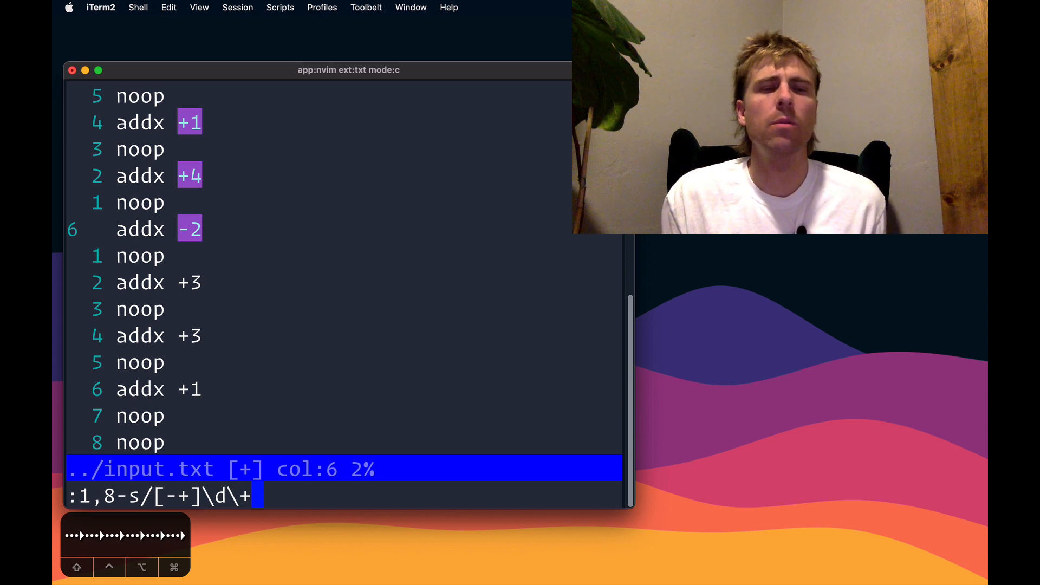
{"action": "type", "text": "/asd"}
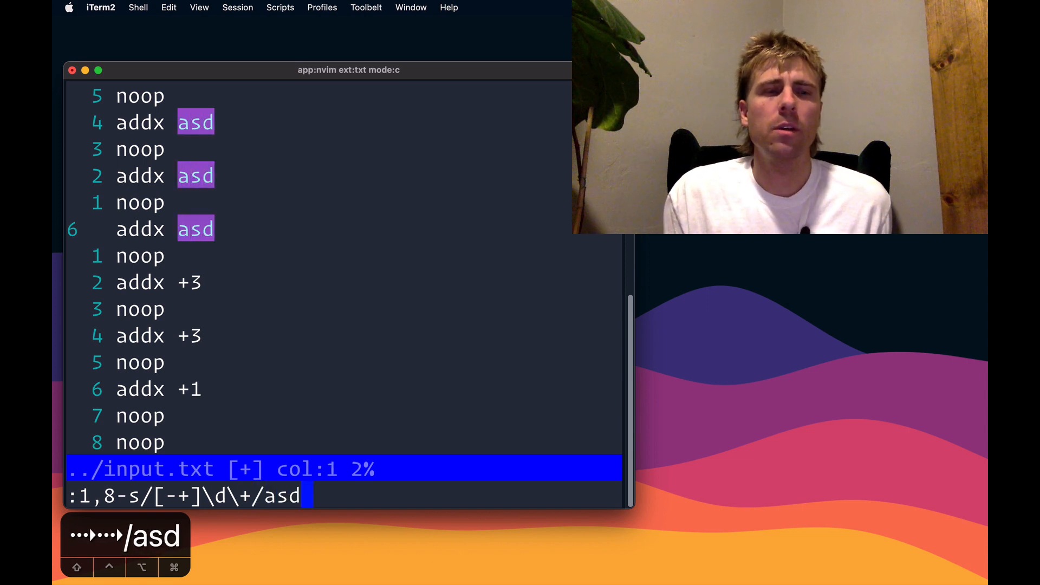
{"action": "key", "text": "backspace"}
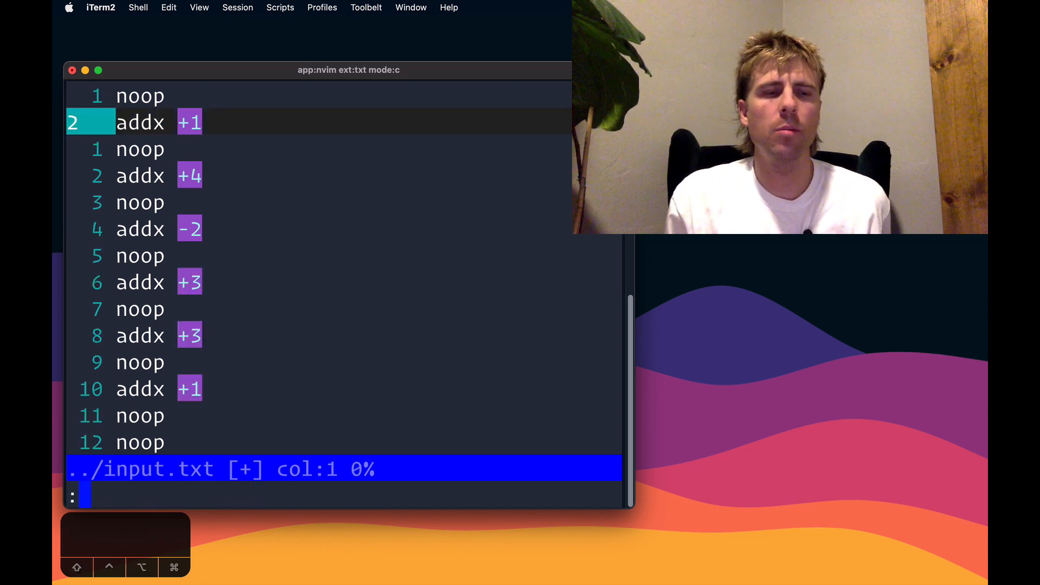
Enter :set inccommand= to change the live substitution preview option
{"action": "type", "text": "set"}
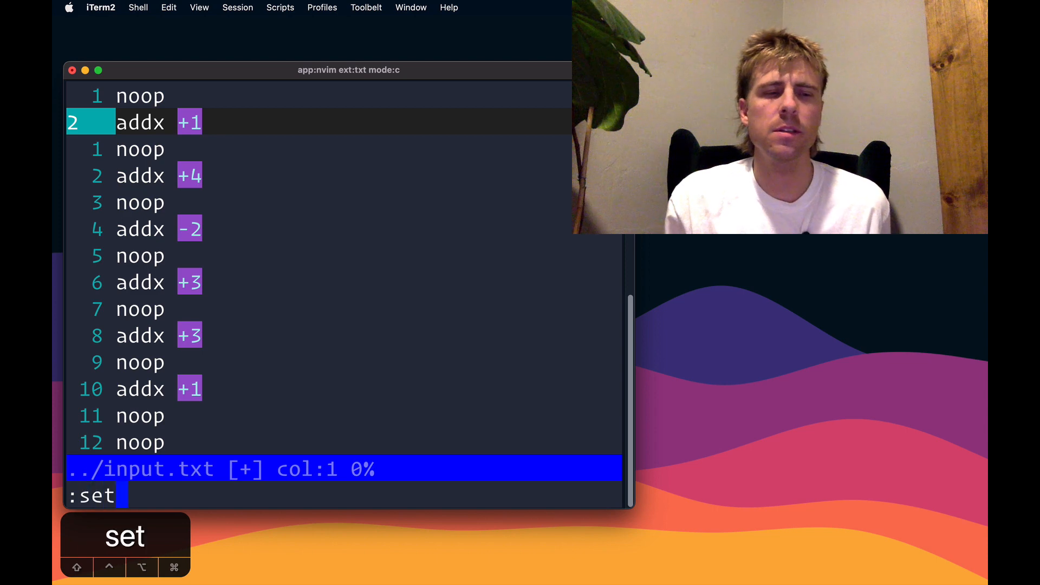
{"action": "type", "text": "inccommand"}
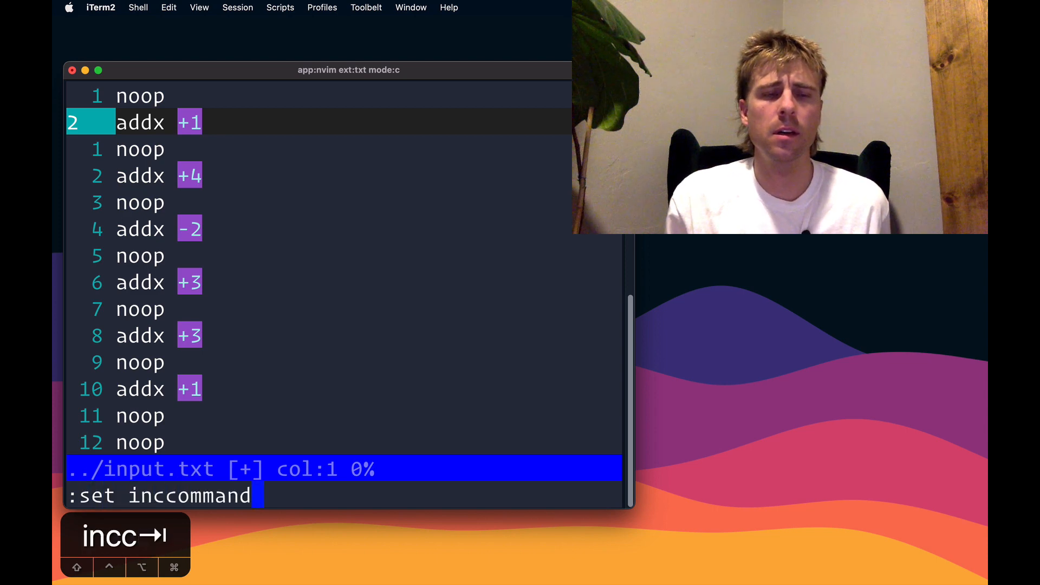
{"action": "type", "text": "="}
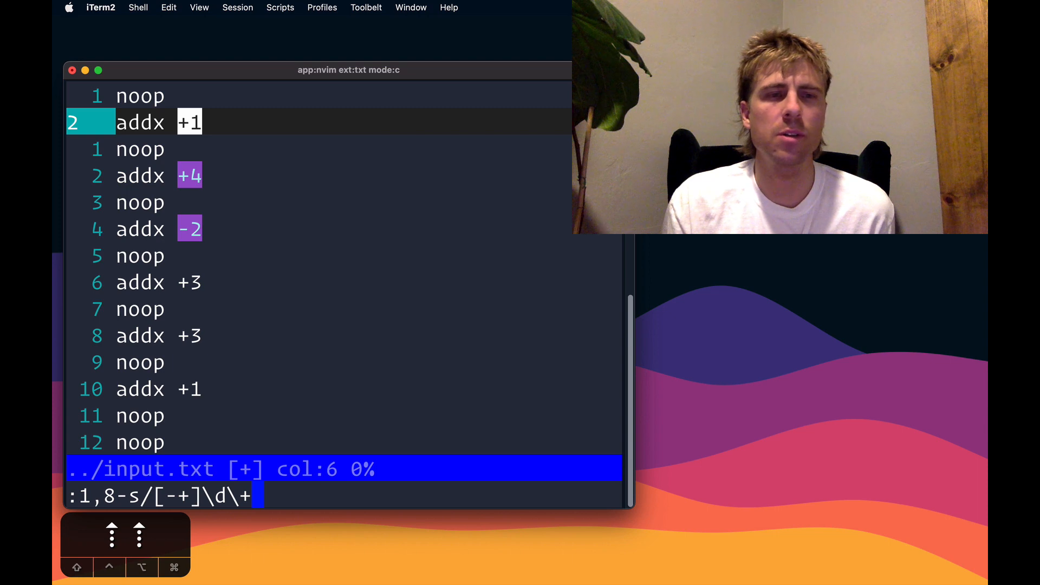
Write the replacement \=setreg('a', submatch(0)) for the signed-number substitution
{"action": "type", "text": "/"}
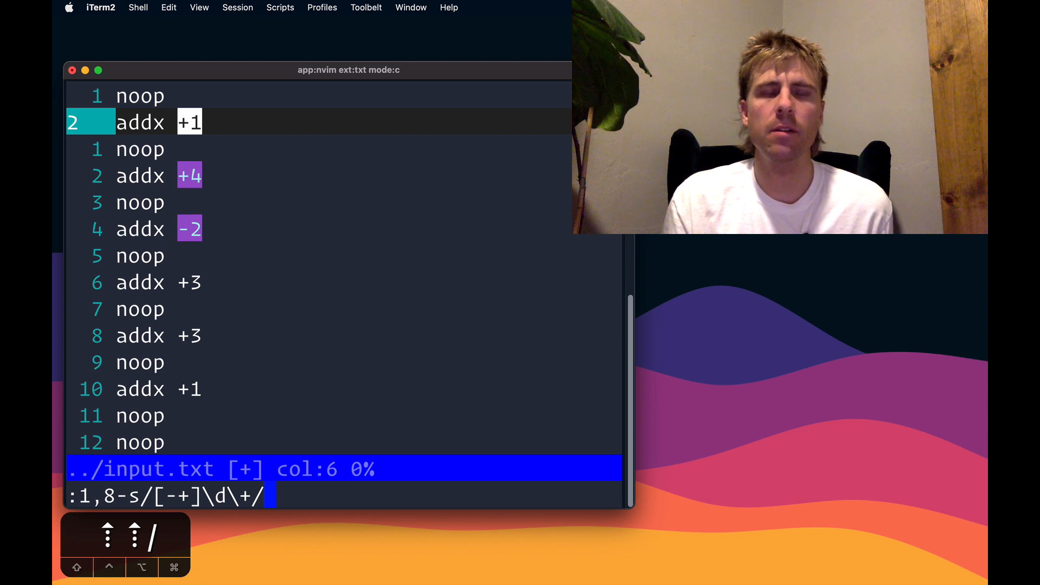
{"action": "type", "text": "\\="}
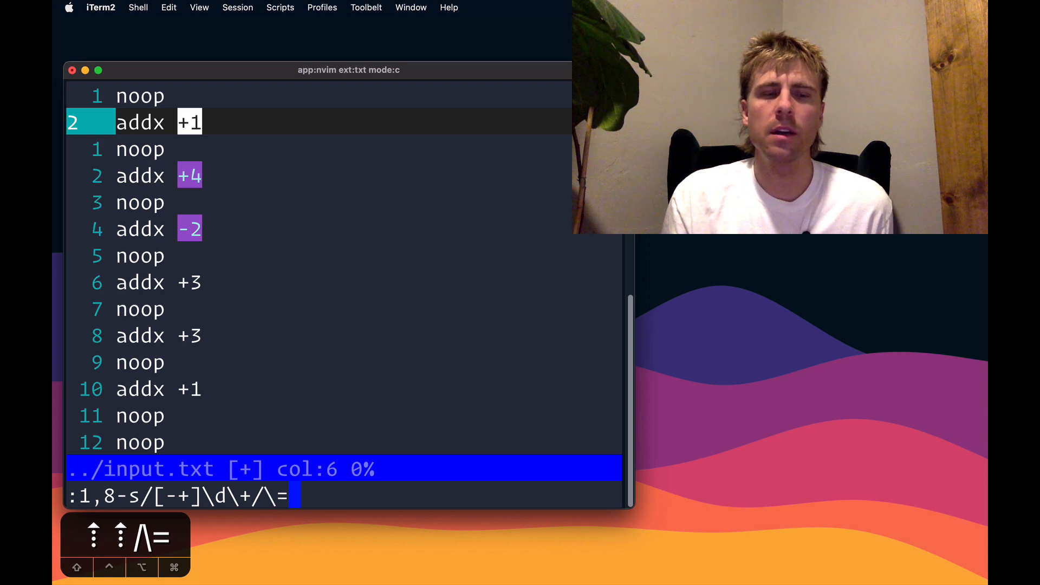
{"action": "type", "text": "s"}
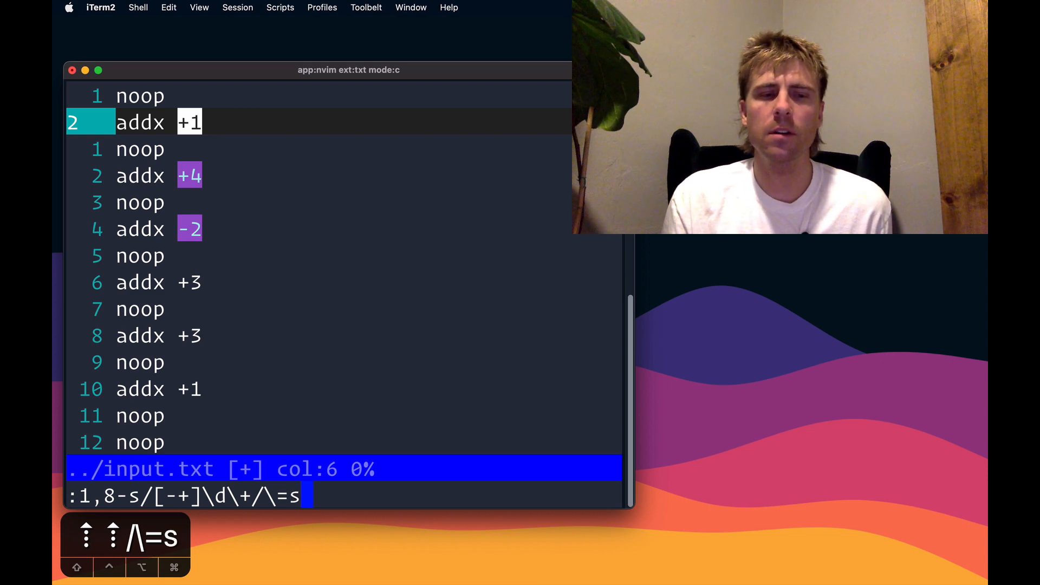
{"action": "type", "text": "etreg()"}
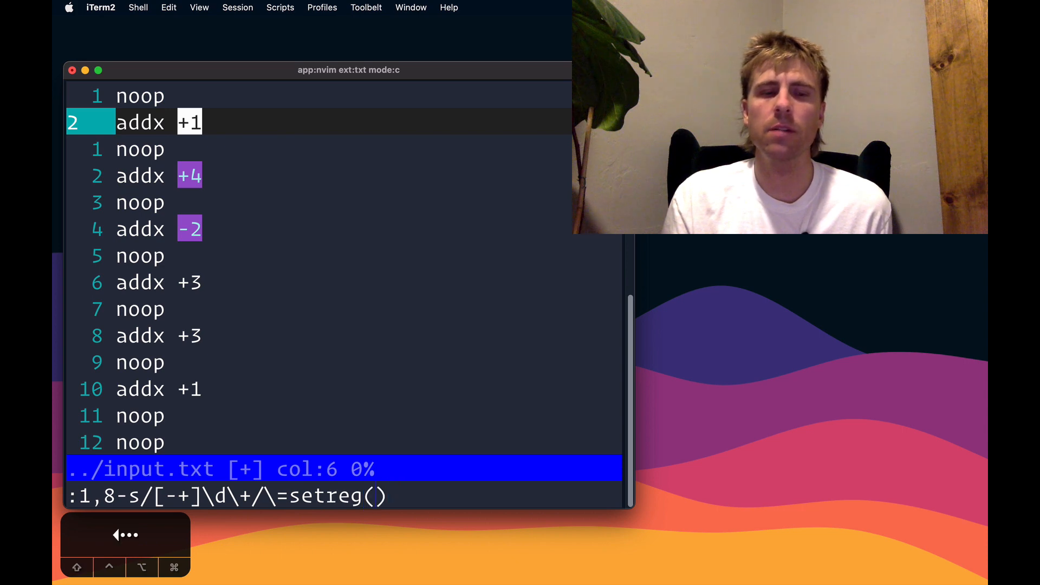
{"action": "type", "text": "''"}
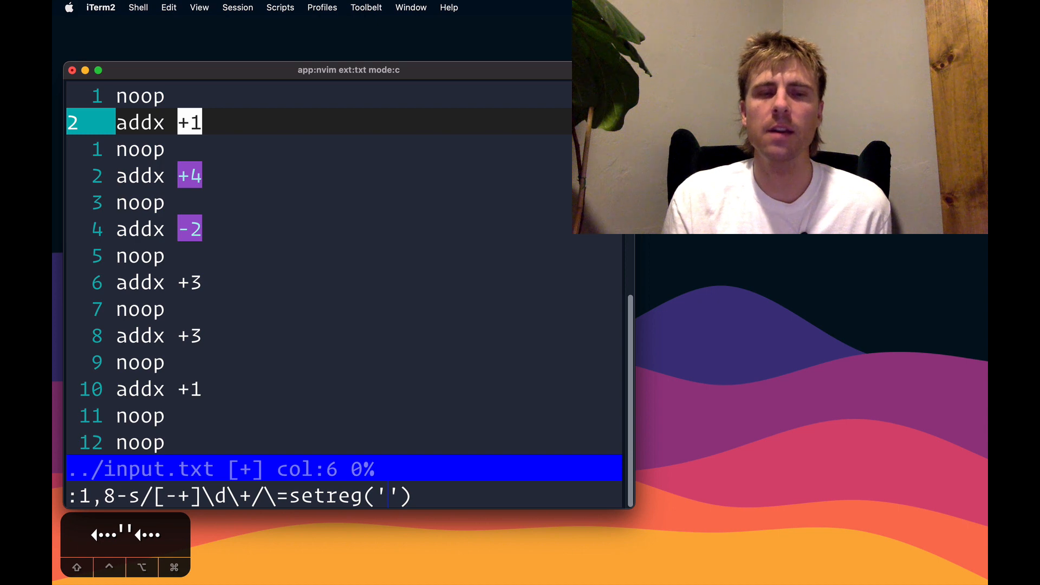
{"action": "type", "text": "a"}
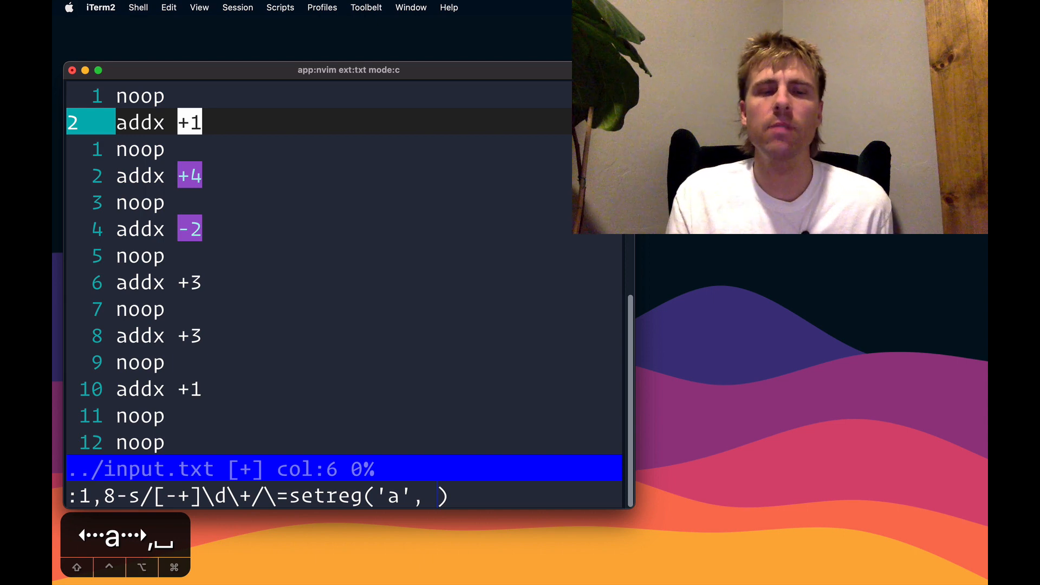
{"action": "type", "text": "subm"}
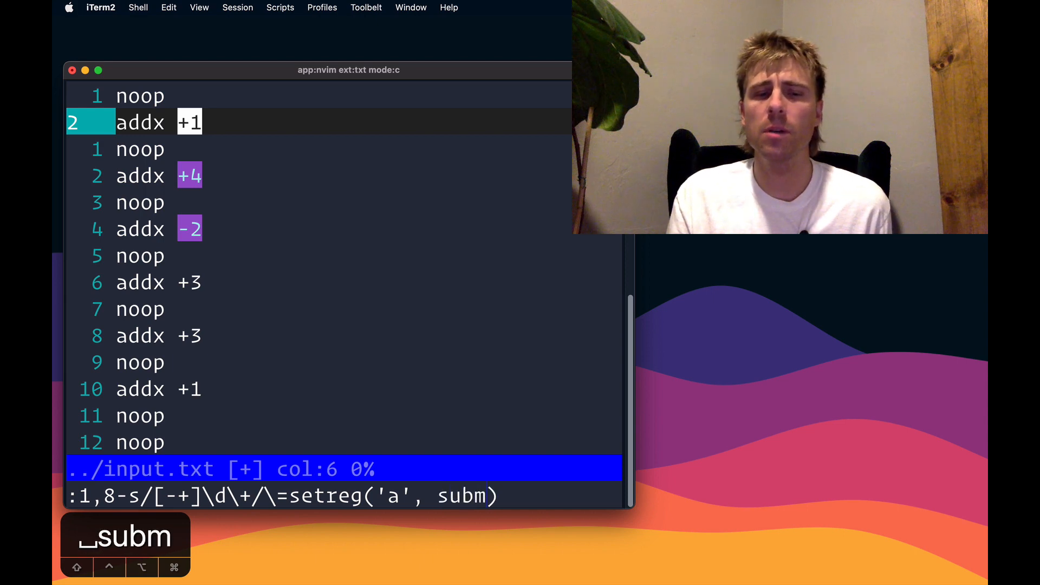
{"action": "type", "text": "atch(0)"}
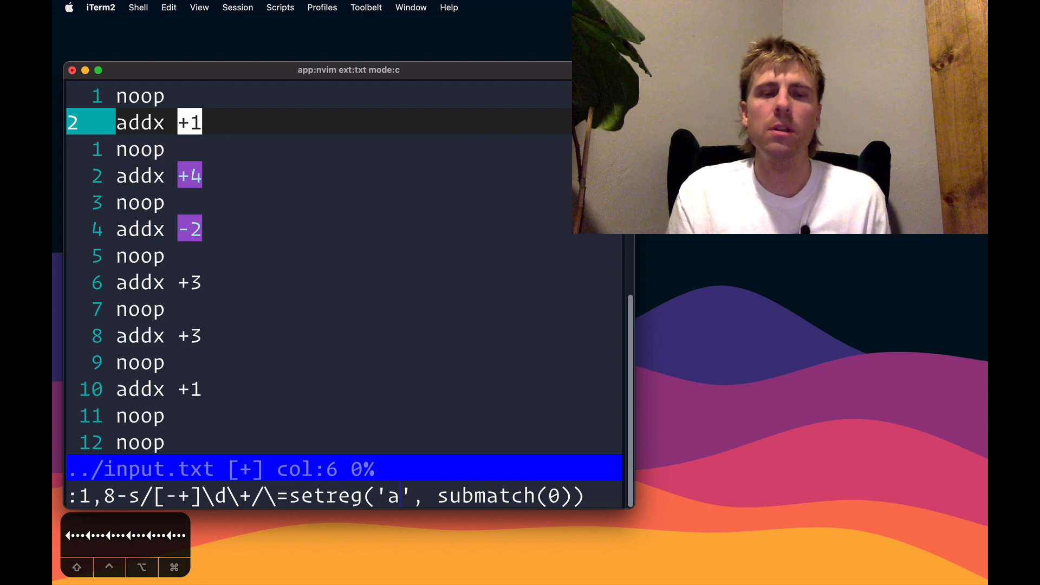
Switch the register to uppercase A with the /n flag and run it, appending 3 matches to register a
{"action": "key", "text": "Backspace"}
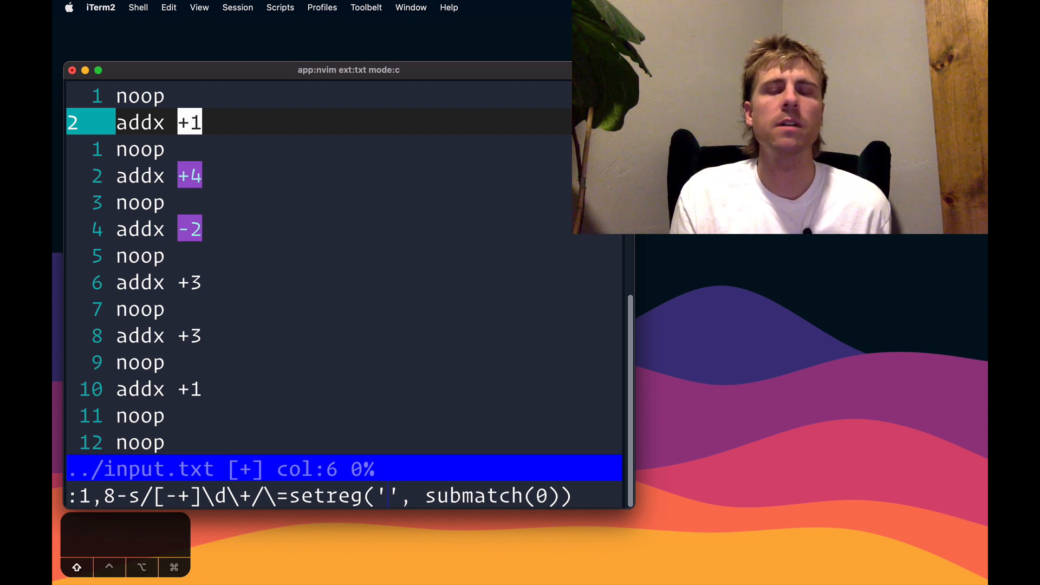
{"action": "type", "text": "A"}
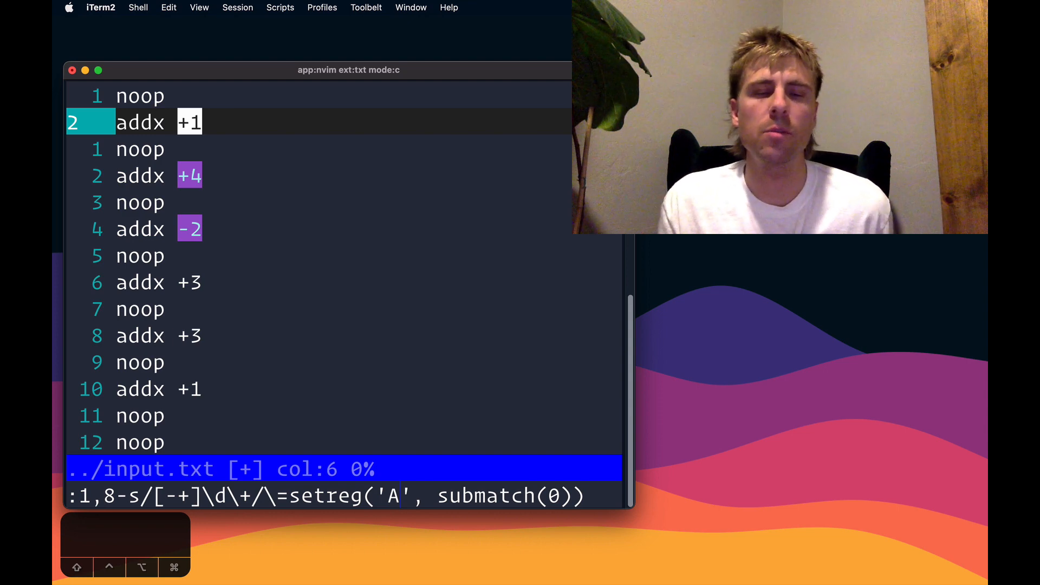
{"action": "type", "text": "/n"}
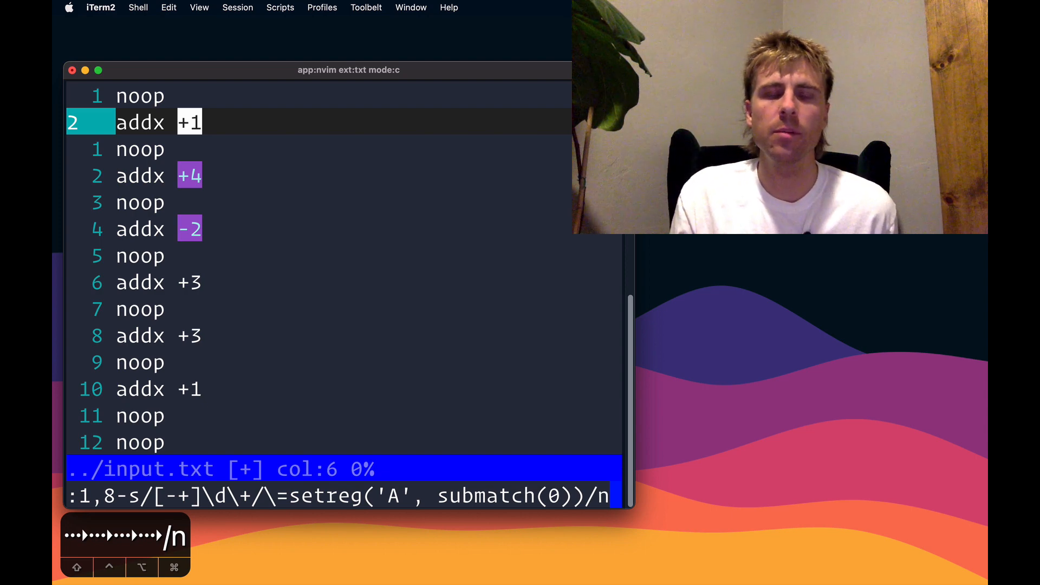
{"action": "key", "text": "Return"}
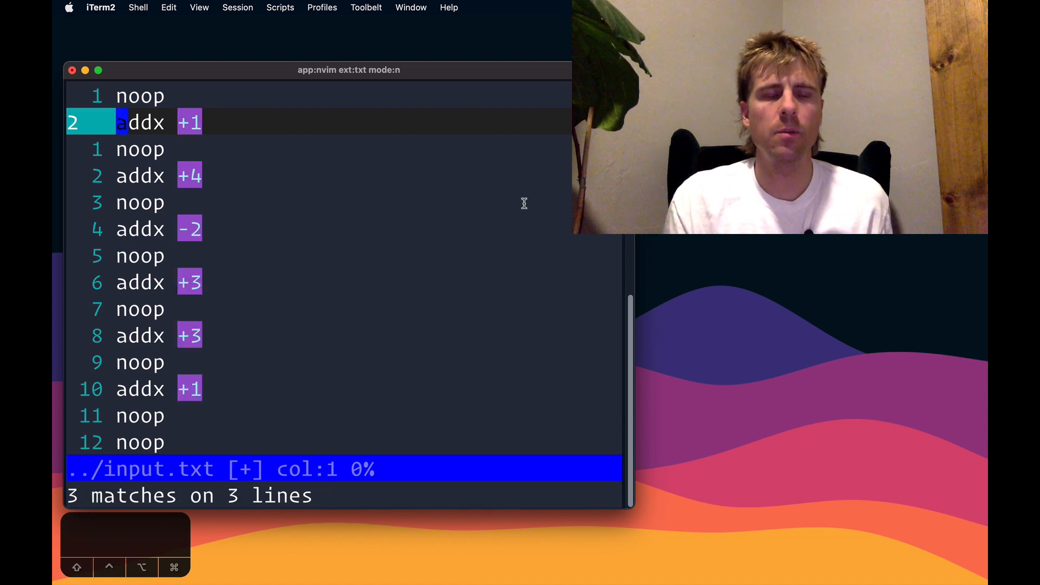
{"action": "key", "text": "G"}
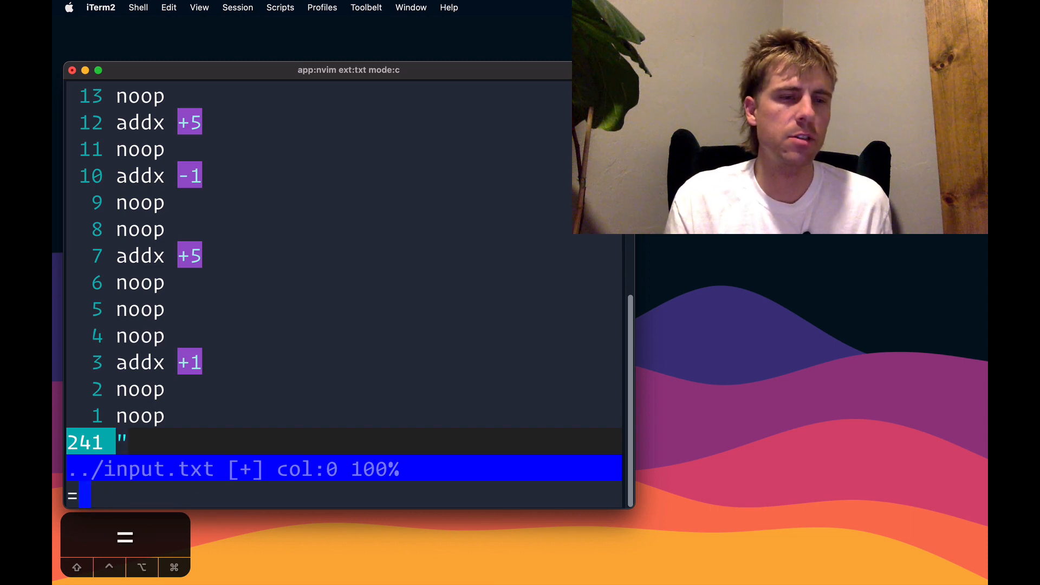
{"action": "type", "text": "("}
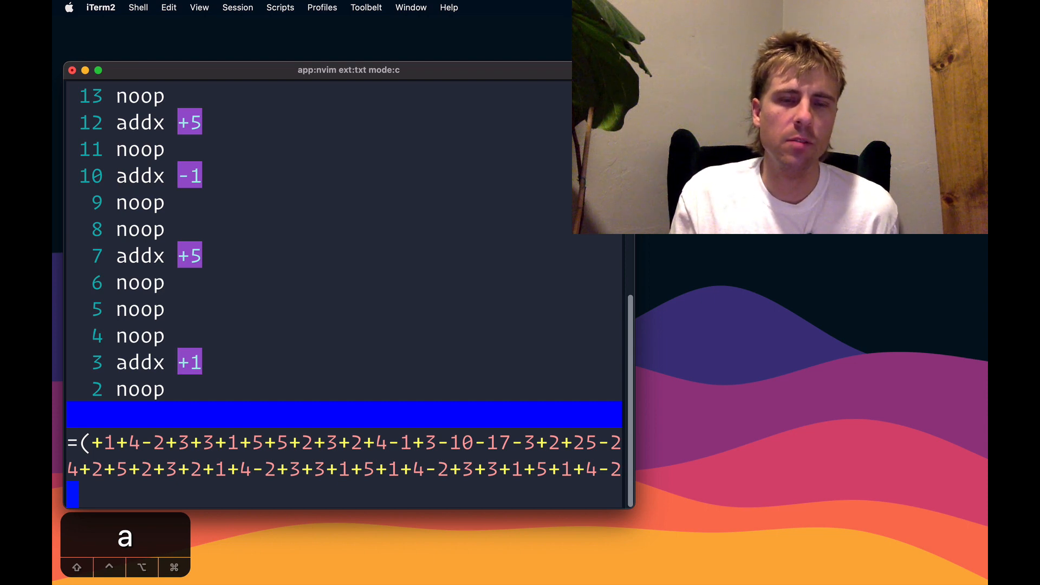
{"action": "key", "text": "backspace"}
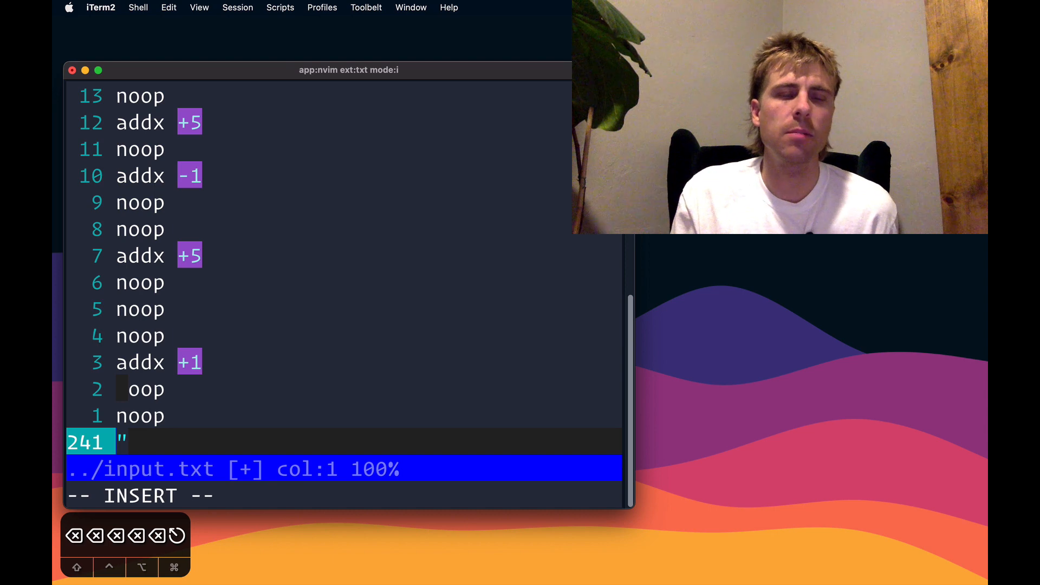
{"action": "key", "text": "Escape"}
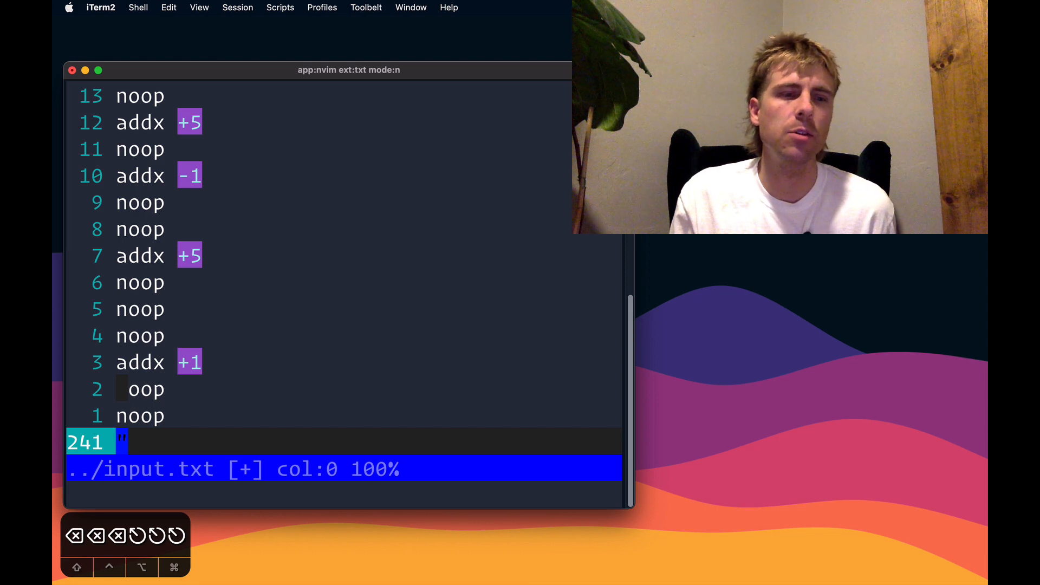
Undo to the original instruction list, clear register a with :let @a = '' and recollect the first signed numbers
{"action": "type", "text": ":let"}
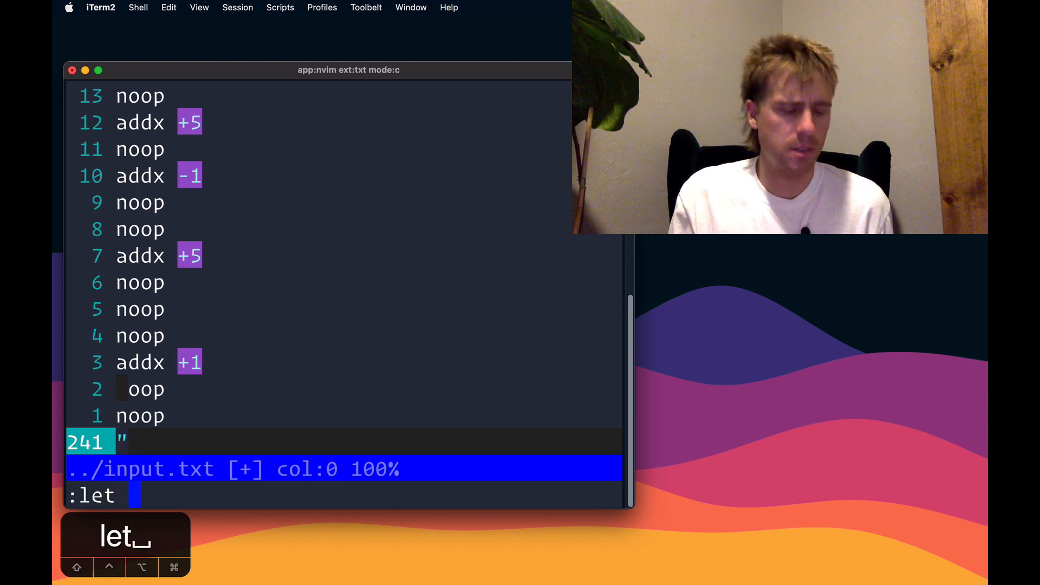
{"action": "type", "text": "@a ="}
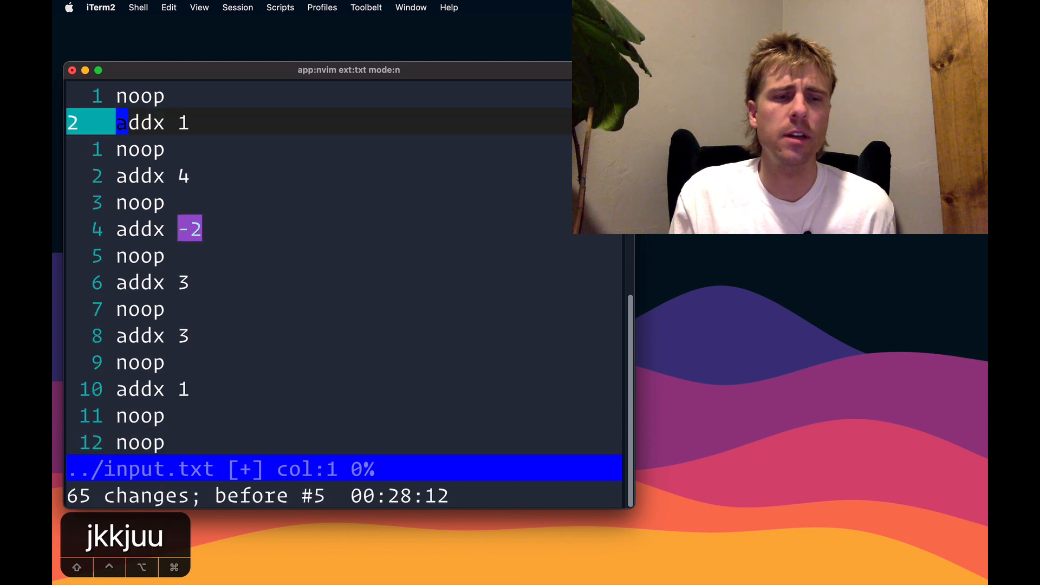
{"action": "key", "text": "ctrl+r"}
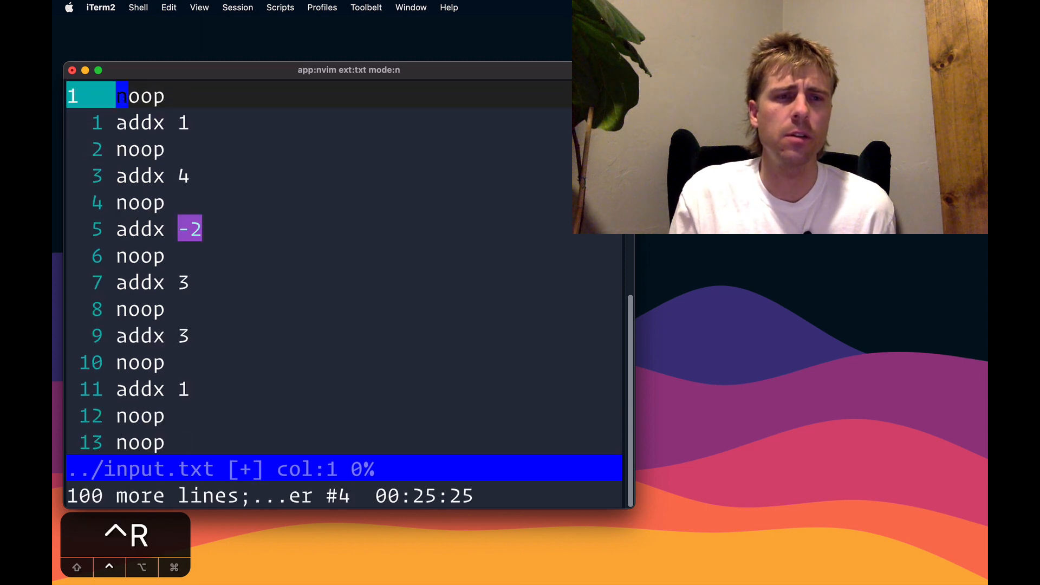
{"action": "key", "text": "ctrl+r"}
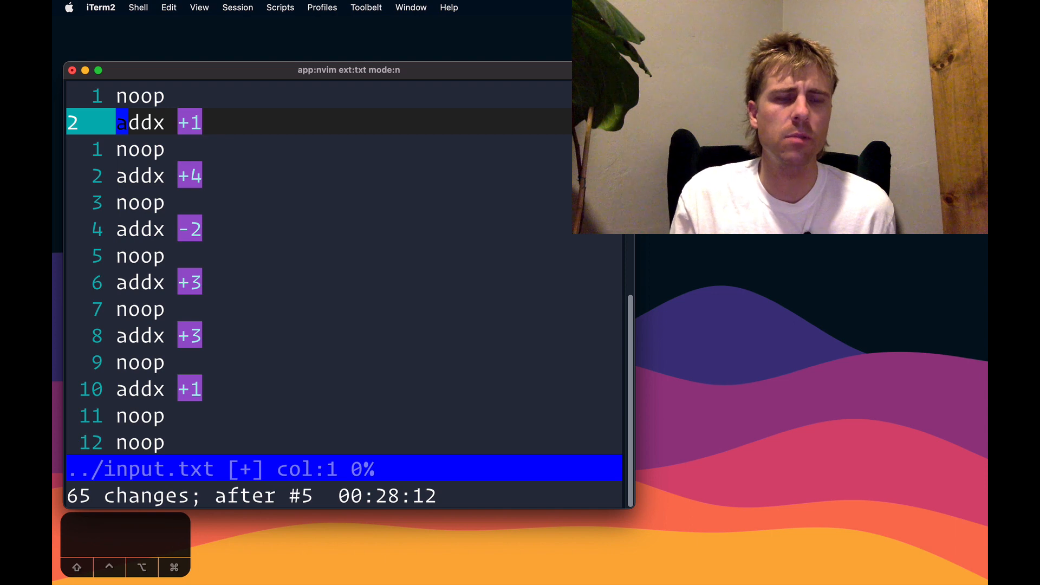
{"action": "type", "text": ":let @a = ''"}
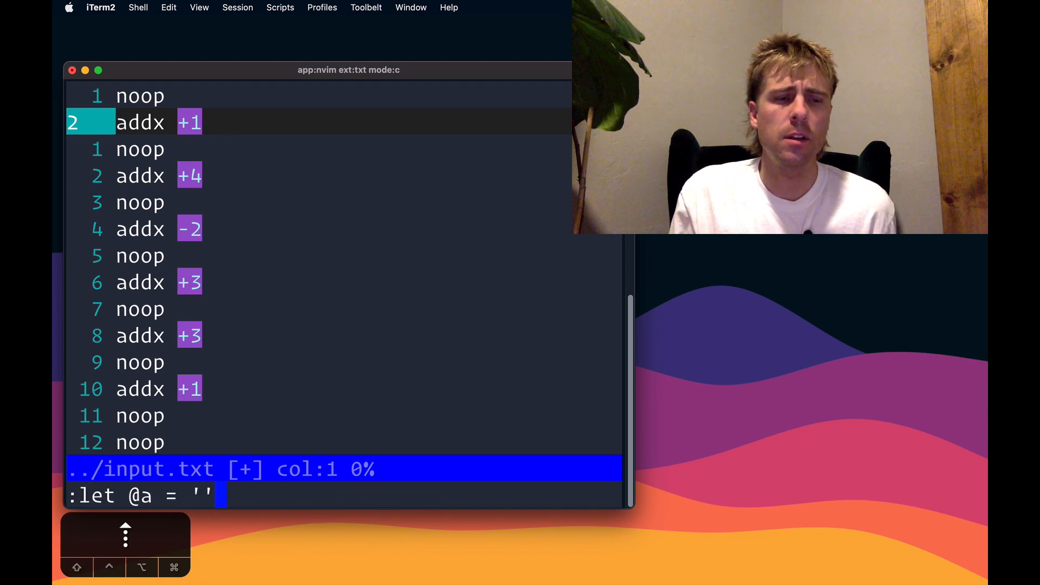
{"action": "key", "text": "Return"}
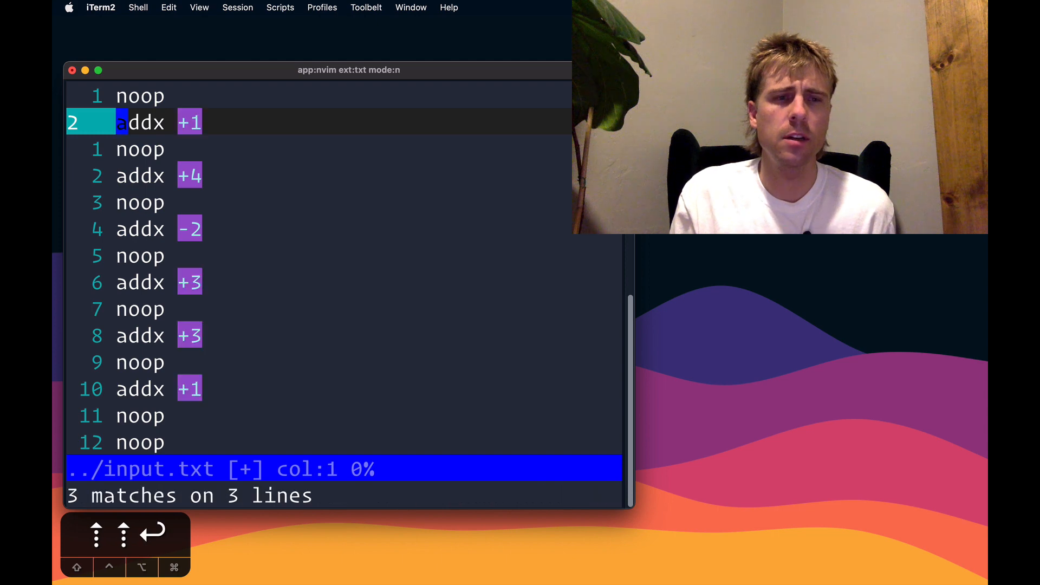
{"action": "key", "text": "G"}
{"action": "type", "text": "=("}
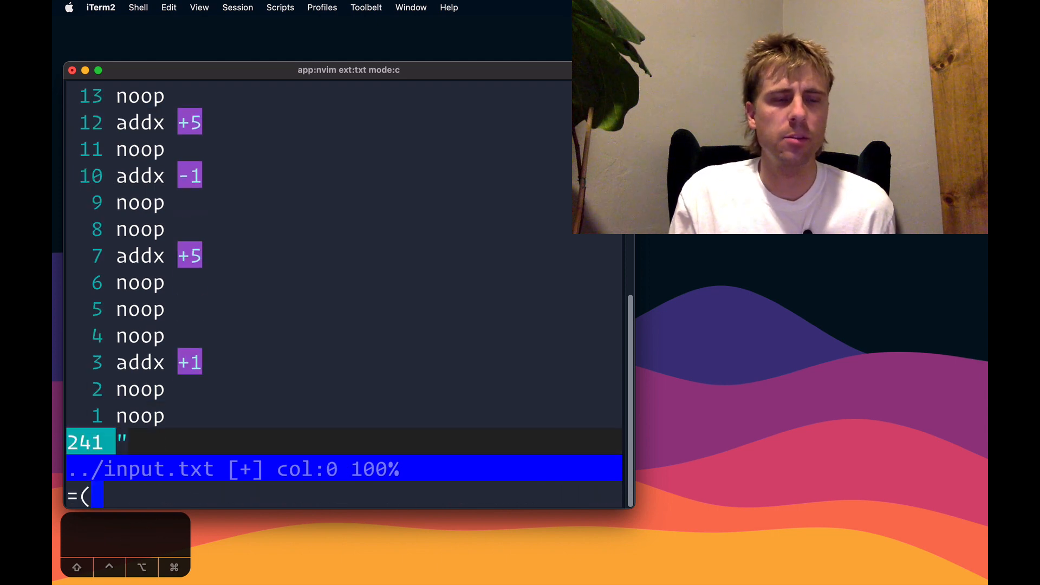
Build the expression (+1+4-2+1)*8 for the first signal strength on a new final line
{"action": "type", "text": "\""}
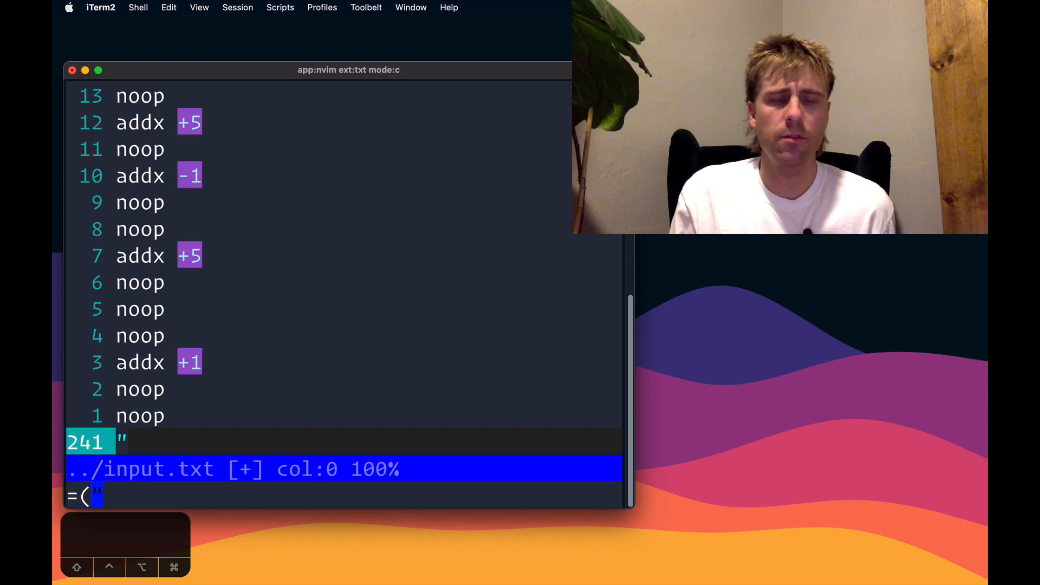
{"action": "type", "text": "+1+4-2"}
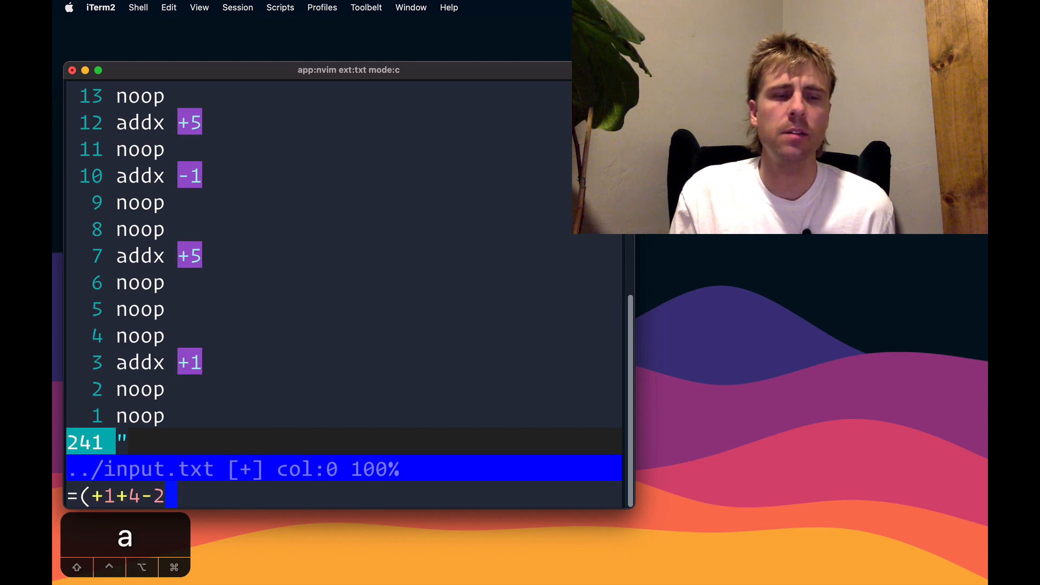
{"action": "type", "text": ")"}
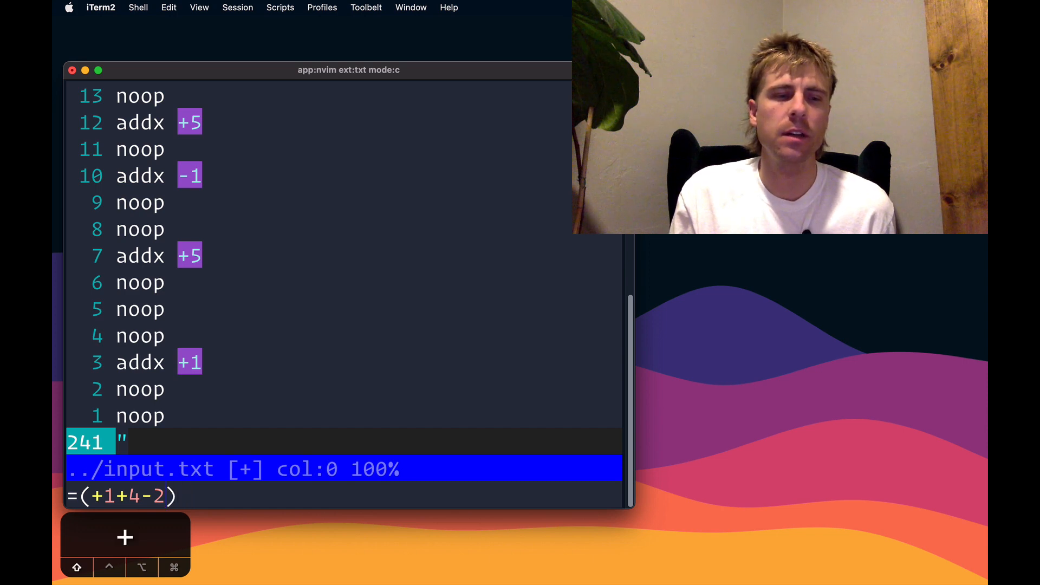
{"action": "type", "text": "+1"}
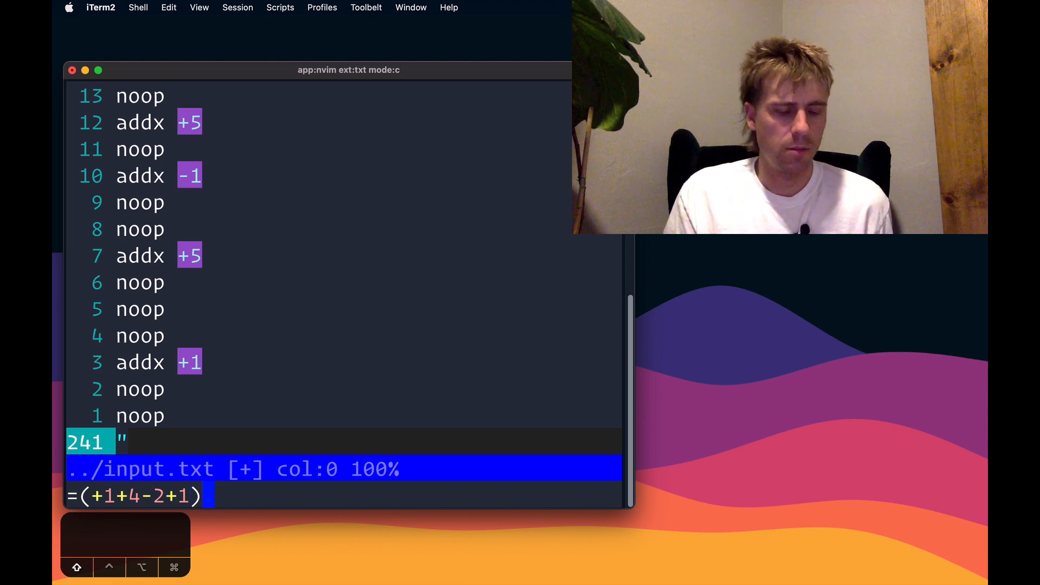
{"action": "type", "text": "*8"}
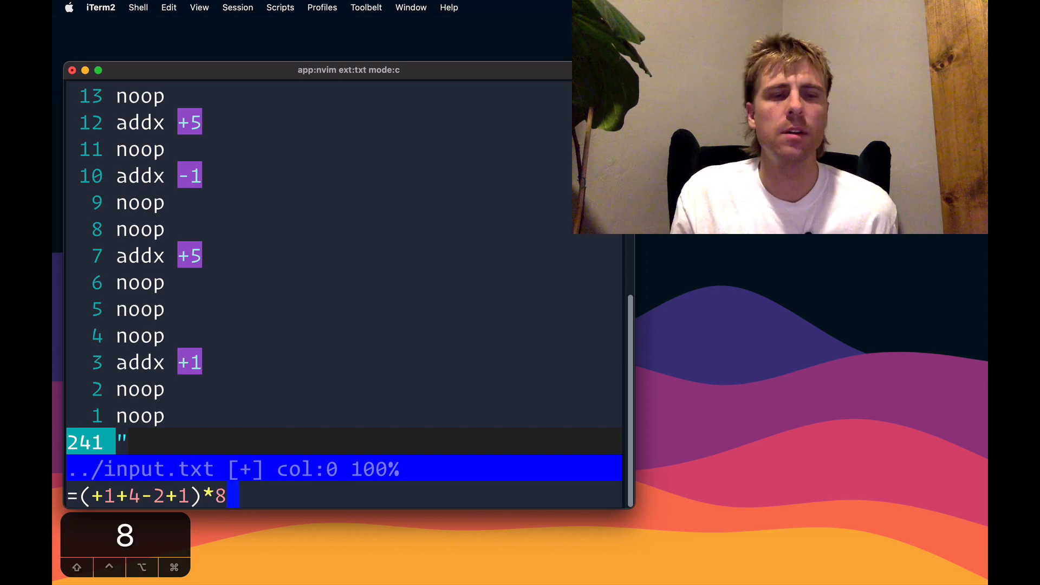
{"action": "mouse_move", "coordinate": [523, 204]}
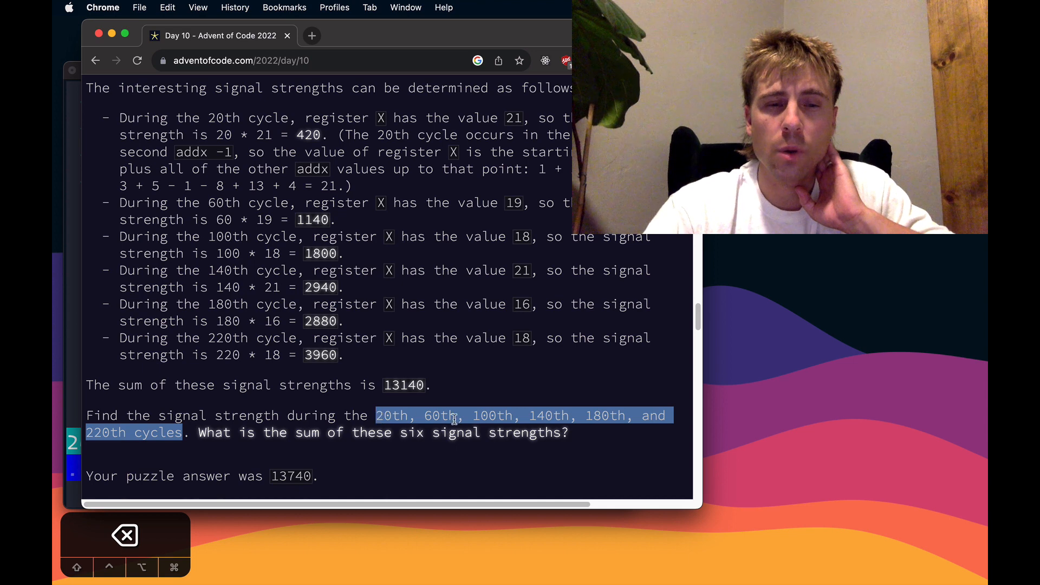
Clear the text selection on the Day 10 page showing the six signal strengths summing to 13140
{"action": "left_click", "coordinate": [446, 388]}
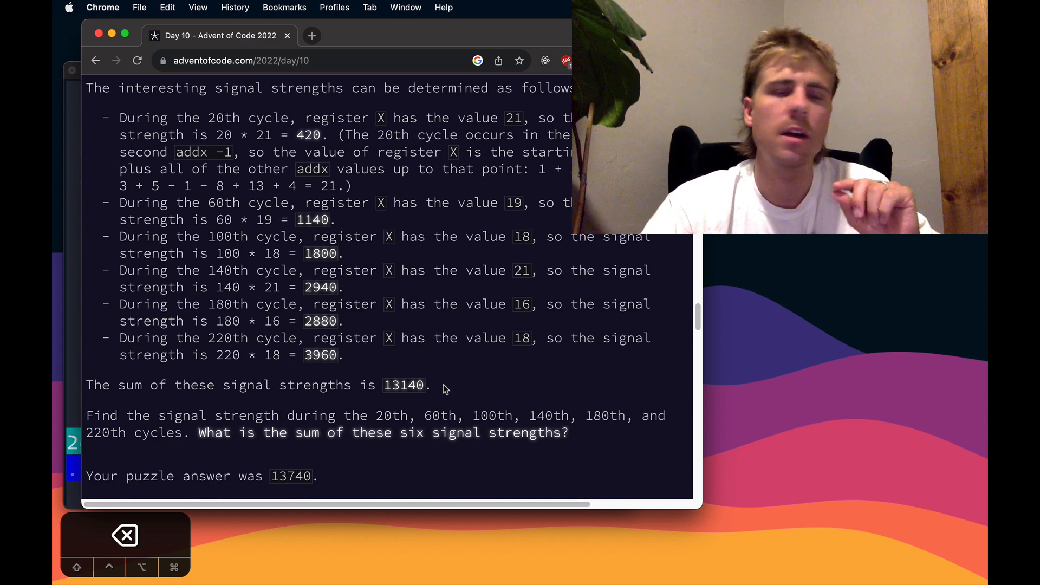
{"action": "mouse_move", "coordinate": [535, 416]}
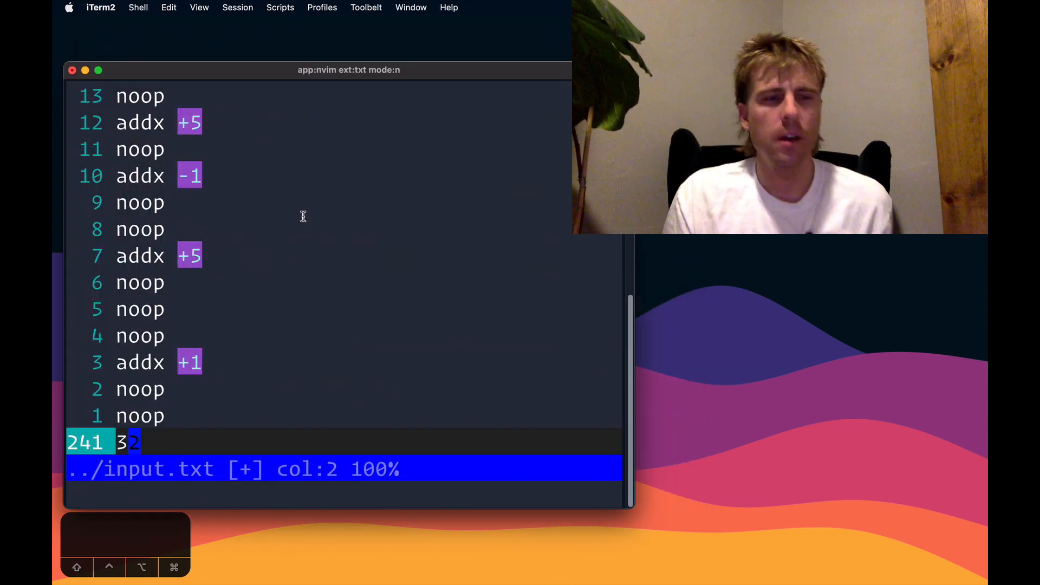
Return to the start of the input and store 20 in register b with :let @b = 20
{"action": "key", "text": "u"}
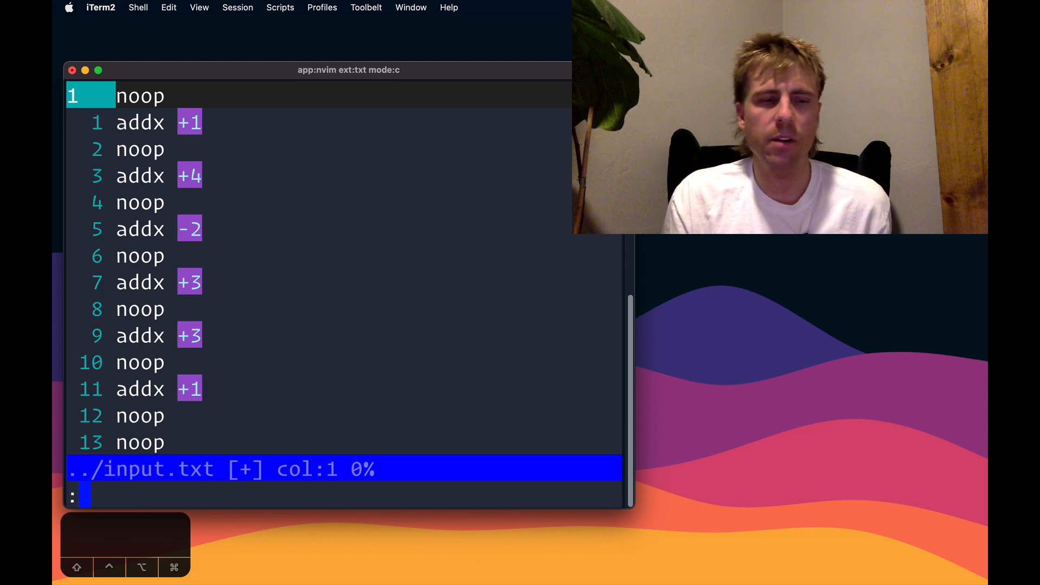
{"action": "type", "text": "let @"}
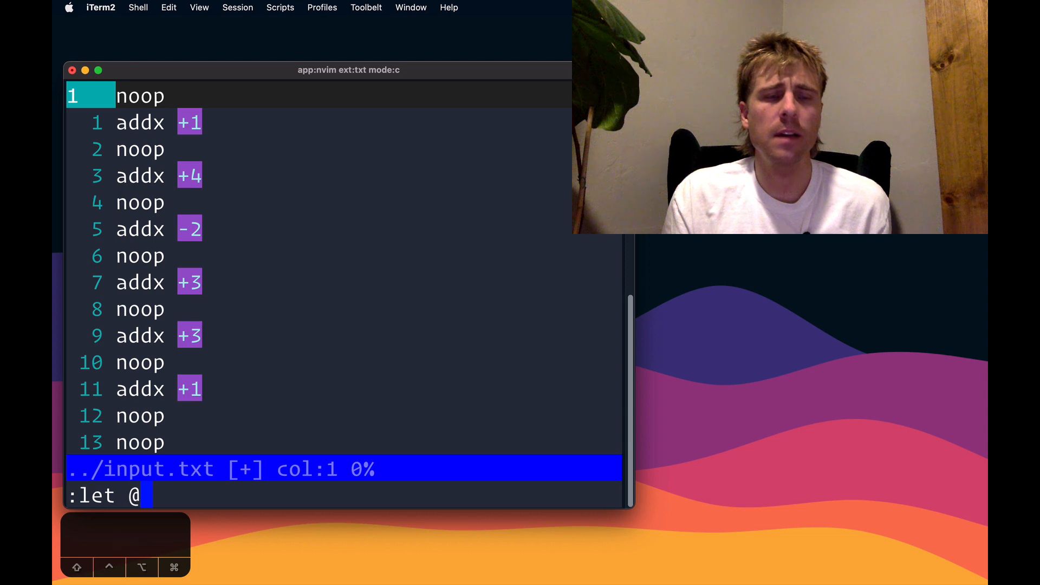
{"action": "type", "text": "b = 20"}
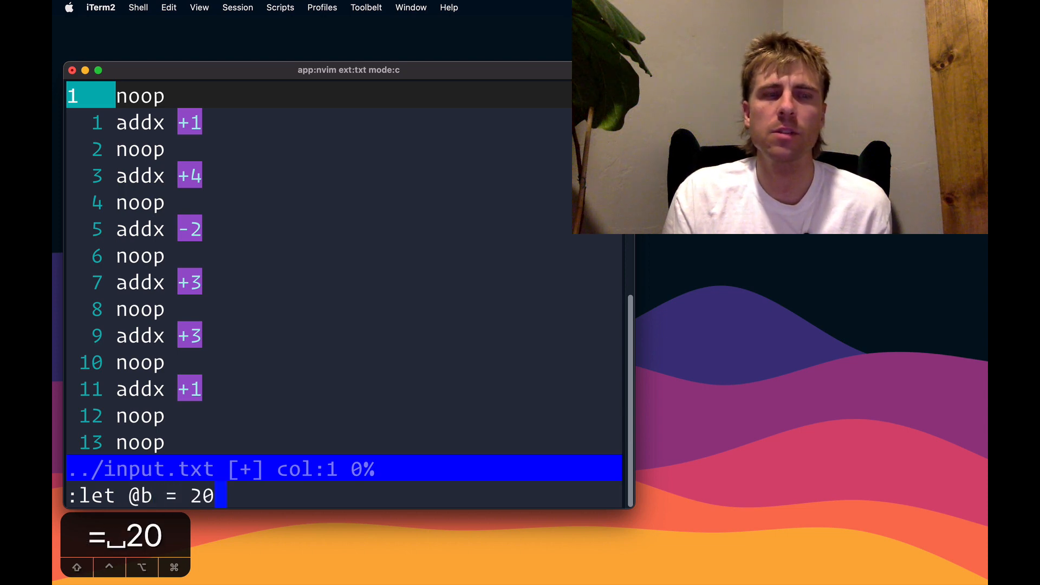
{"action": "key", "text": "Return"}
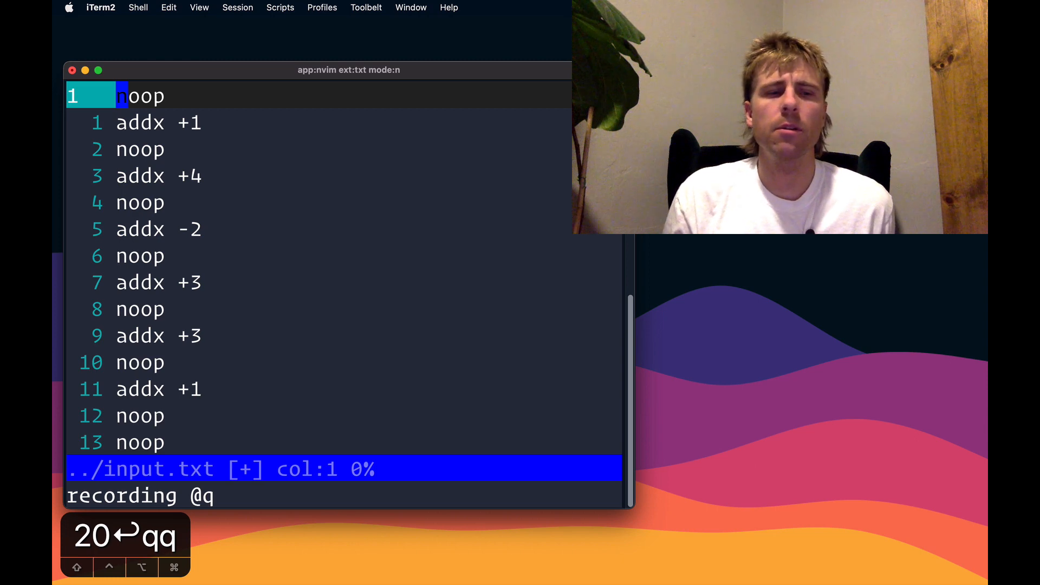
Clear register a with :let @a = '' and start a substitution over lines 1,20-
{"action": "type", "text": ":let"}
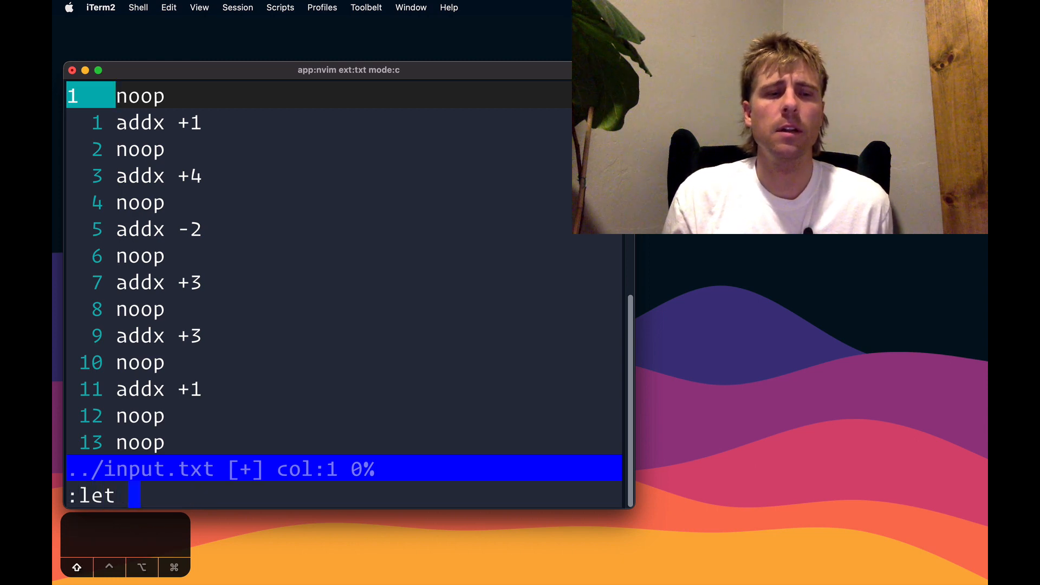
{"action": "type", "text": "@a = '"}
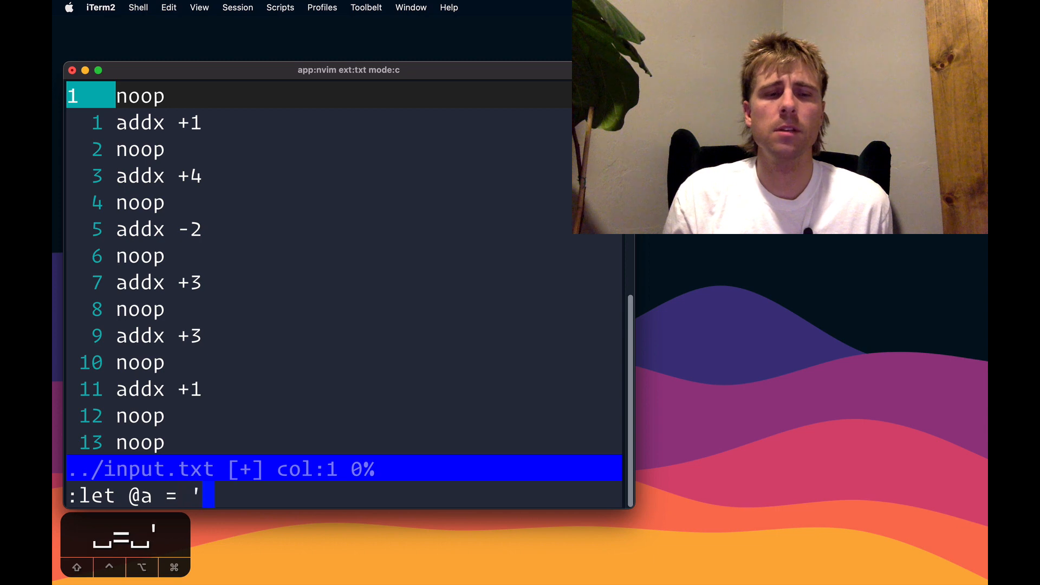
{"action": "type", "text": "'"}
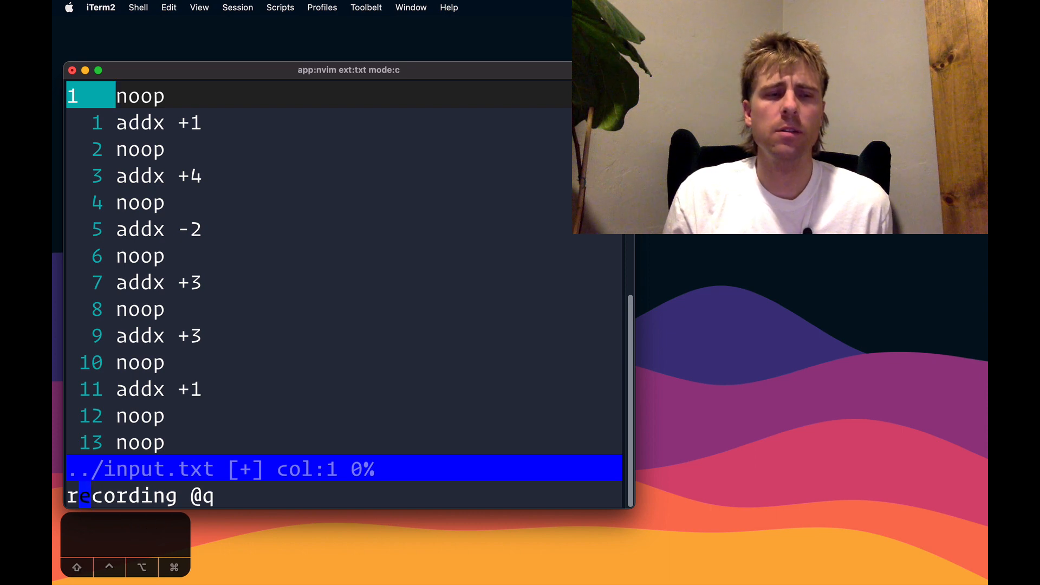
{"action": "type", "text": ":1,"}
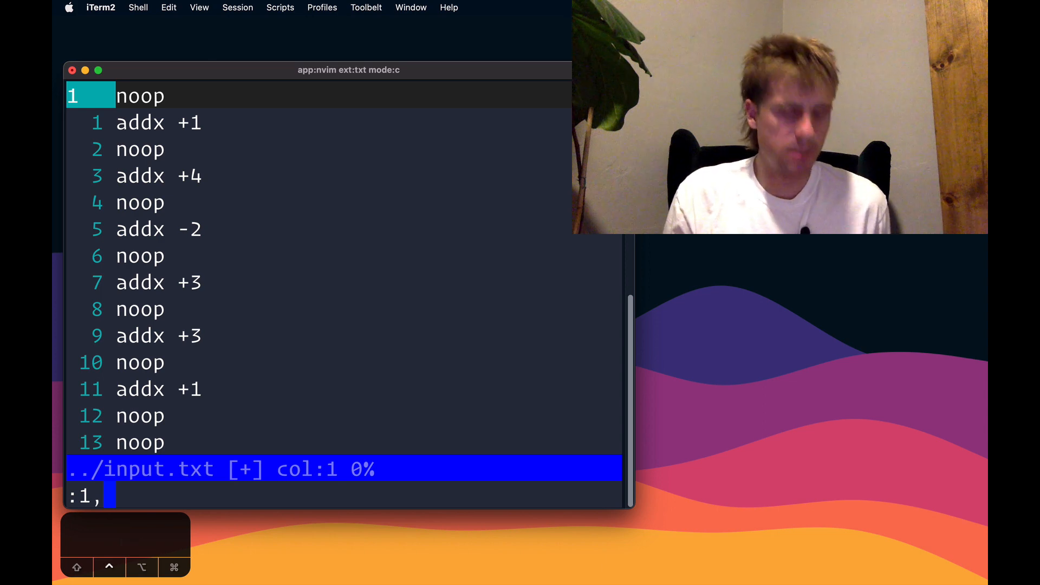
{"action": "type", "text": "20"}
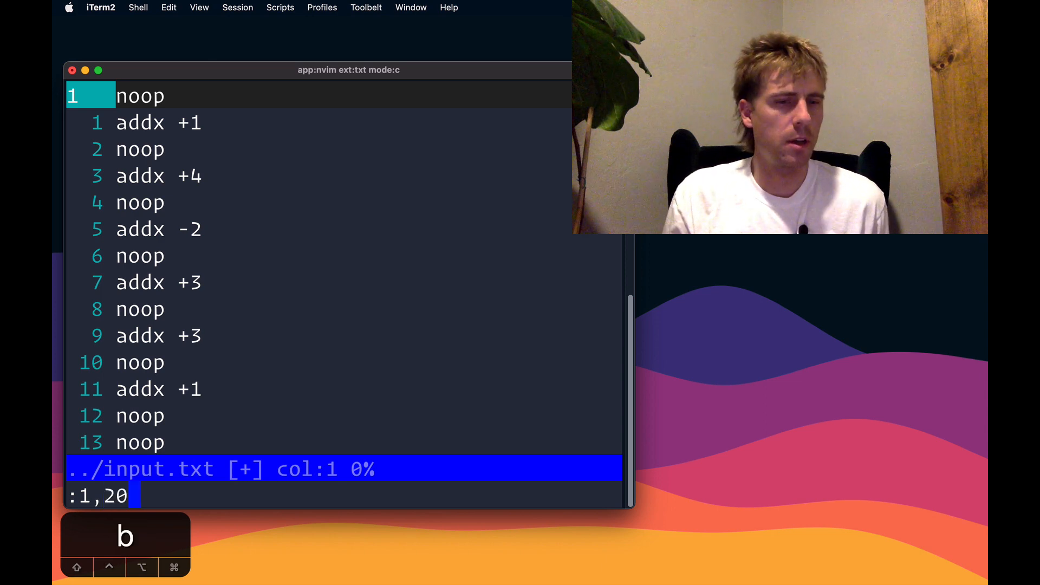
{"action": "type", "text": "-"}
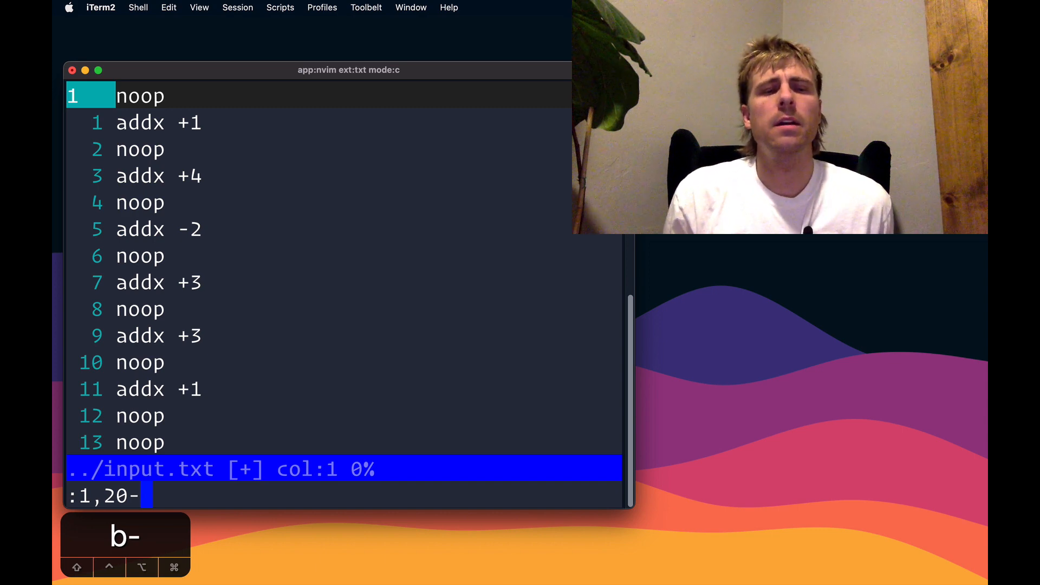
{"action": "type", "text": "s/"}
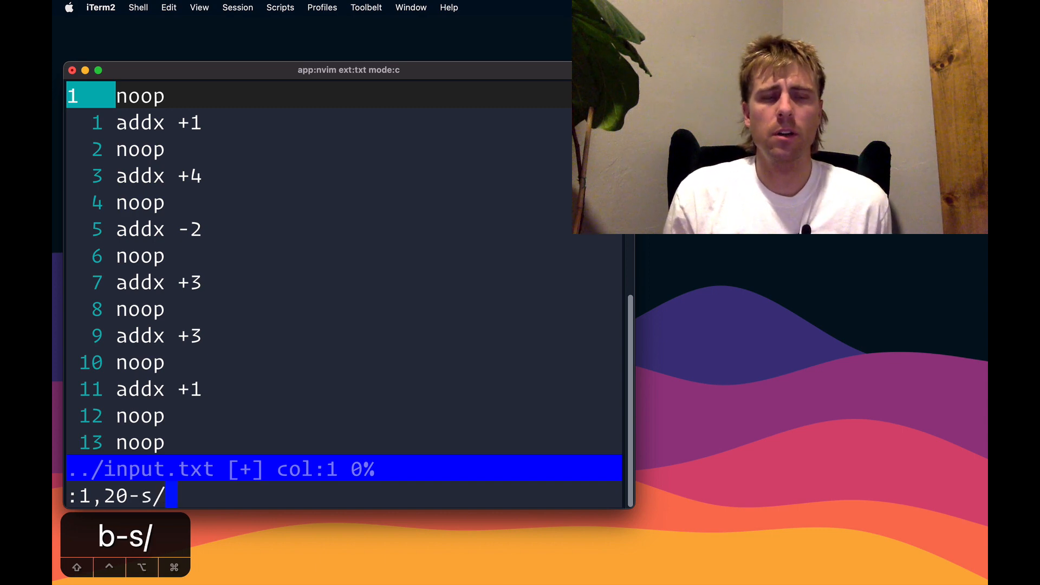
Run s/[-+]\d\+/\=setreg('A', submatch(0))/ to collect the signed values from lines 1 to 20 into register A
{"action": "type", "text": "[-"}
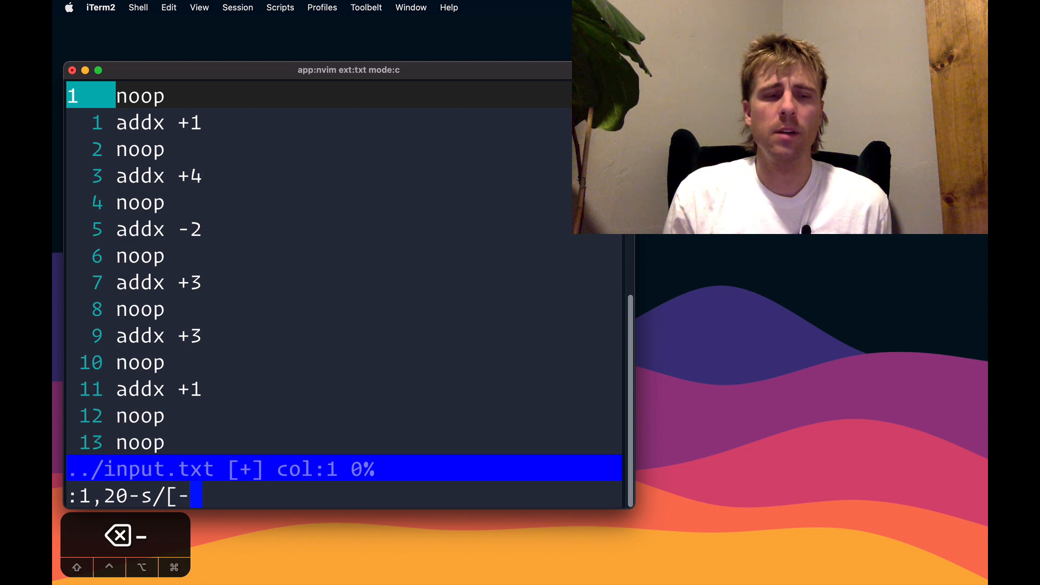
{"action": "type", "text": "+]\\d\\"}
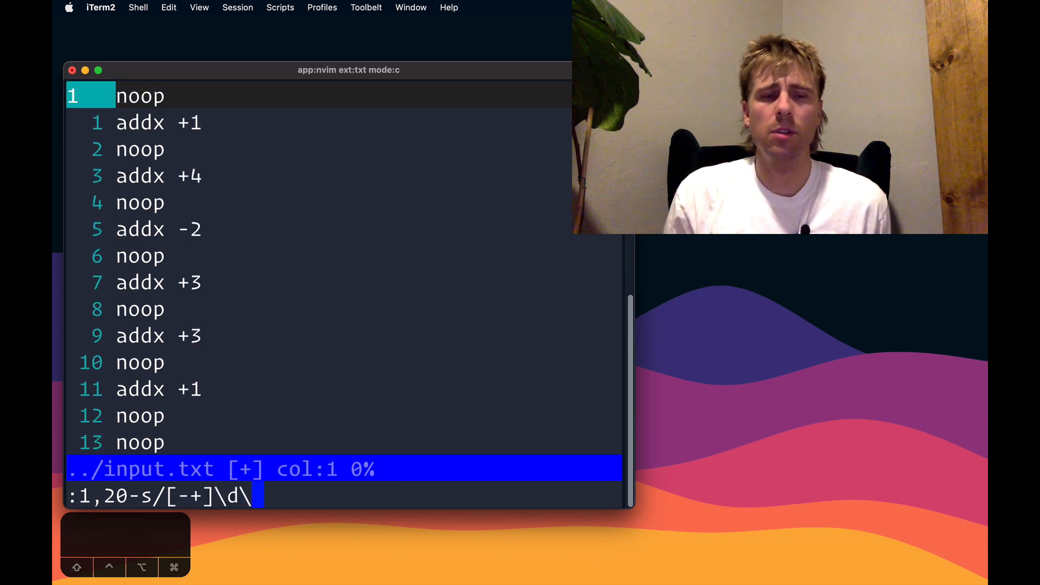
{"action": "type", "text": "+"}
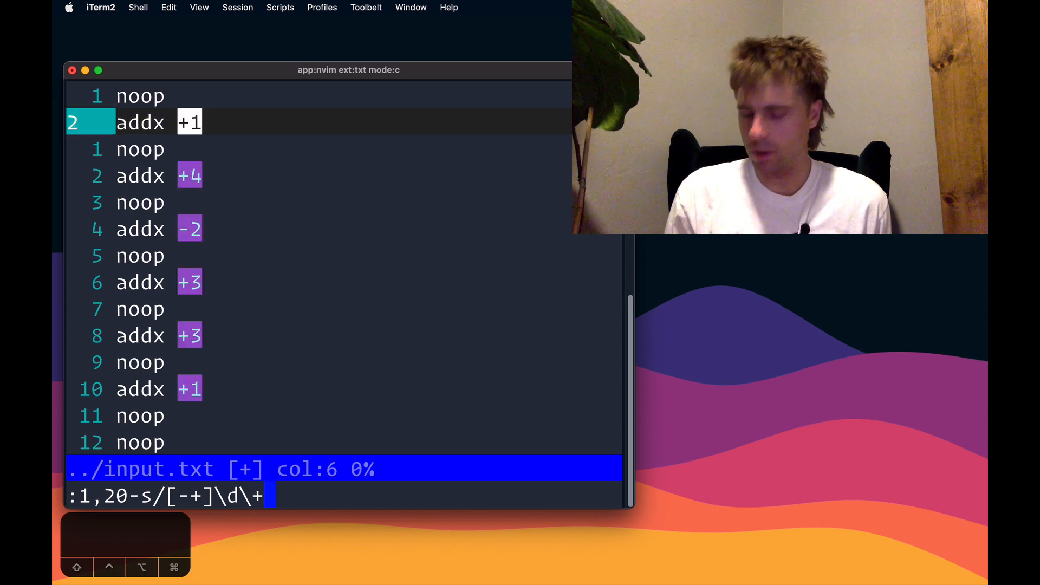
{"action": "type", "text": "/\\q"}
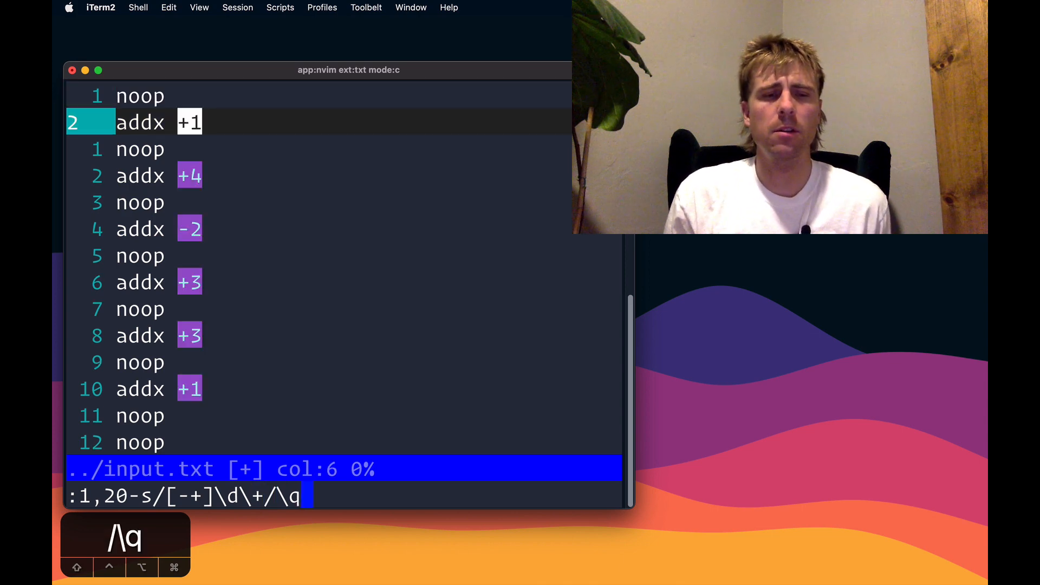
{"action": "type", "text": "="}
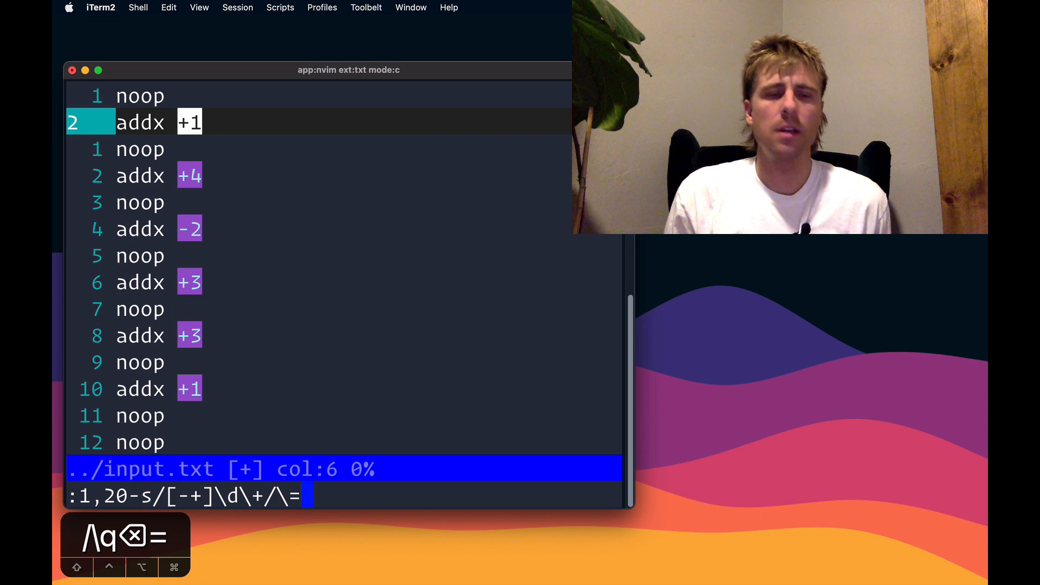
{"action": "type", "text": "setreg("}
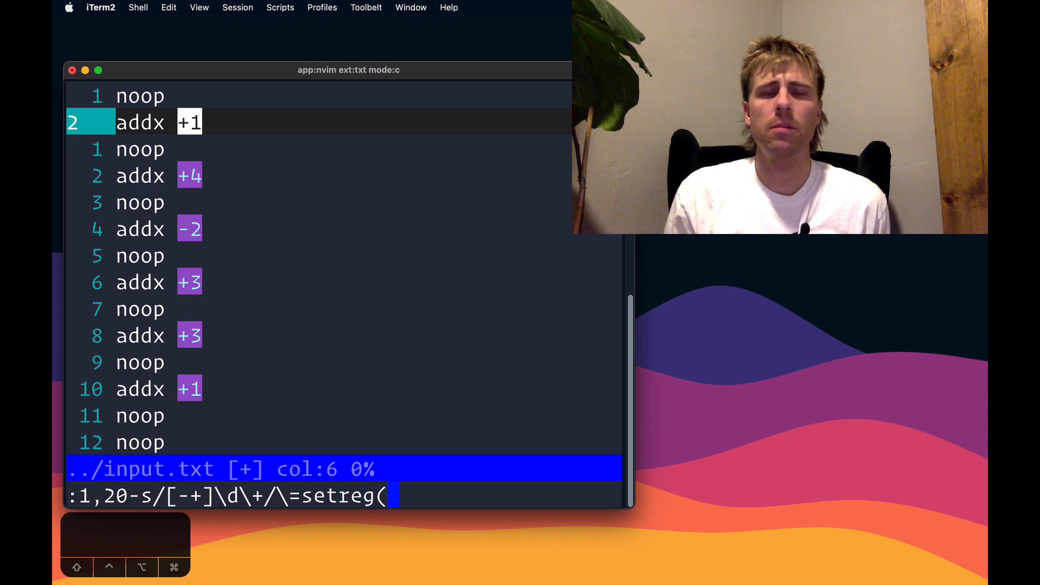
{"action": "type", "text": "'A', s"}
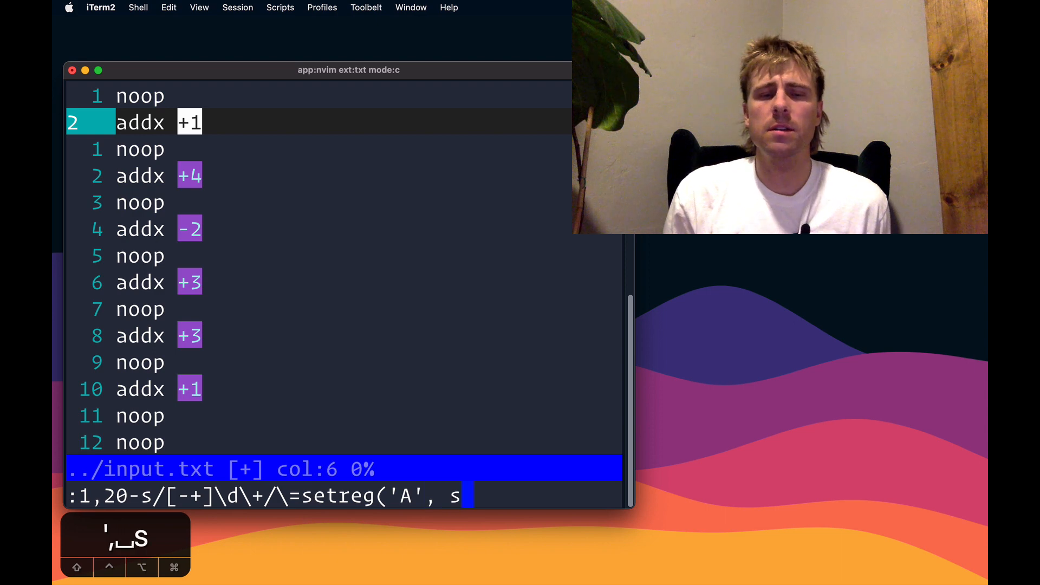
{"action": "type", "text": "ubmatch(0))/"}
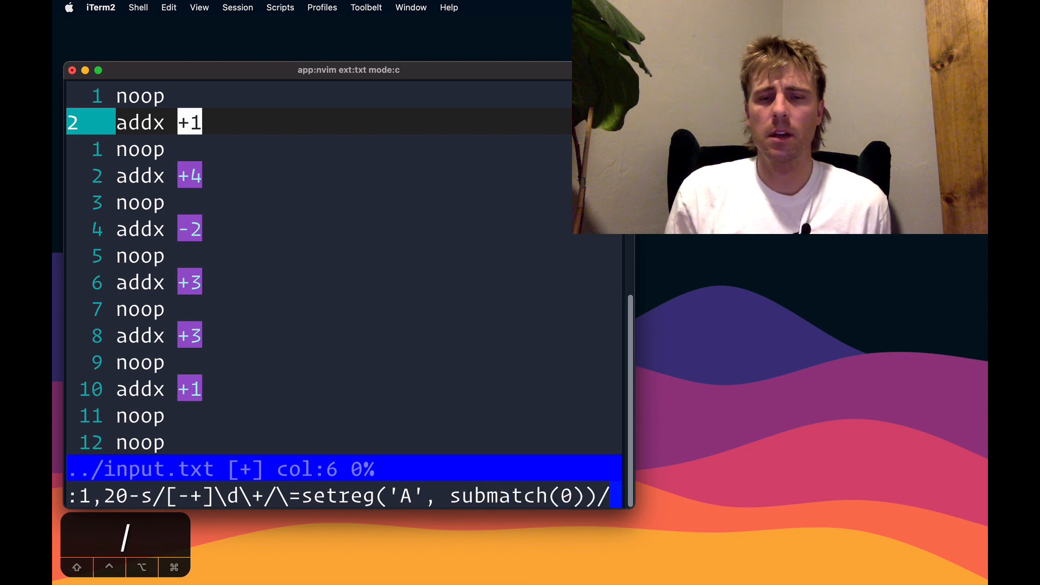
{"action": "key", "text": "Return"}
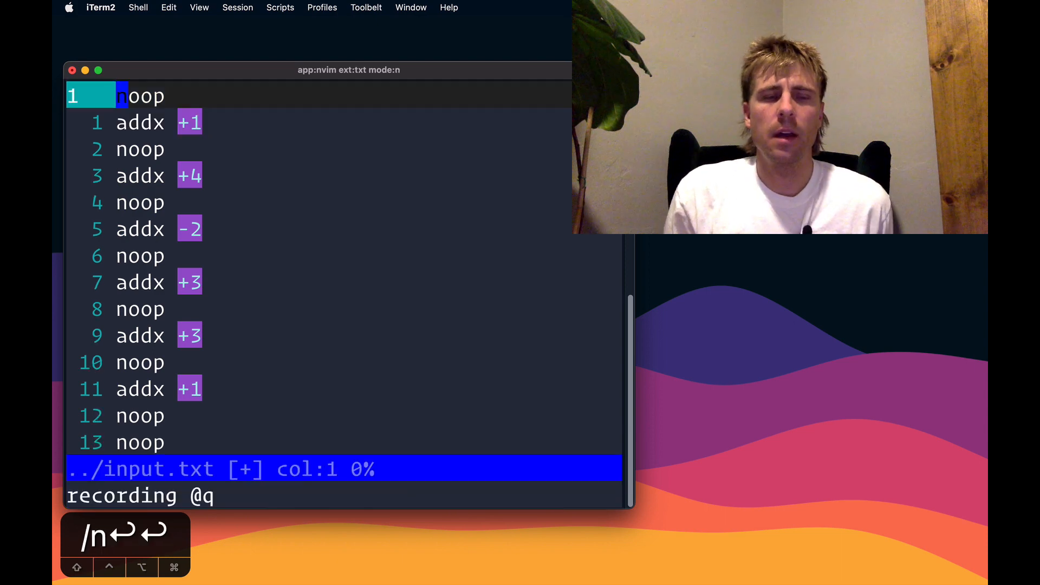
Append a final line evaluating (+1+4-2+3+3+1+5+1)*20 to 320, finishing the recorded macro
{"action": "key", "text": "G"}
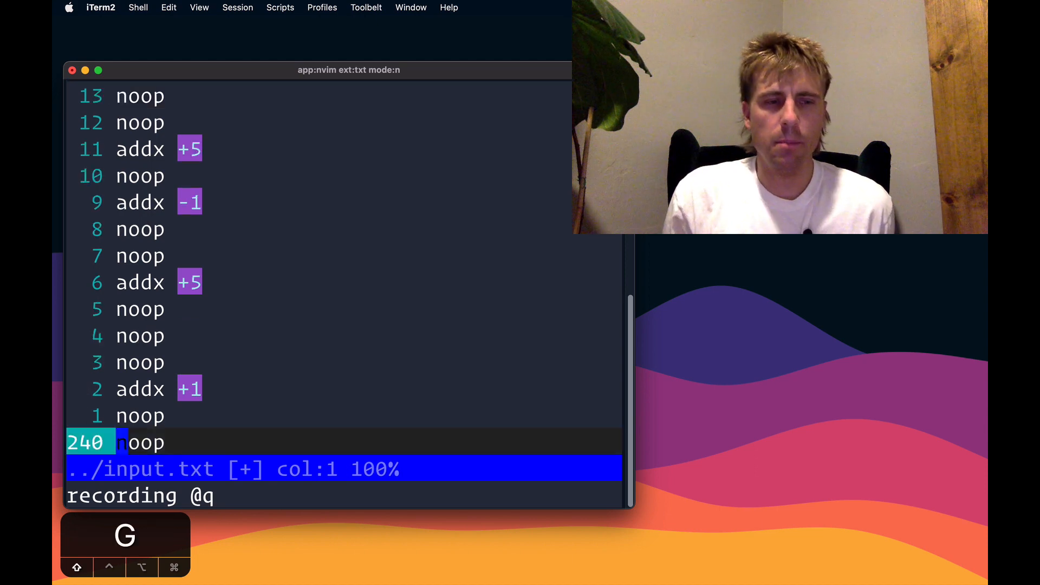
{"action": "key", "text": "o"}
{"action": "type", "text": "("}
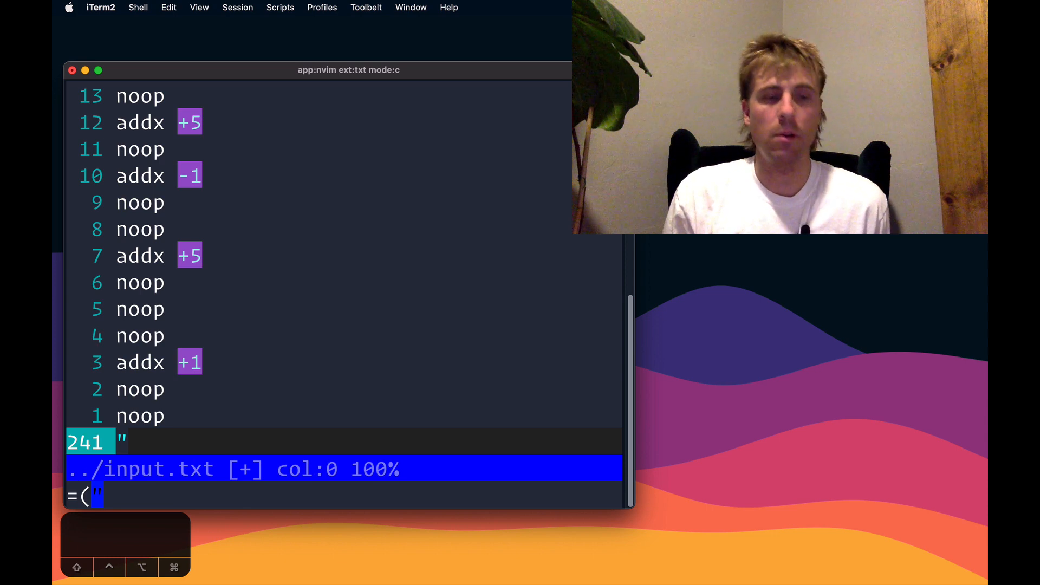
{"action": "type", "text": "+1+4-2+3+3+1+5"}
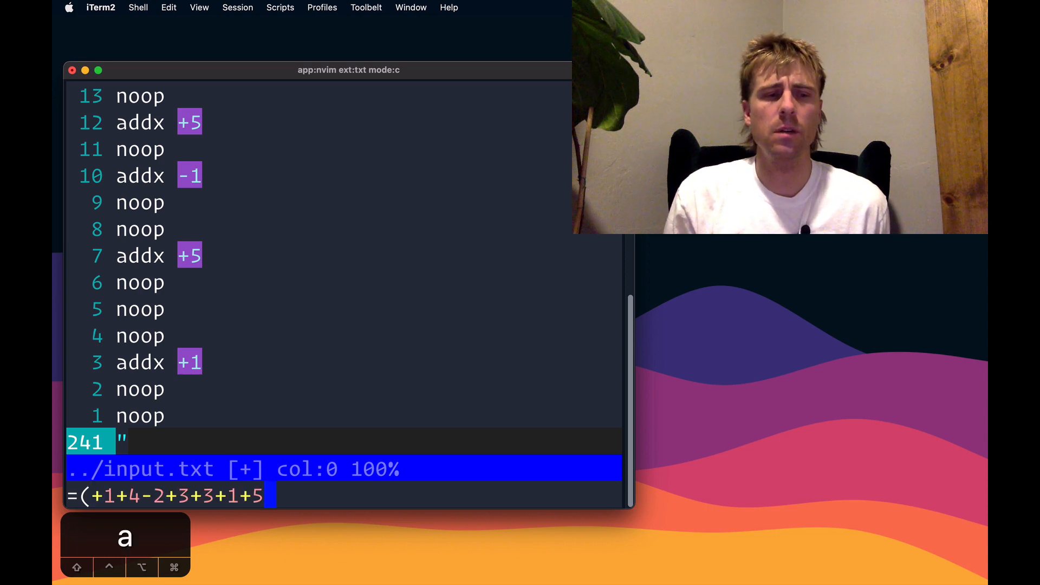
{"action": "type", "text": "+"}
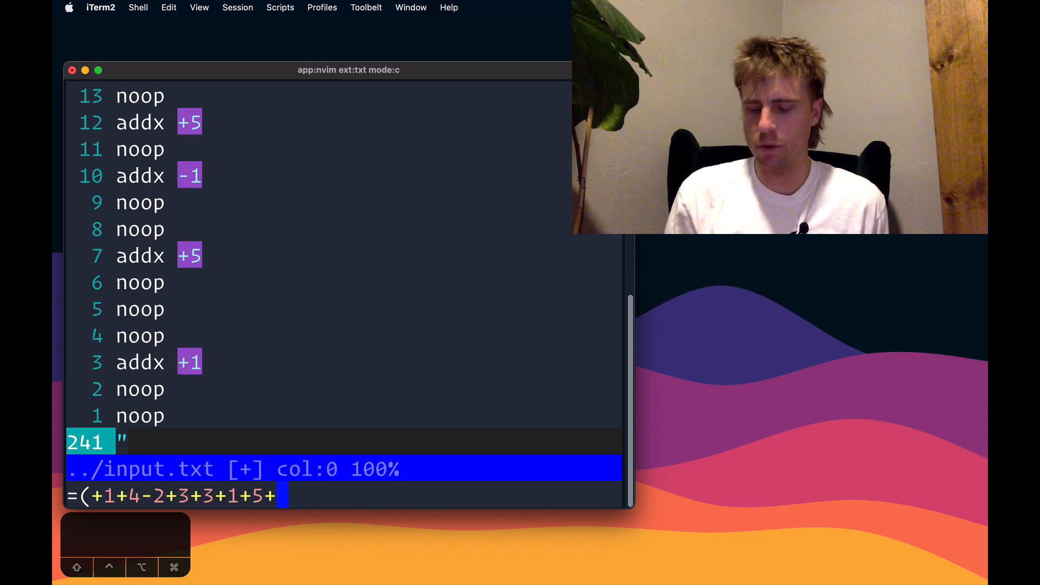
{"action": "type", "text": "1)*"}
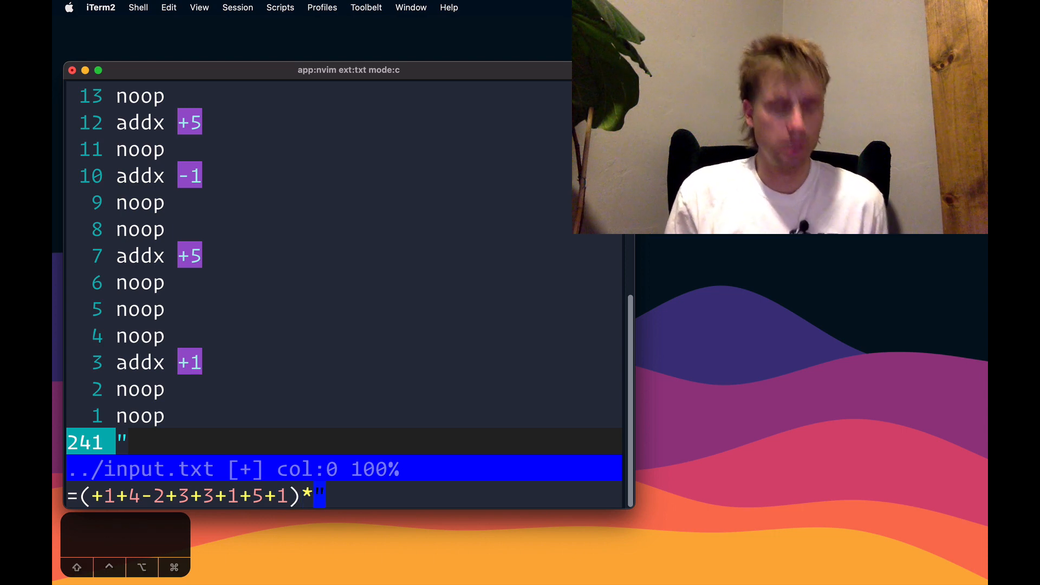
{"action": "type", "text": "20"}
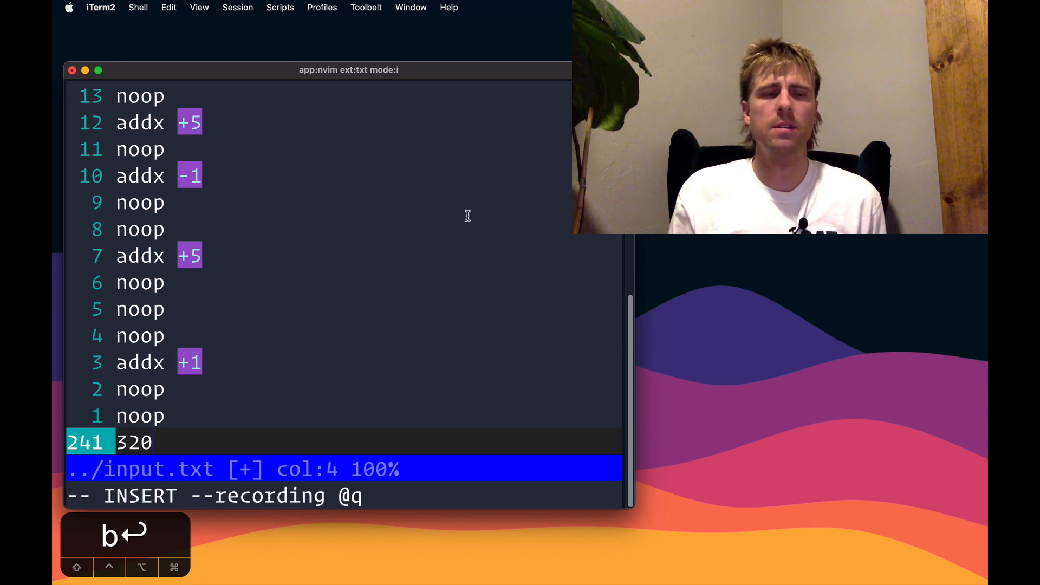
{"action": "key", "text": "Escape"}
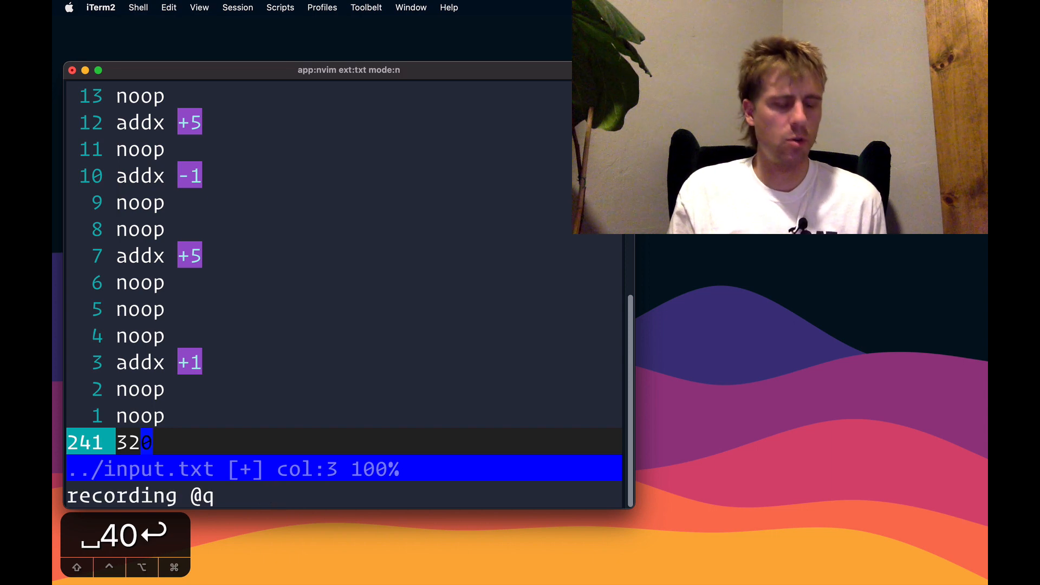
{"action": "key", "text": "q"}
{"action": "type", "text": ":="}
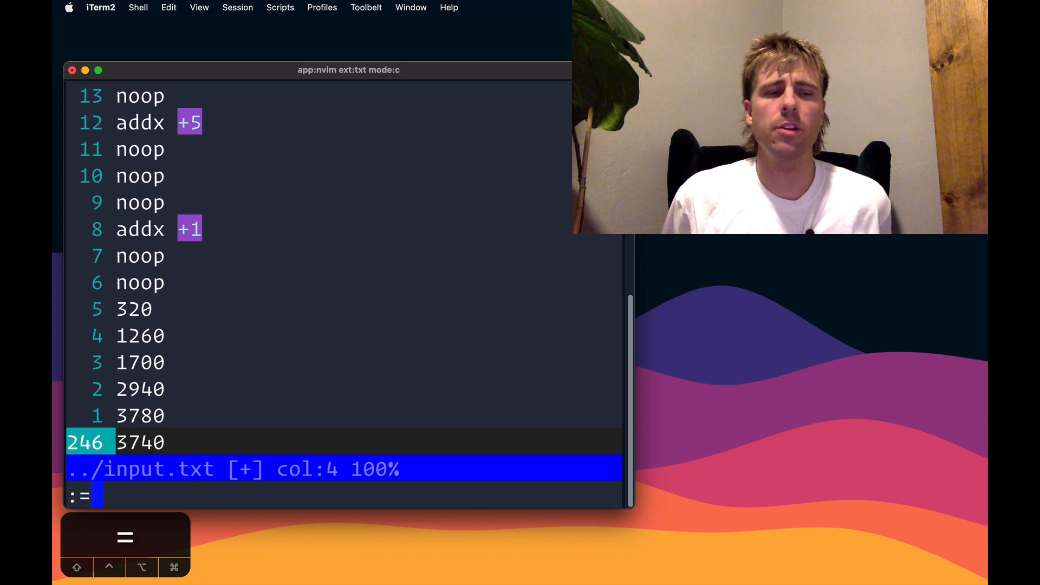
Delete lines 1 through $-6 so only the six signal strengths remain
{"action": "type", "text": "1,$"}
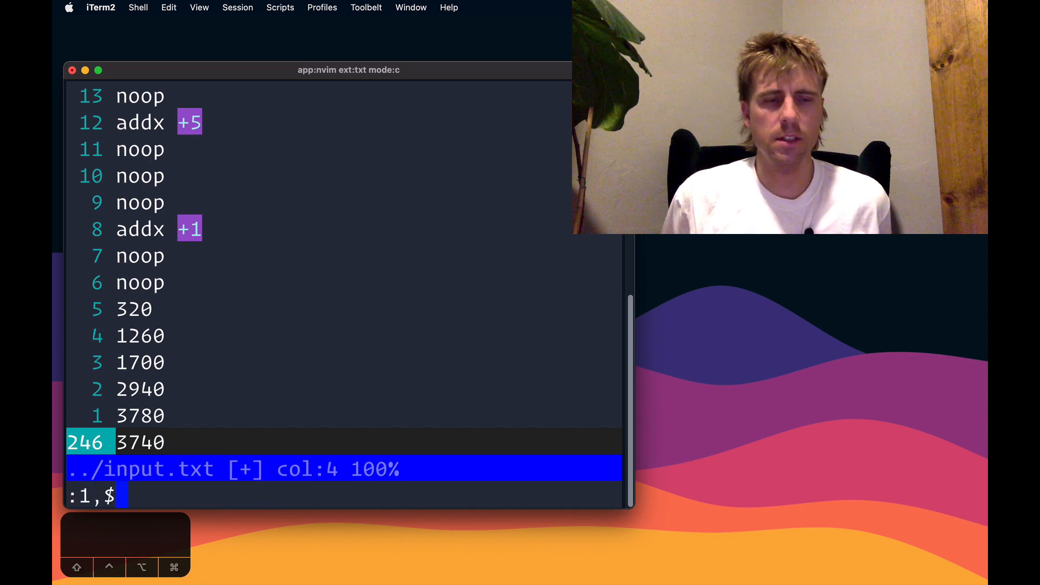
{"action": "type", "text": "-"}
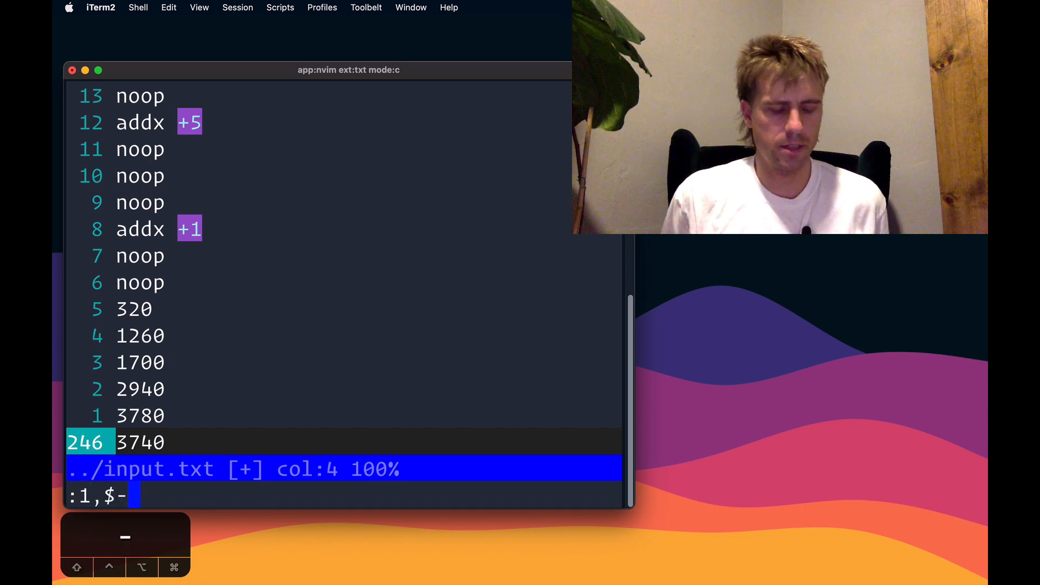
{"action": "type", "text": "6"}
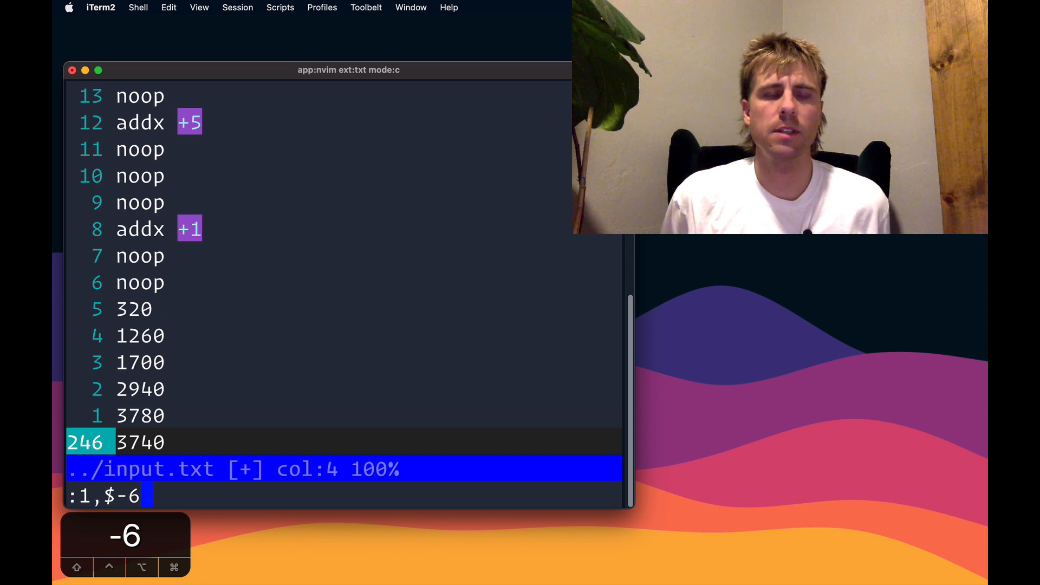
{"action": "type", "text": "d"}
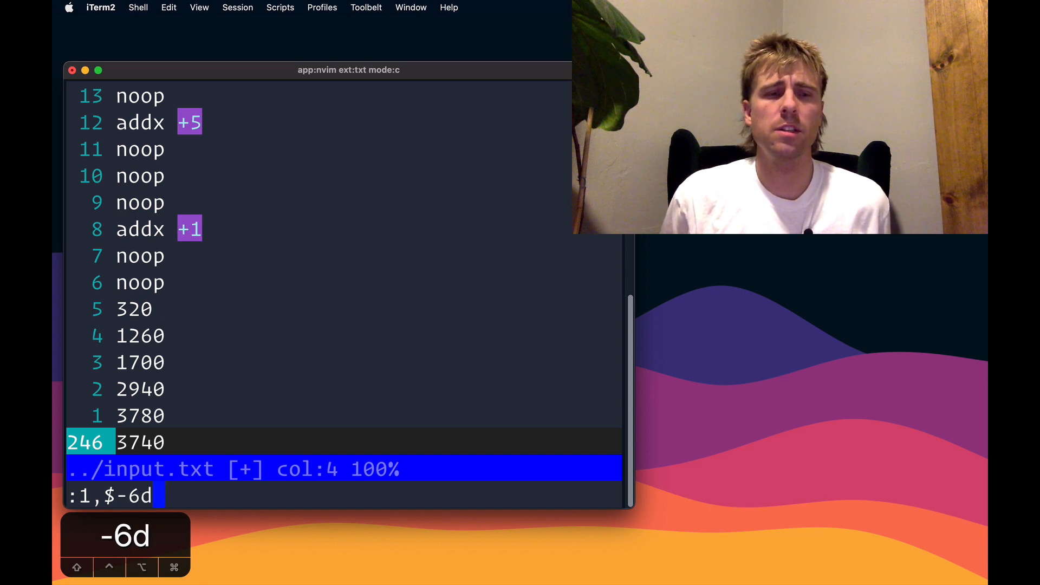
{"action": "key", "text": "Return"}
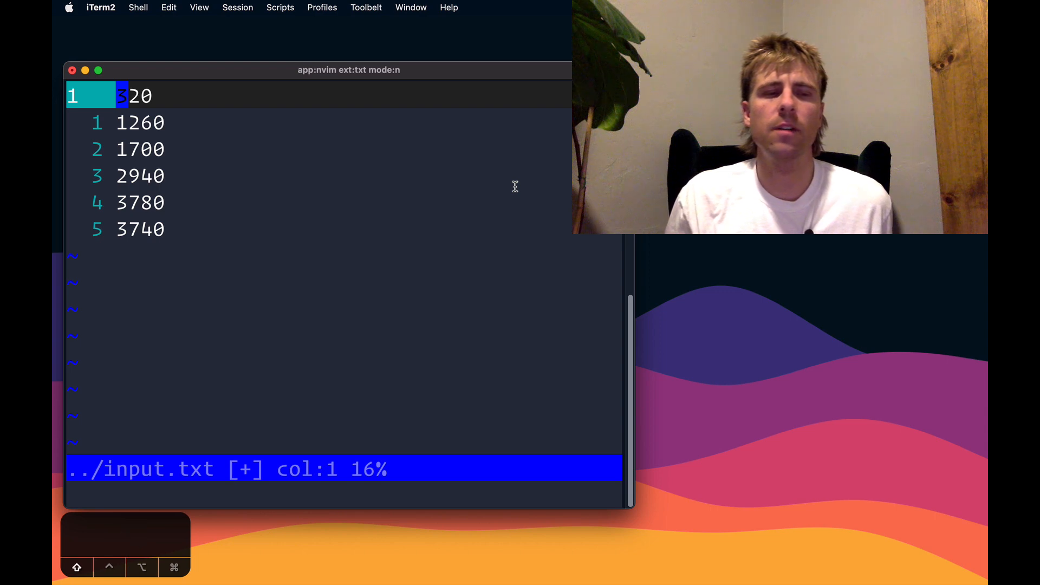
Join the six values into one plus-separated line with :%s/\n\($\)\@!/+
{"action": "type", "text": ":%s/\\n\\($\\)\\@!/+"}
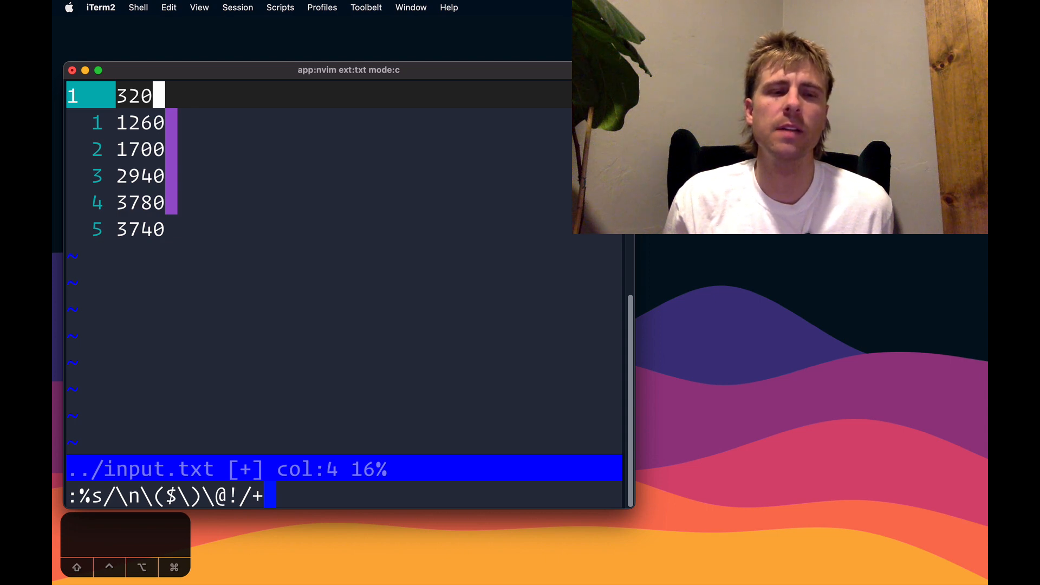
{"action": "key", "text": "Return"}
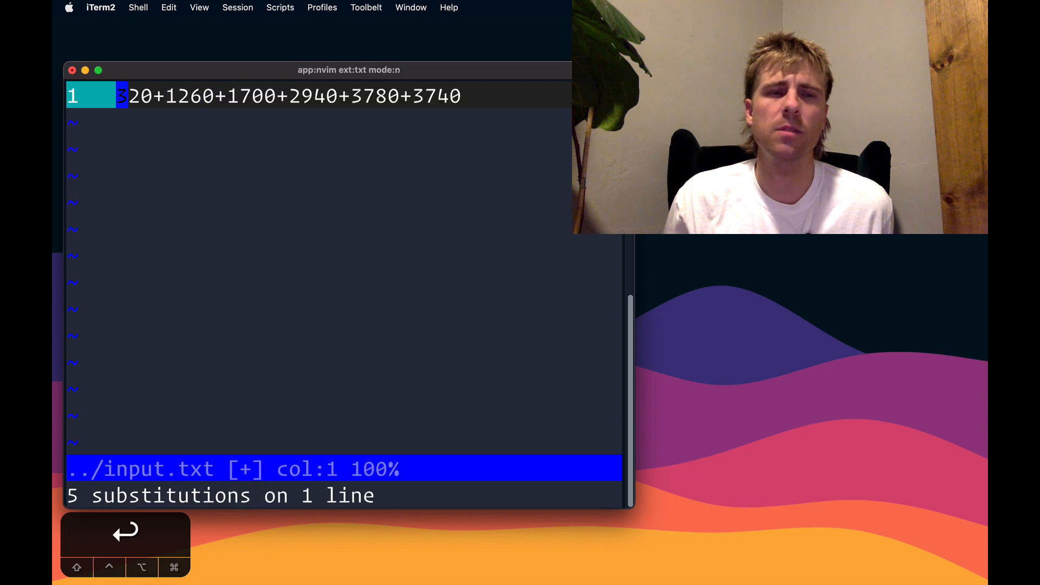
{"action": "key", "text": "u"}
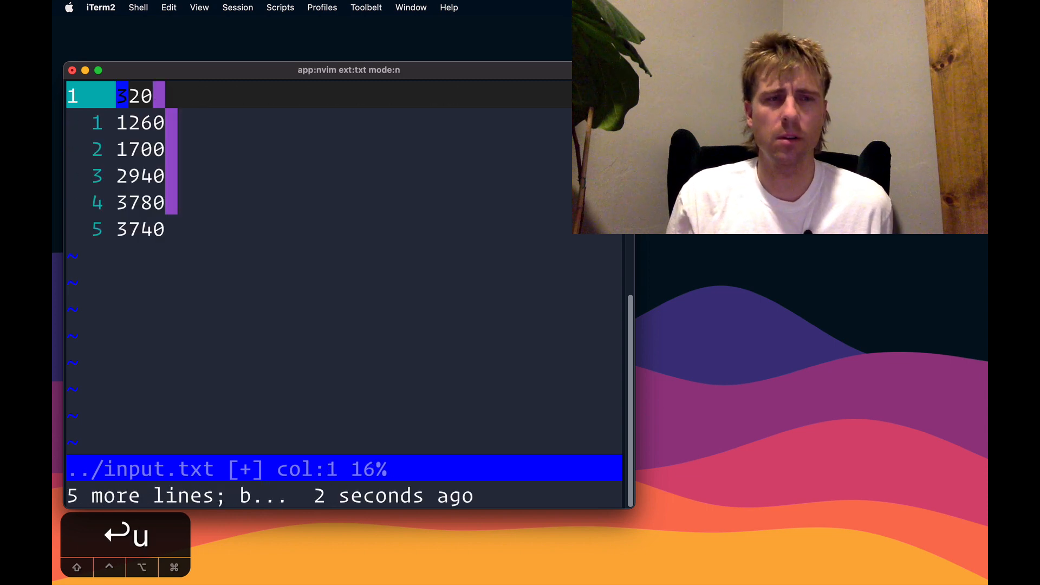
{"action": "key", "text": "ctrl+r"}
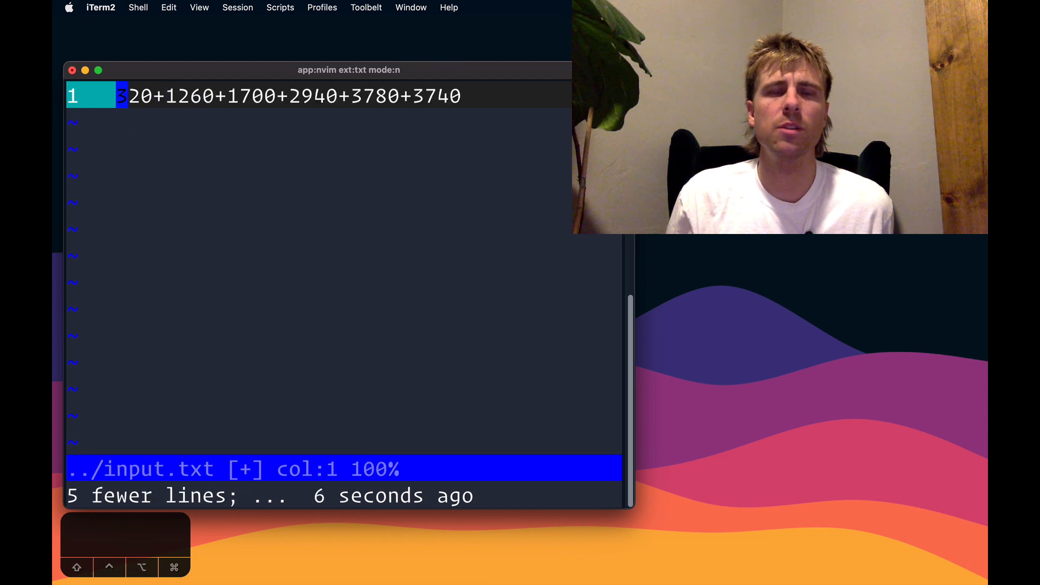
{"action": "key", "text": "i"}
{"action": "type", "text": ":%s/\\n\\($\\)\\@!/+"}
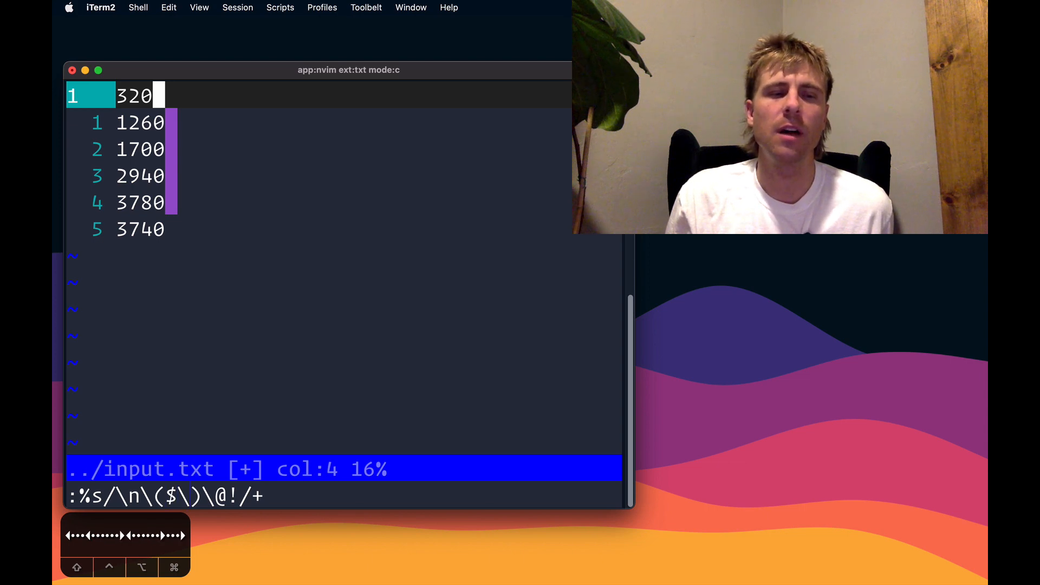
{"action": "key", "text": "Return"}
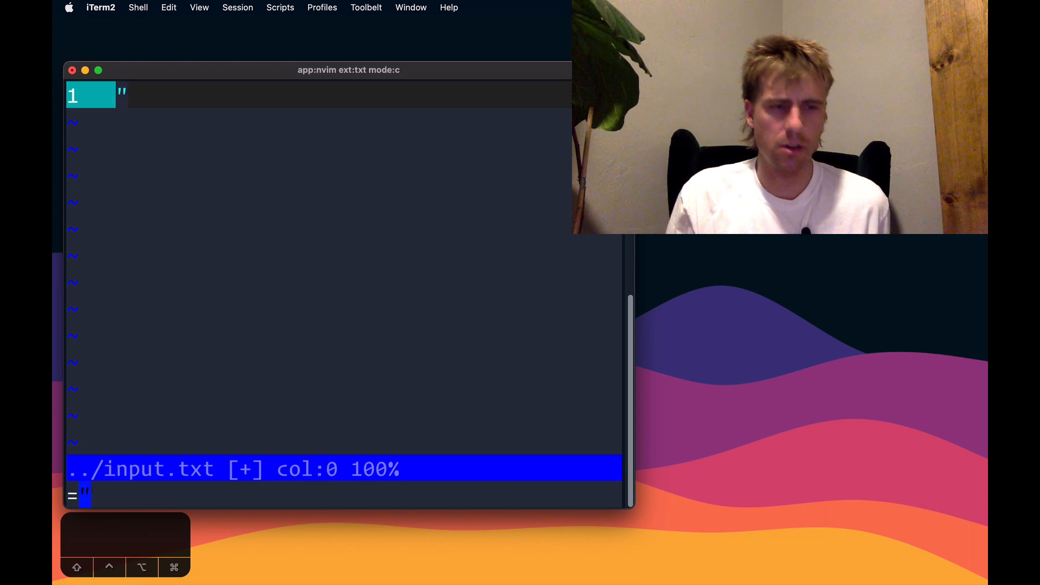
Evaluate 320+1260+1700+2940+3780+3740 in place, leaving the total 13740
{"action": "type", "text": "=320+1260+1700+2940+3780+3740"}
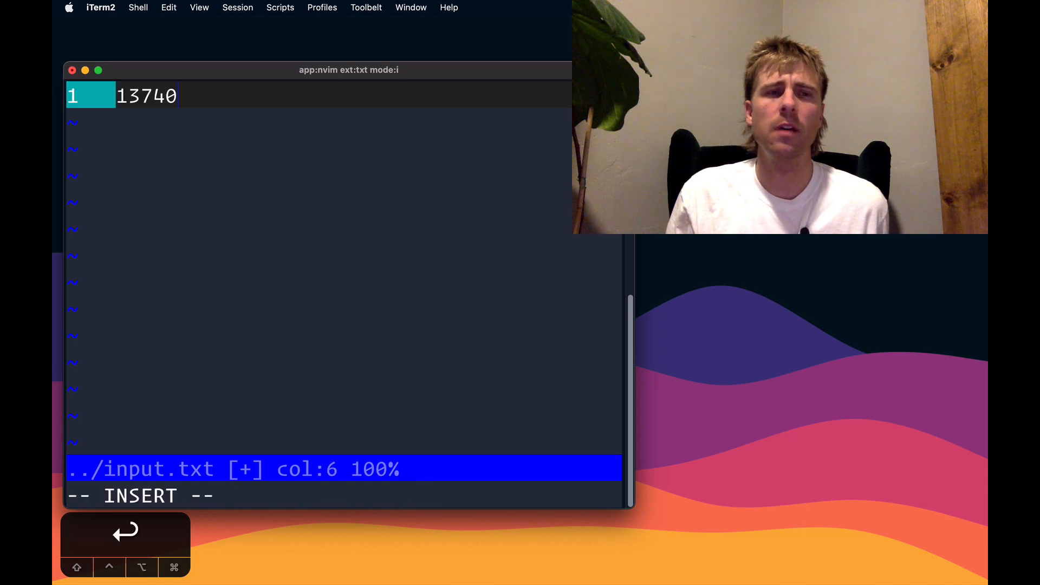
{"action": "key", "text": "escape"}
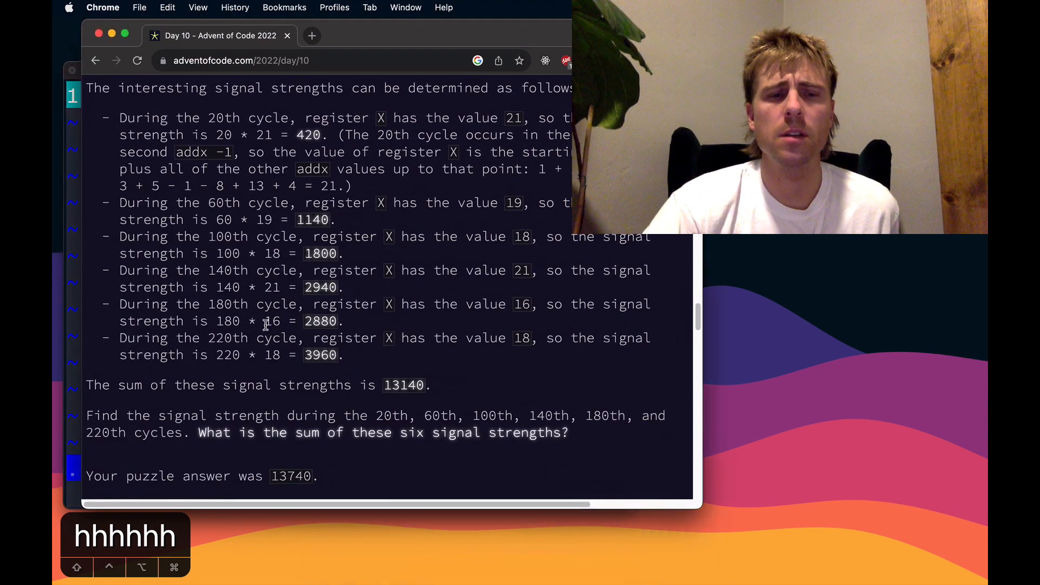
Scroll the Day 10 puzzle page down to the accepted answer 13740
{"action": "scroll", "scroll_direction": "down", "scroll_amount": 3}
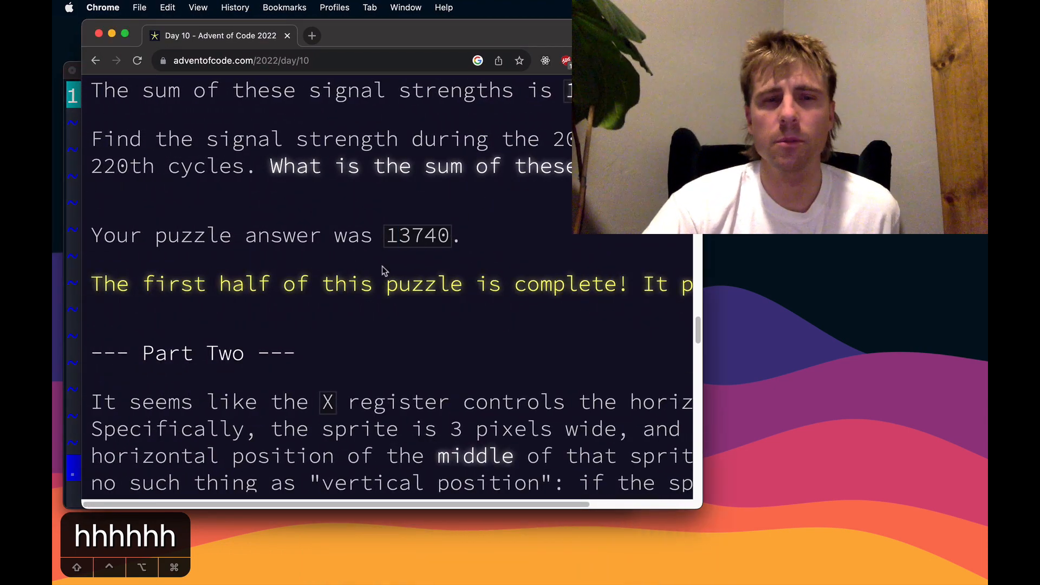
{"action": "mouse_move", "coordinate": [533, 131]}
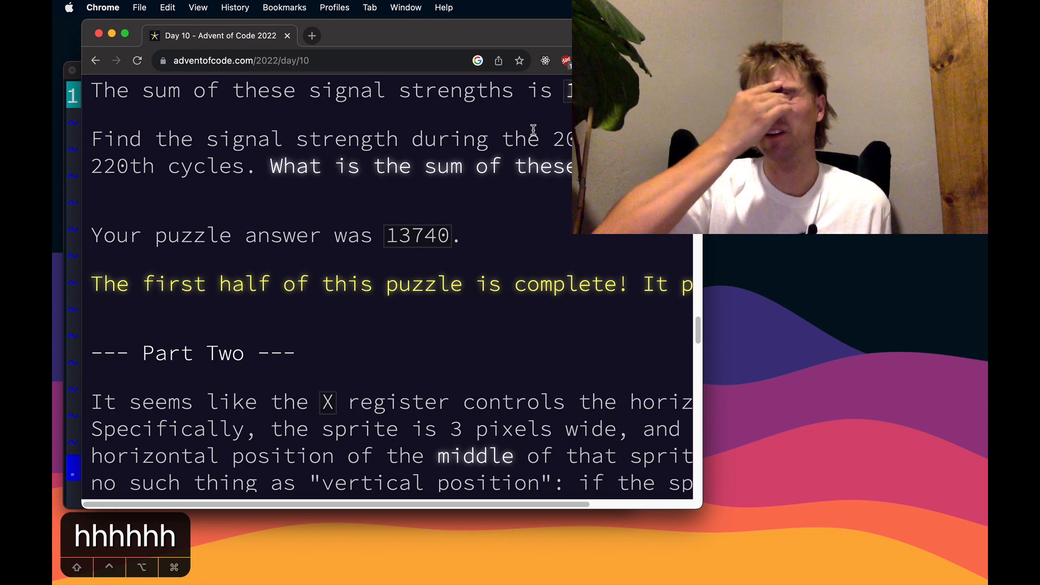